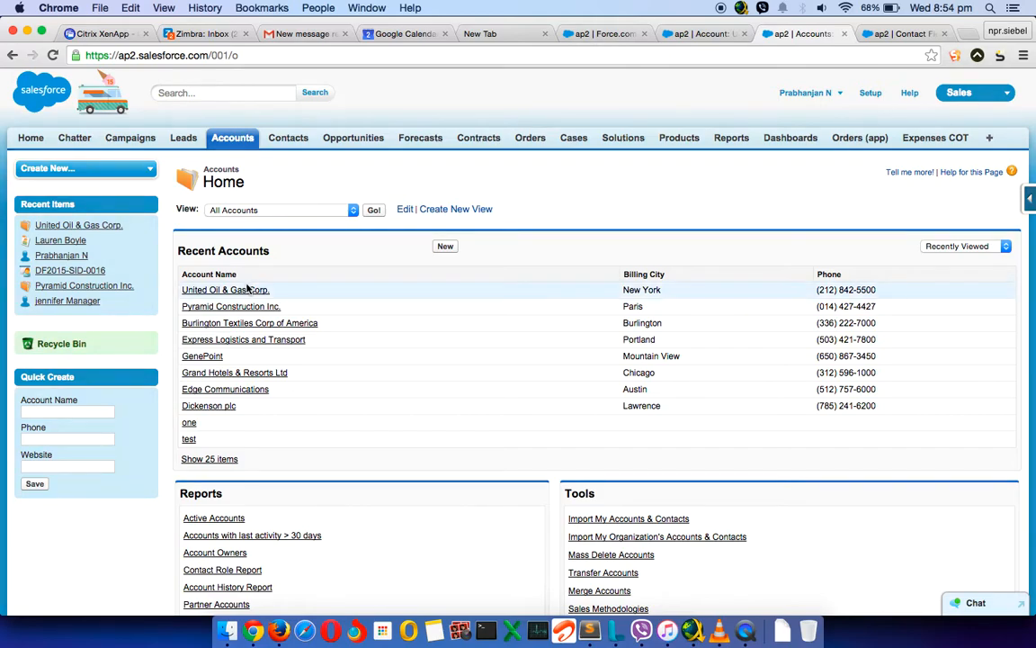
Open the United Oil & Gas Corp. account and scroll down to its Contacts list
click(225, 290)
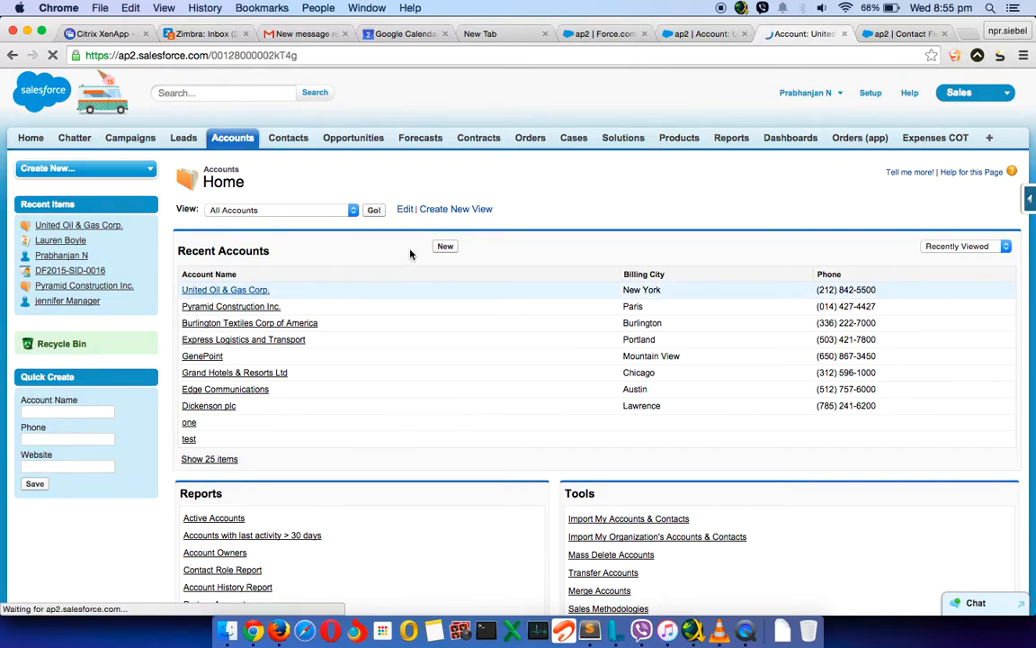
click(225, 290)
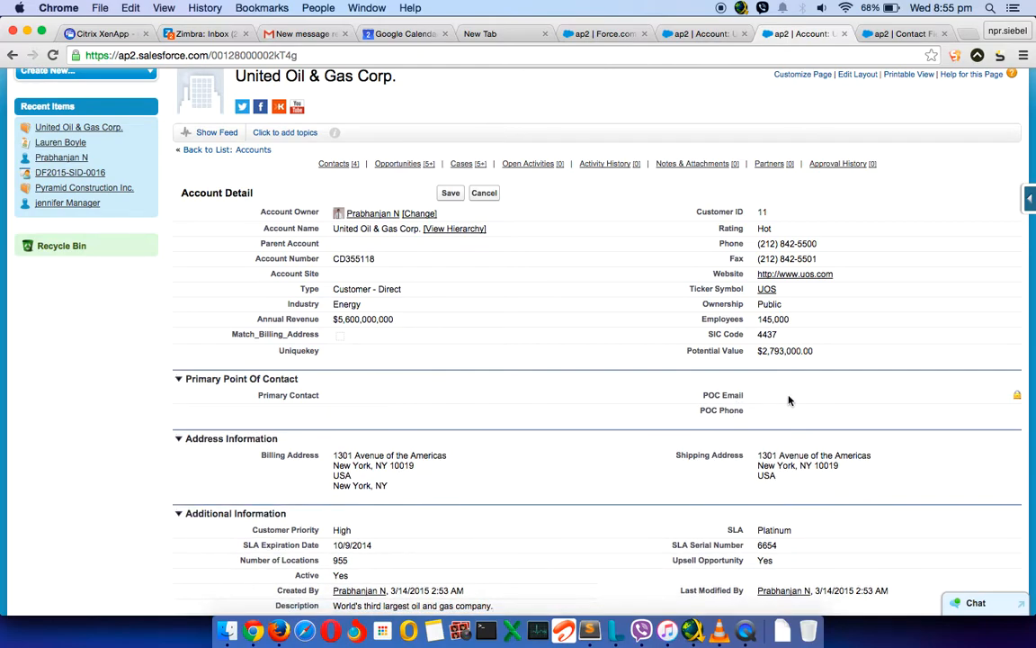
mouse_move(481, 372)
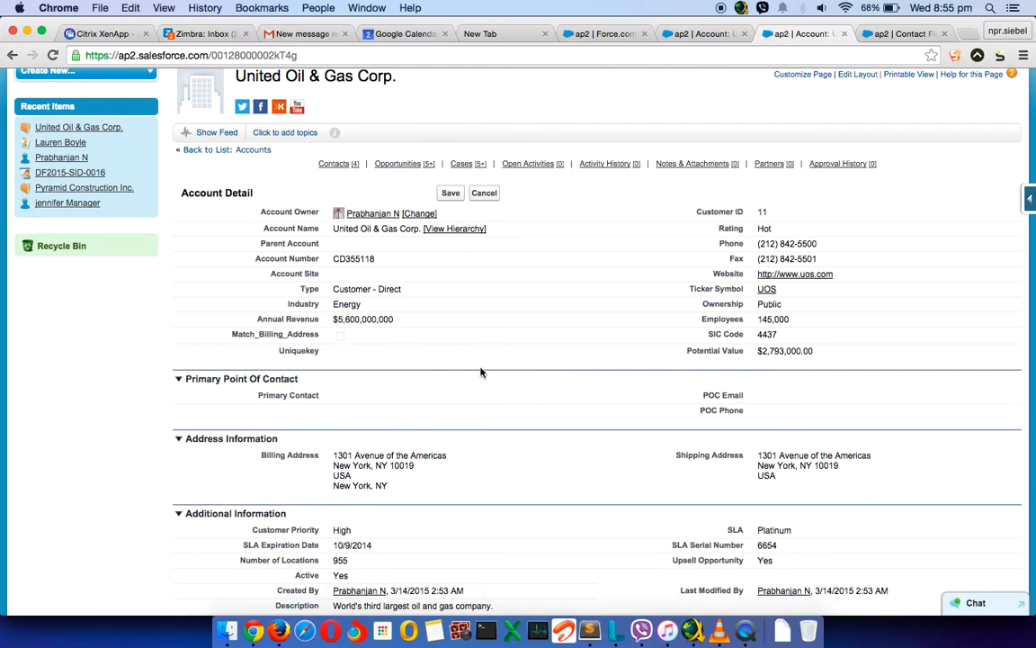
scroll(down, 3)
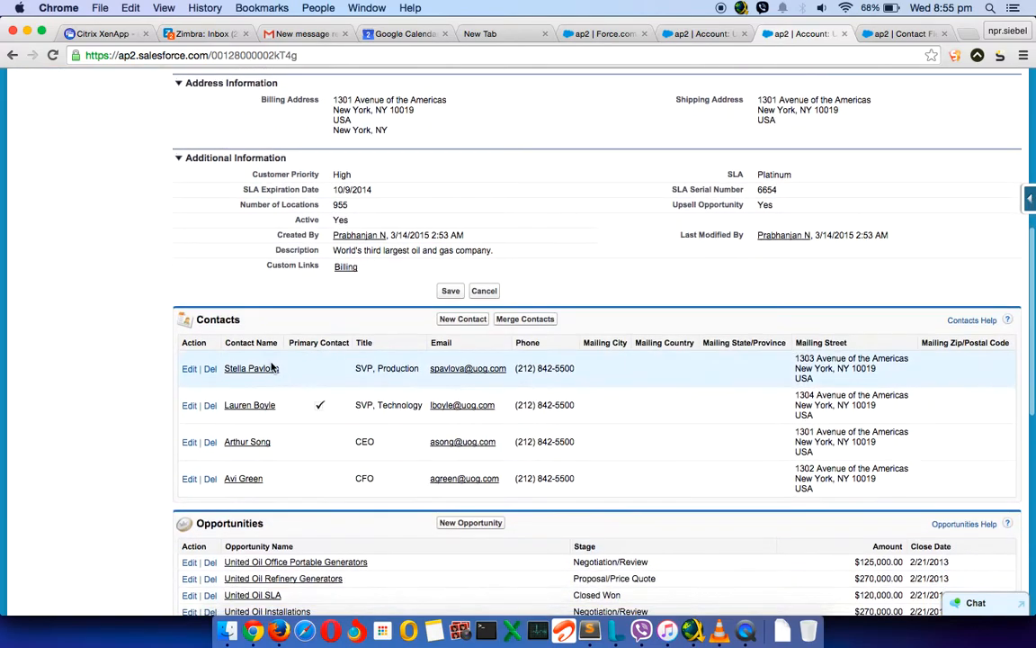
scroll(down, 3)
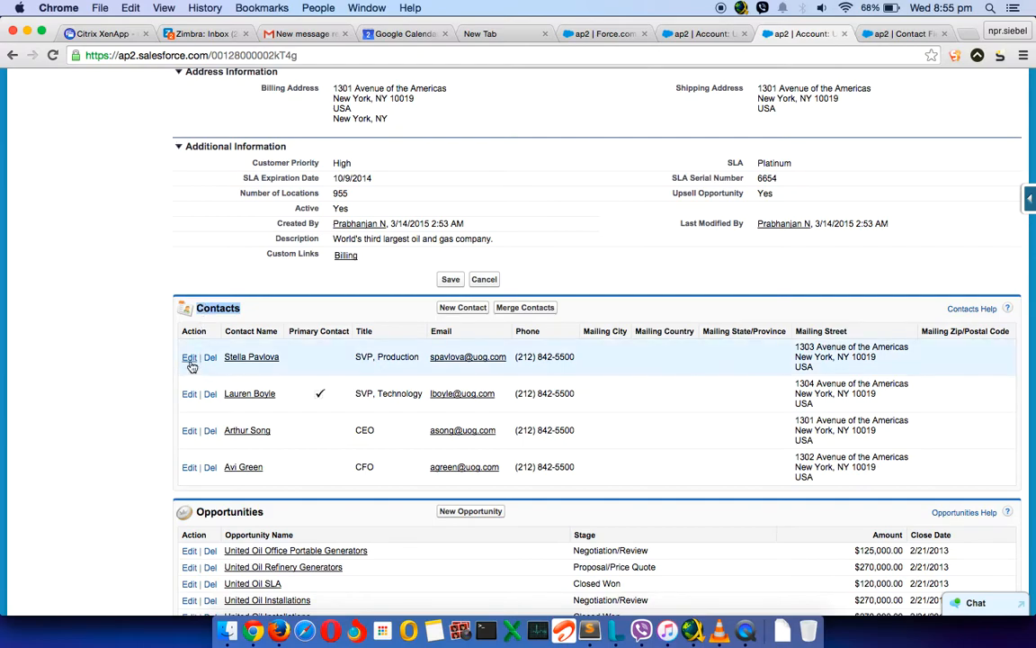
click(189, 357)
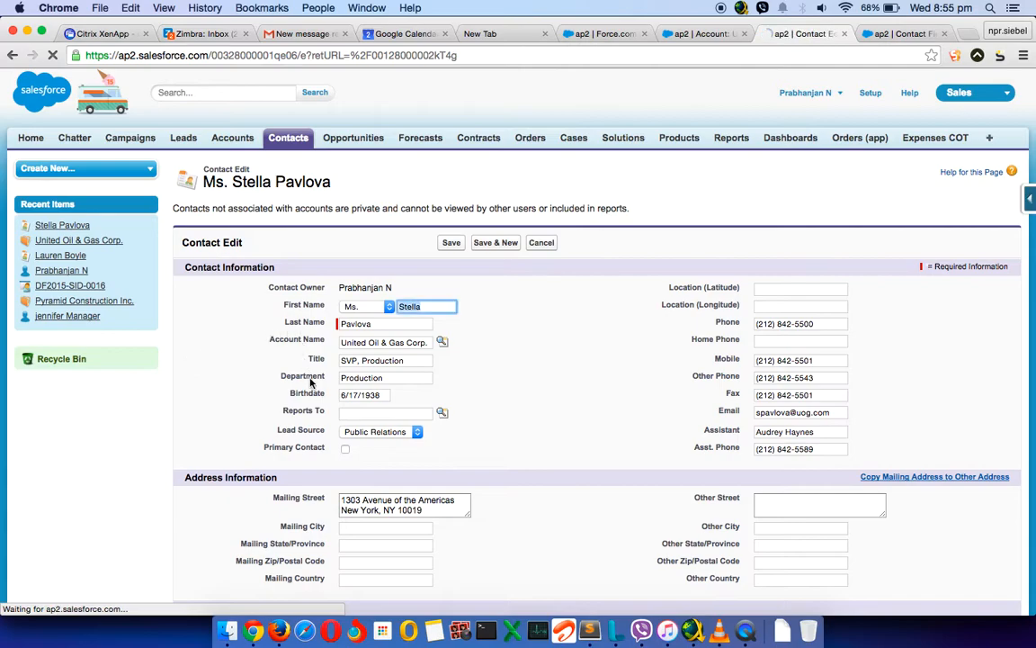
click(345, 448)
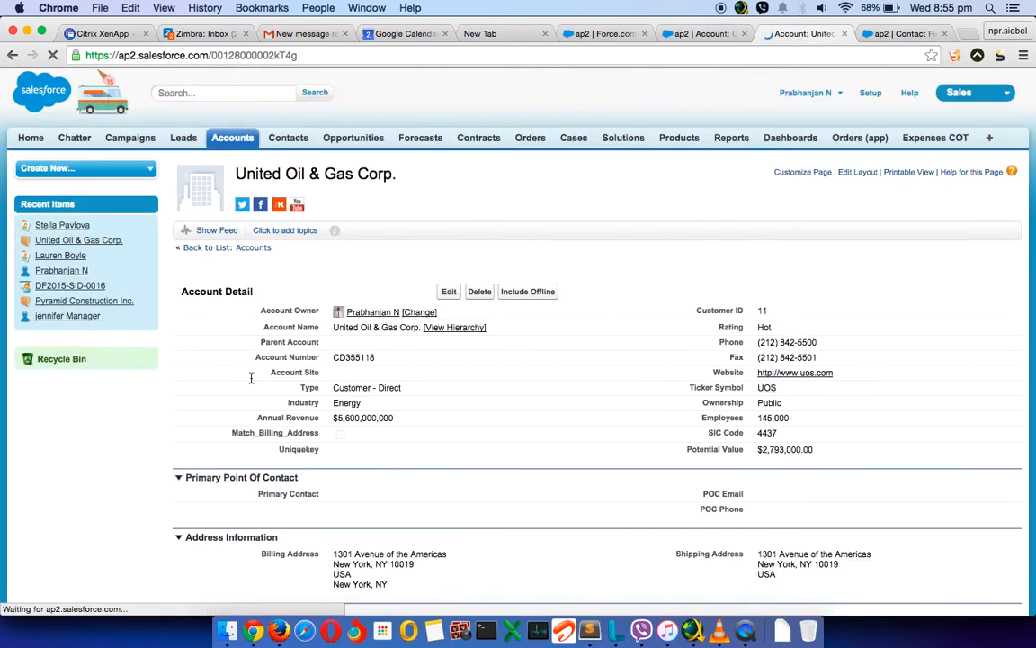
scroll(down, 3)
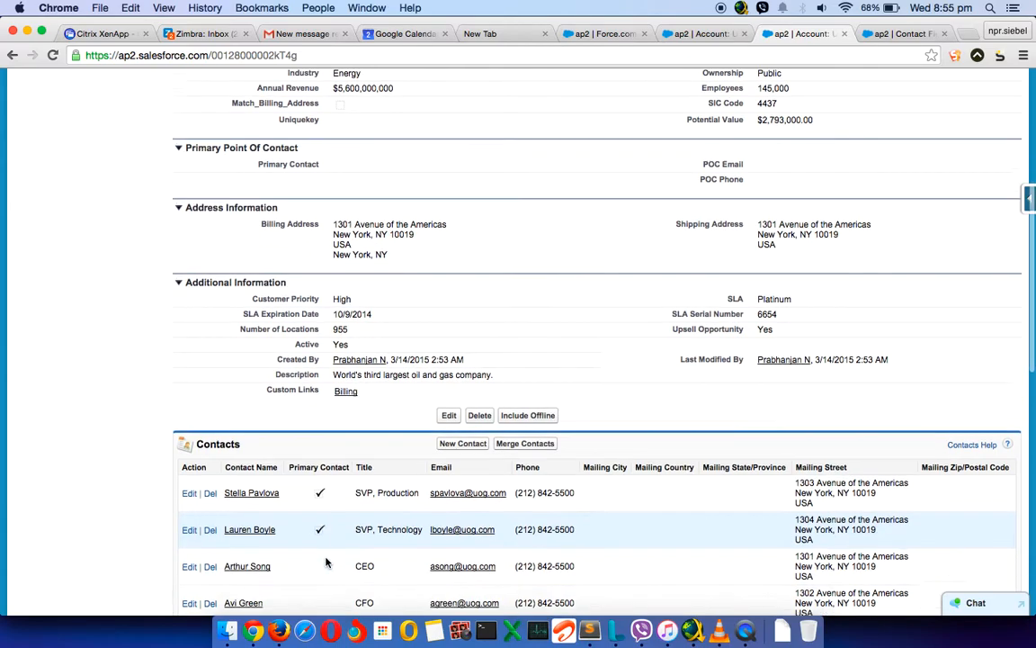
scroll(down, 3)
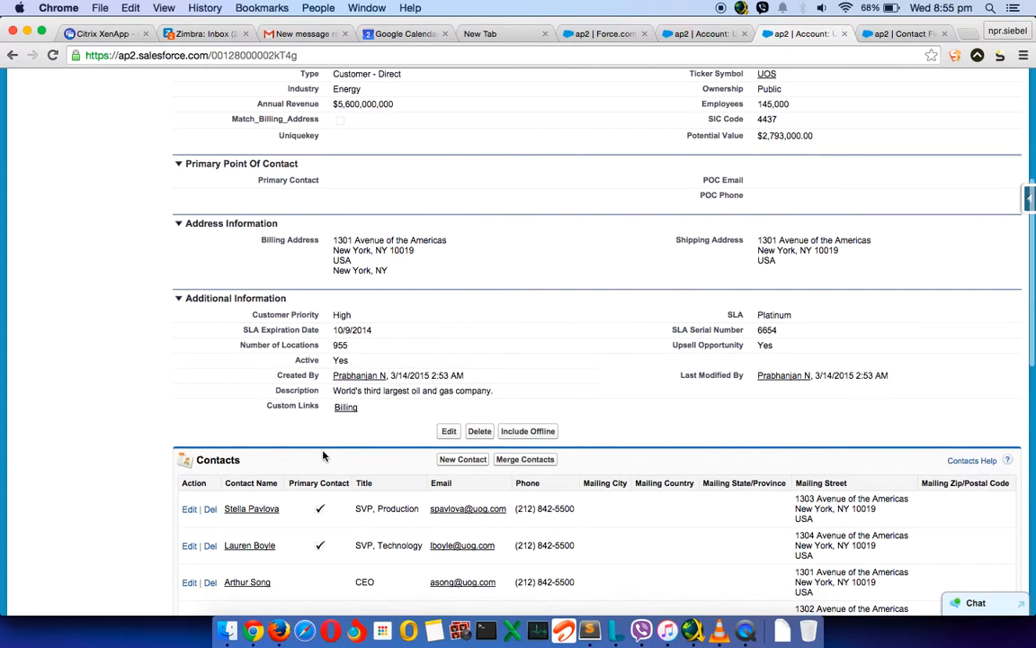
scroll(down, 3)
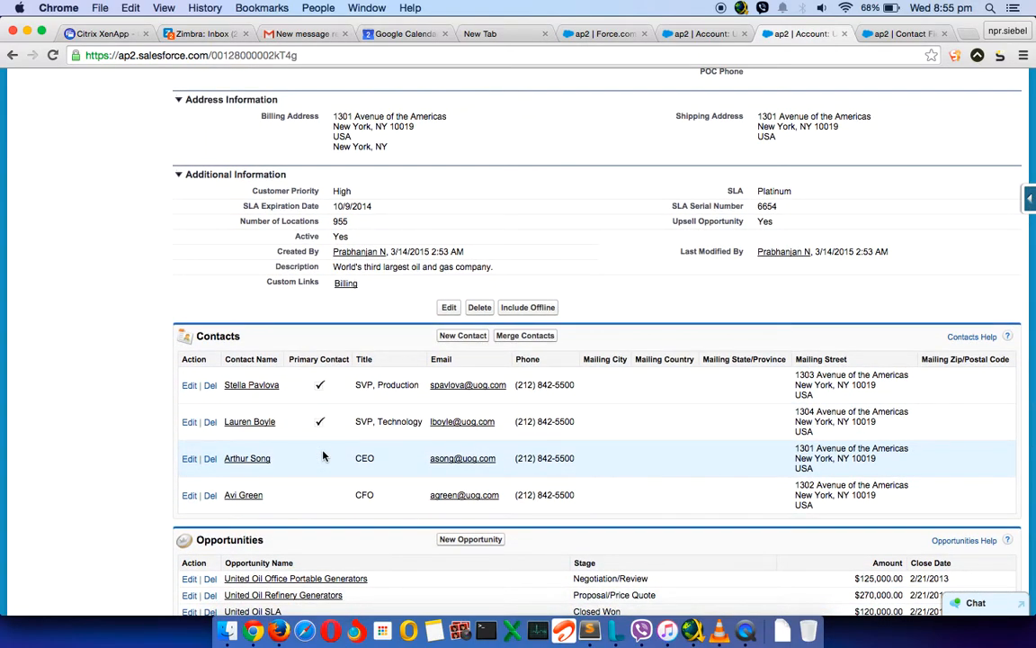
mouse_move(328, 420)
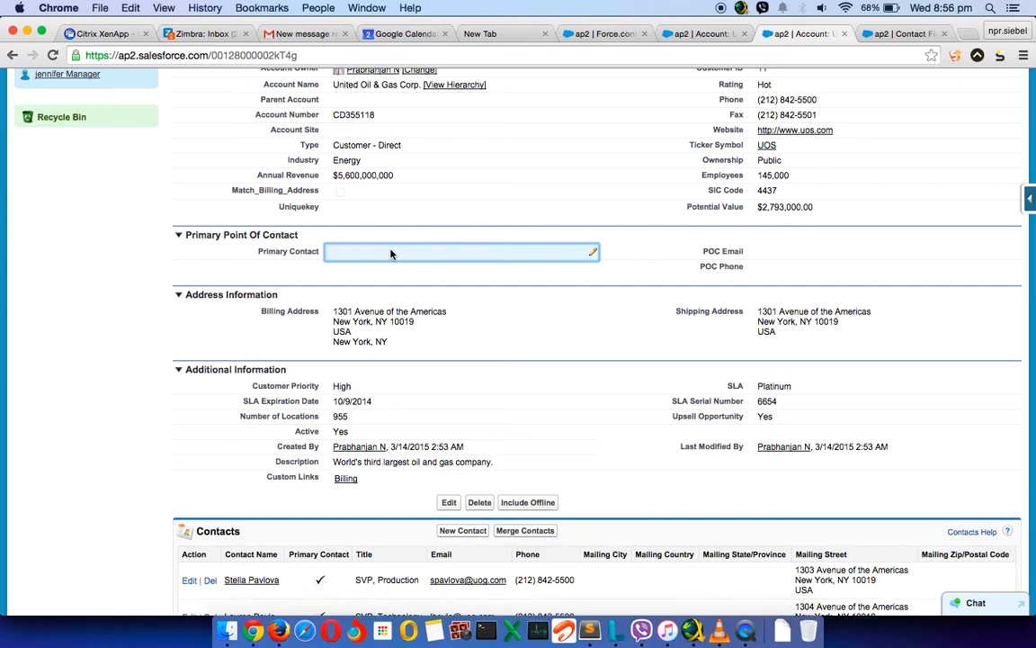
scroll(down, 3)
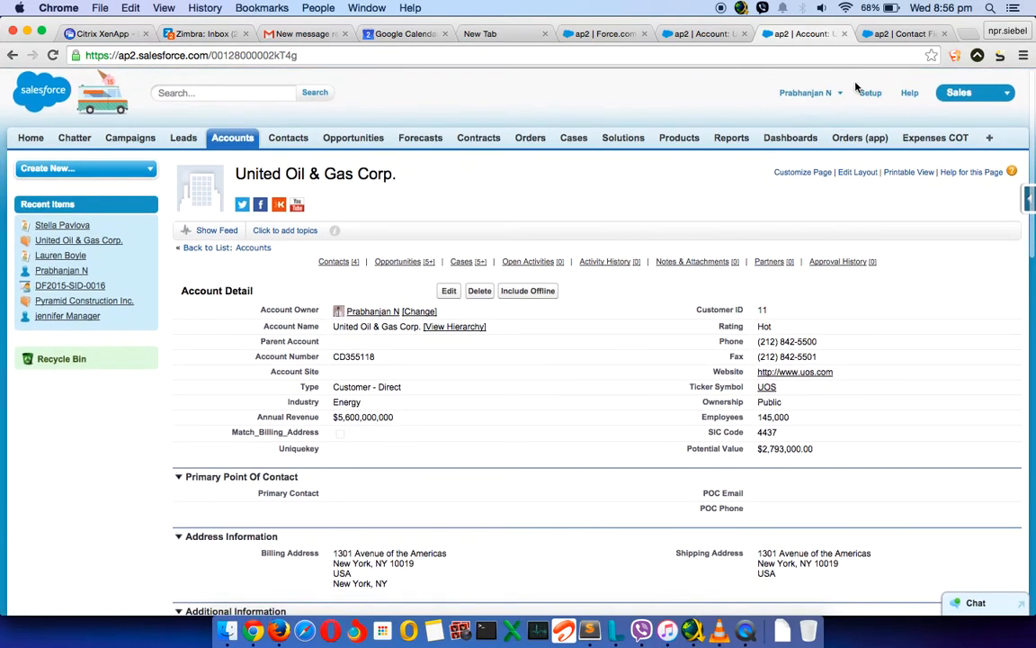
Open Version 1 of the UPDATE CONTACTS process in Process Builder via Setup
click(873, 92)
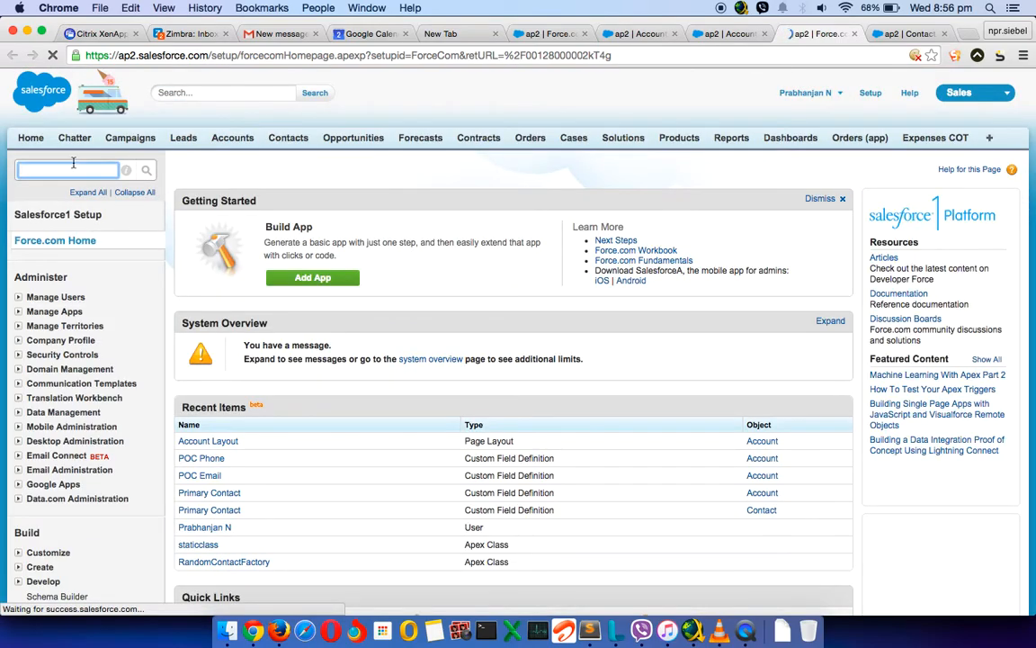
text(process)
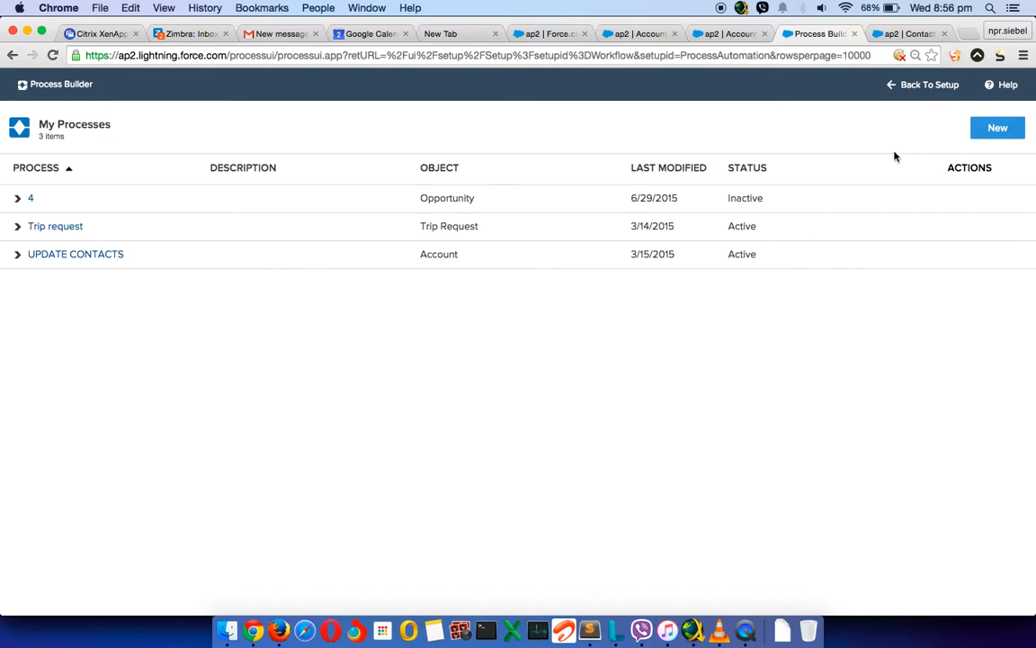
mouse_move(151, 263)
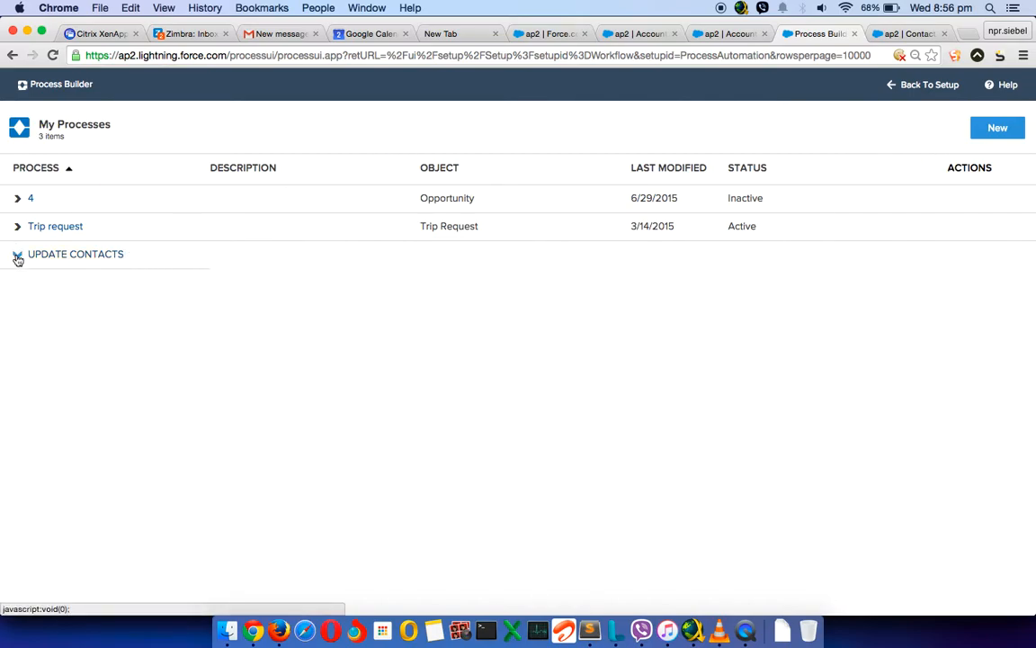
click(17, 255)
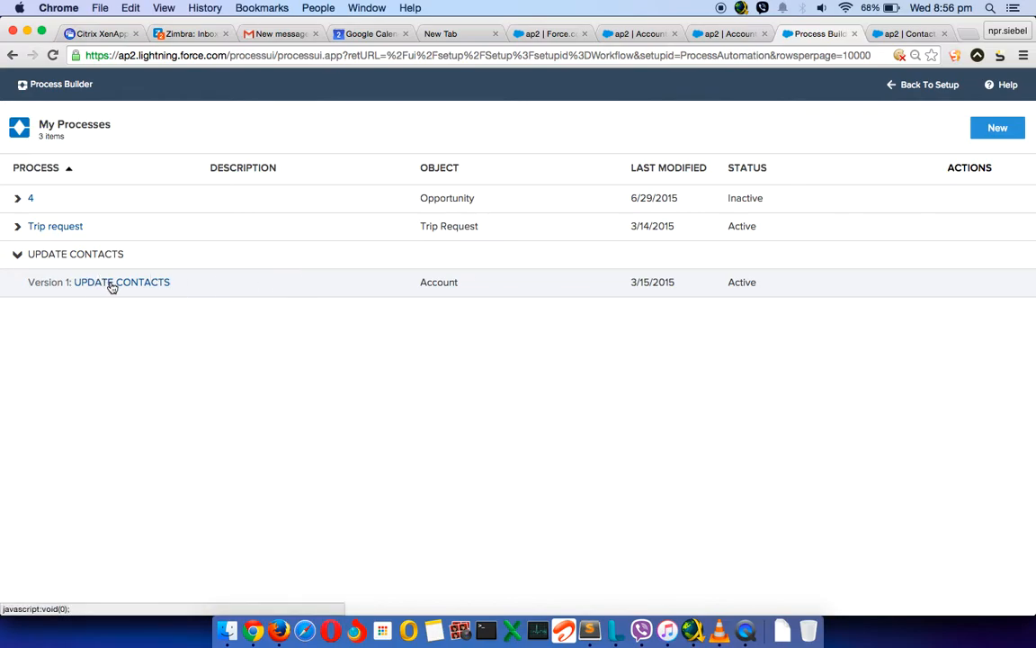
click(122, 281)
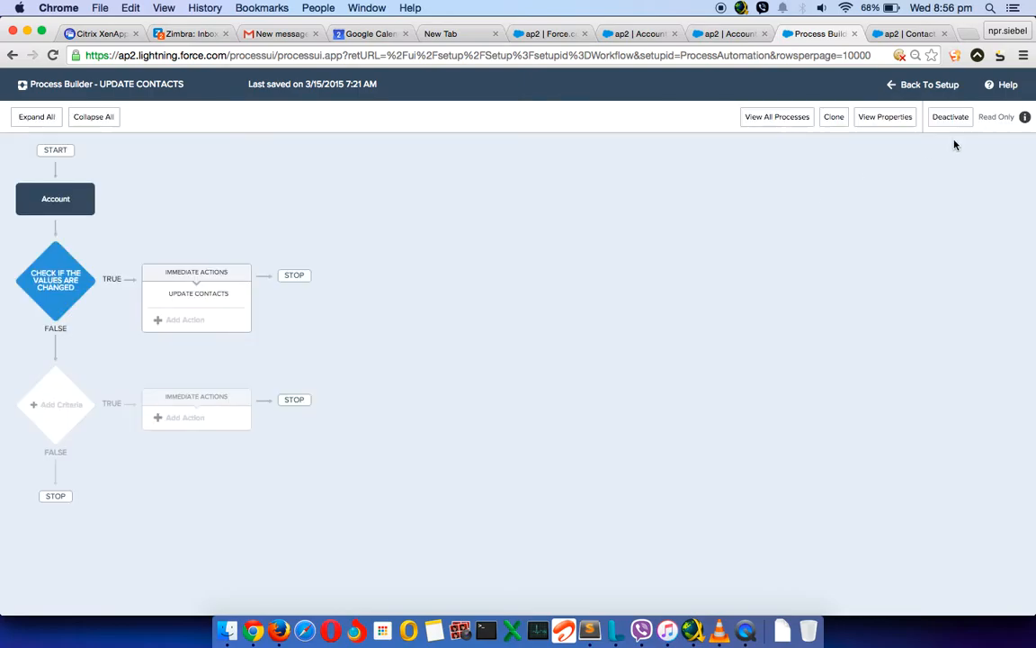
Deactivate the UPDATE CONTACTS process and return to the list of all processes
click(949, 116)
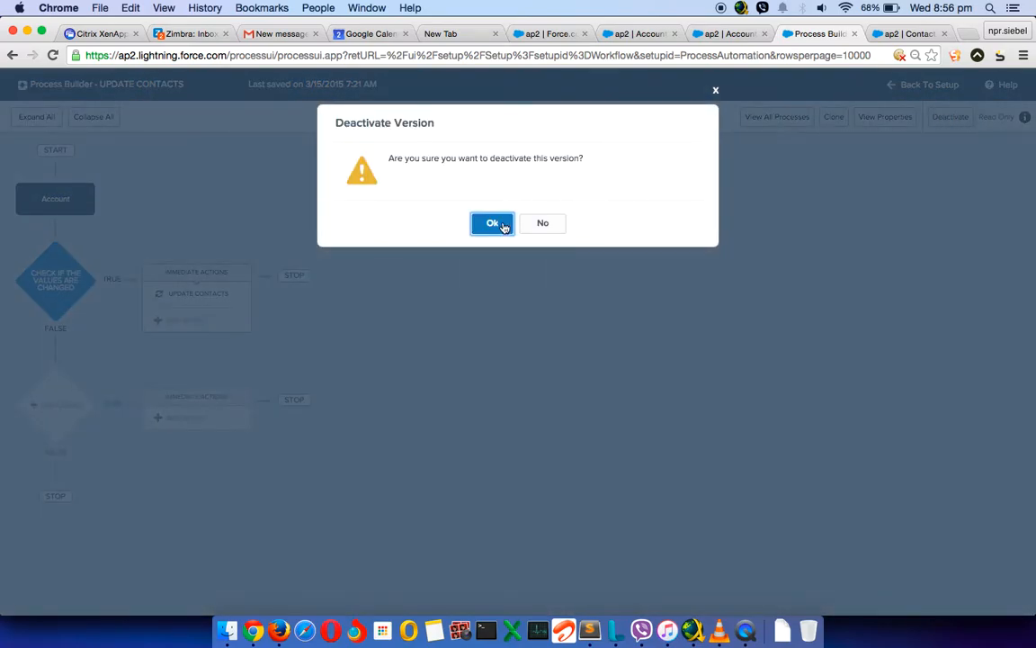
click(492, 223)
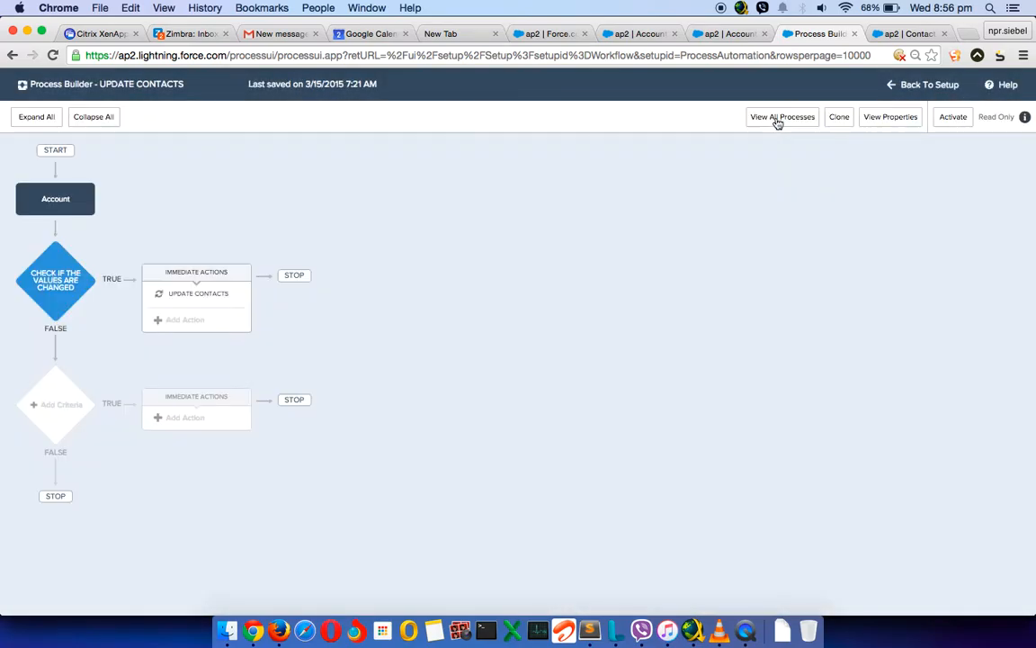
click(782, 117)
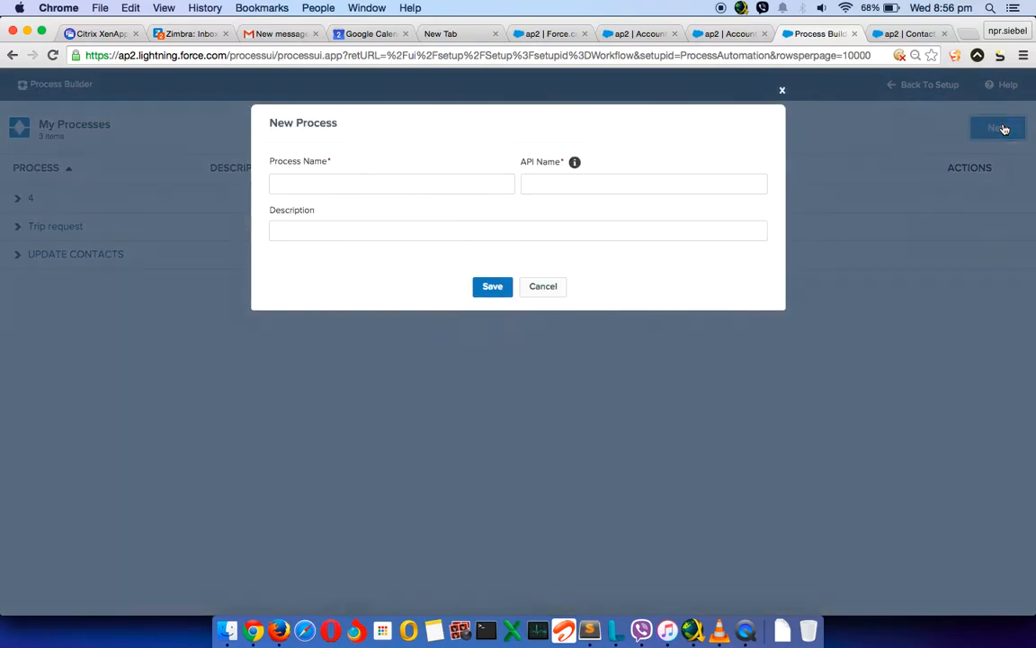
Create and save a new process named 'Primary Contact'
click(391, 184)
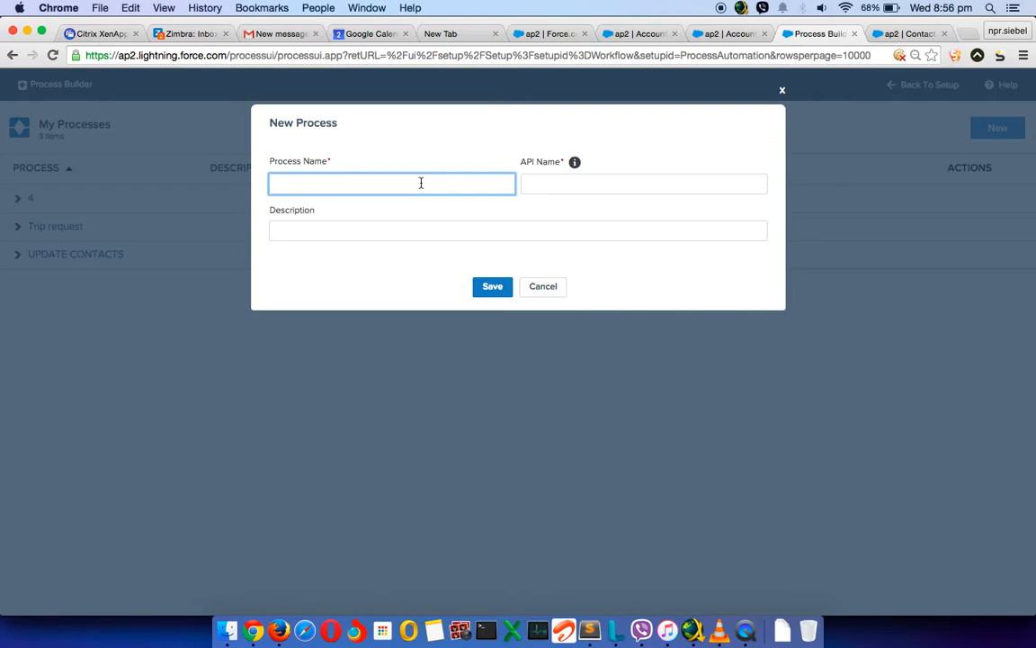
text(Primary)
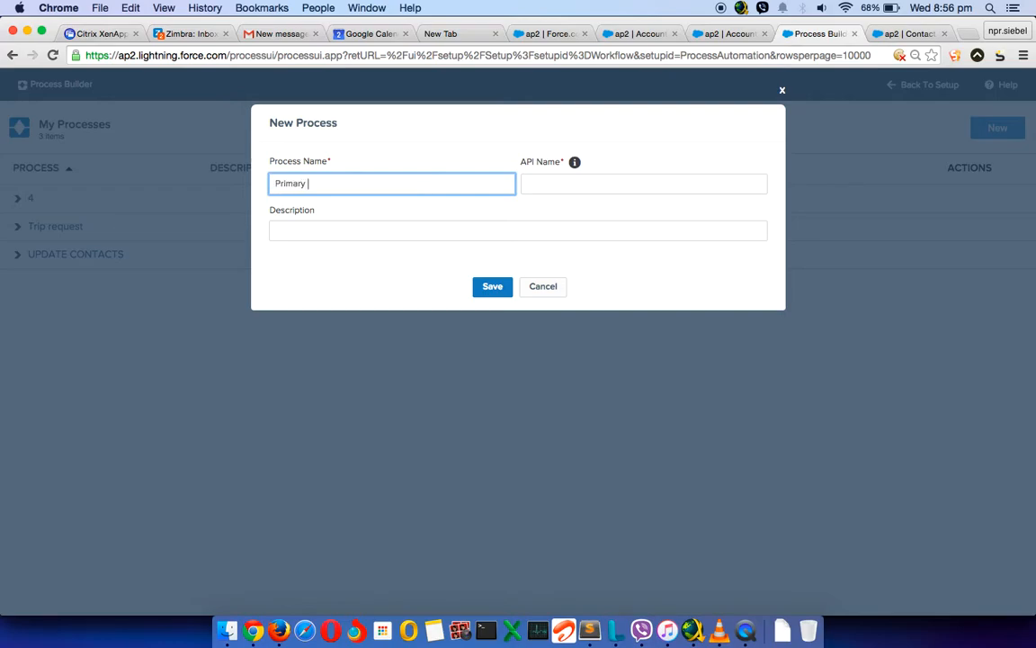
text(Contact)
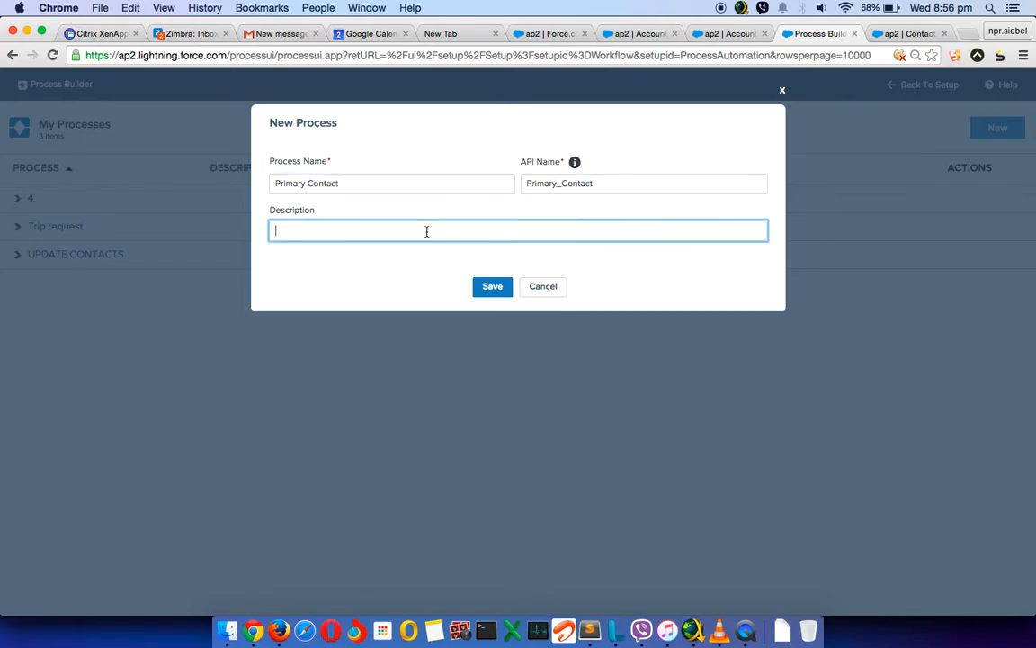
click(492, 286)
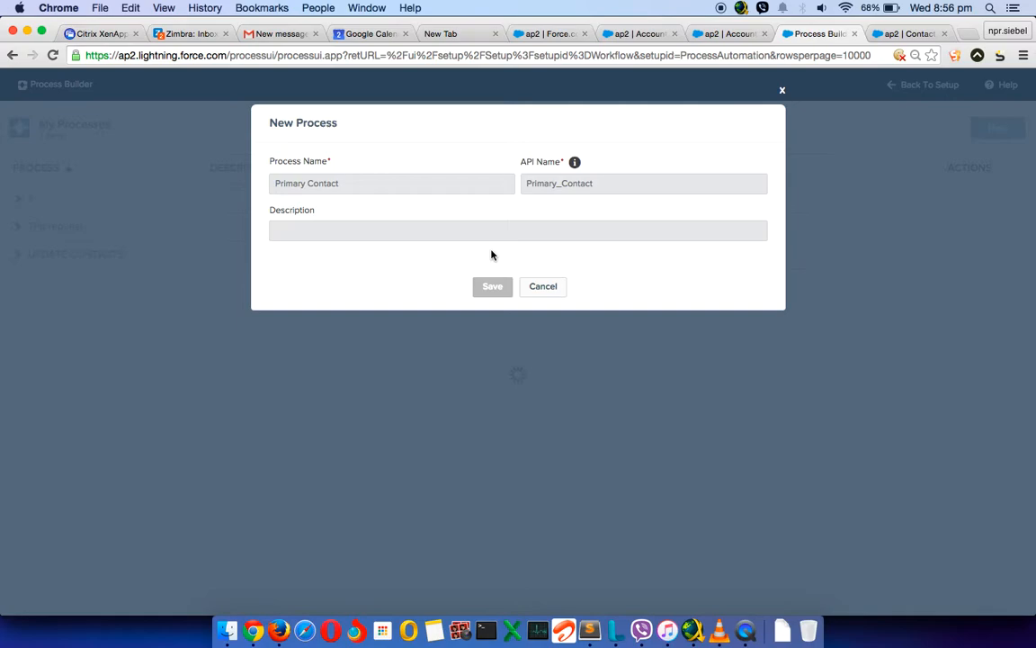
click(492, 286)
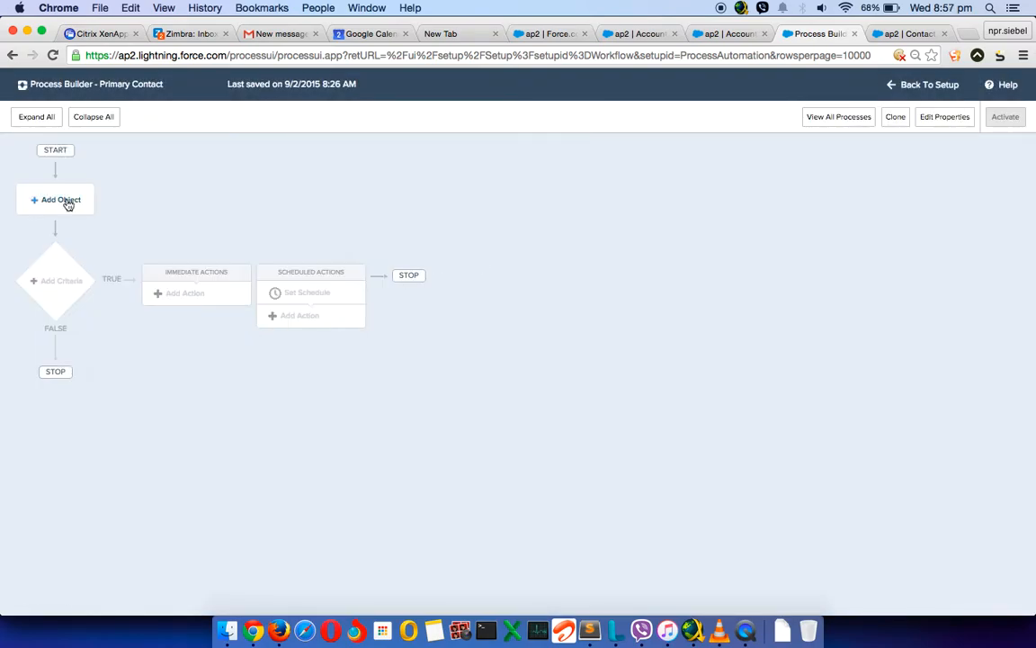
Set the process to start on Contact records when a record is created or edited
click(55, 198)
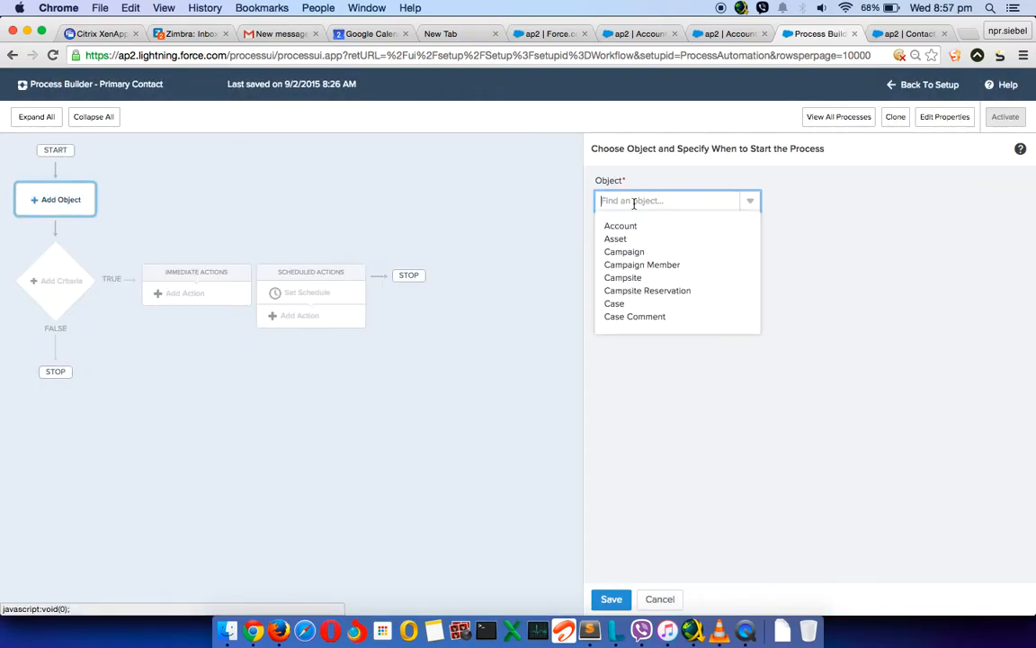
text(conta)
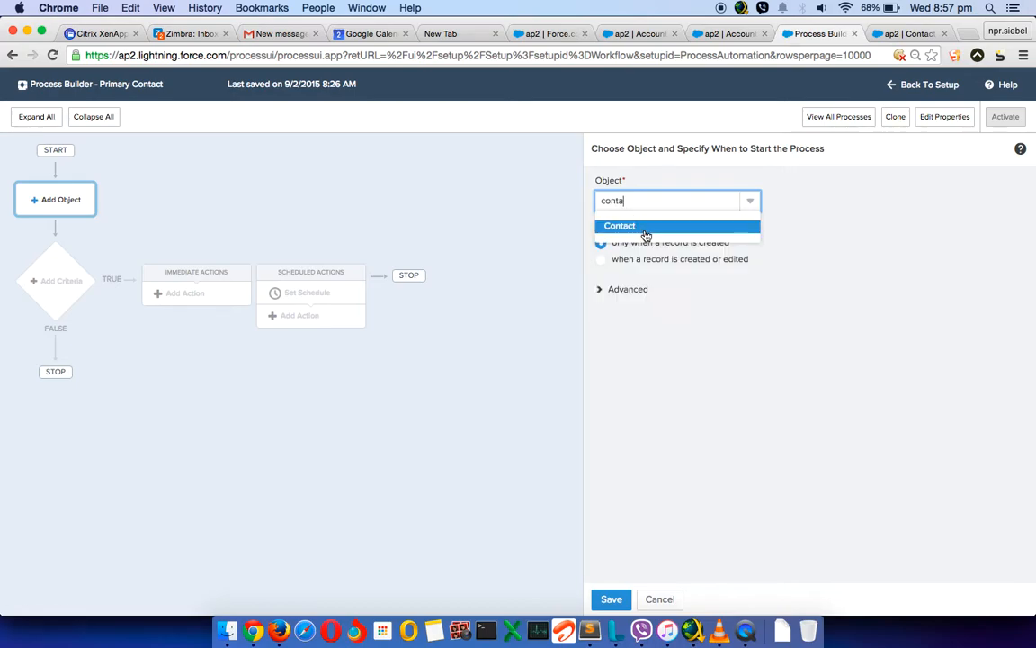
click(618, 226)
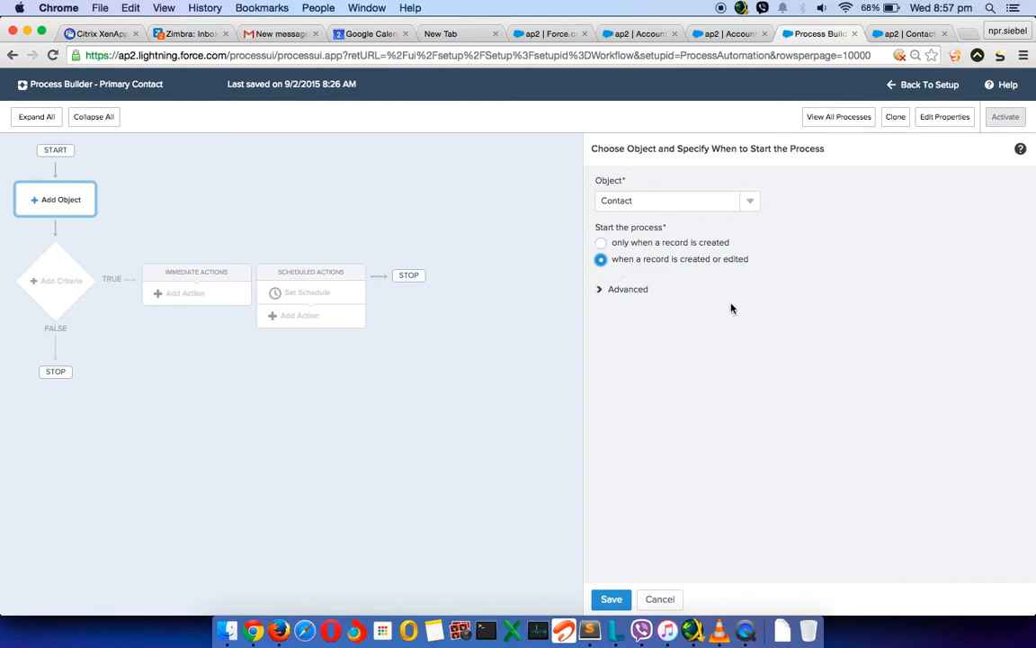
click(611, 599)
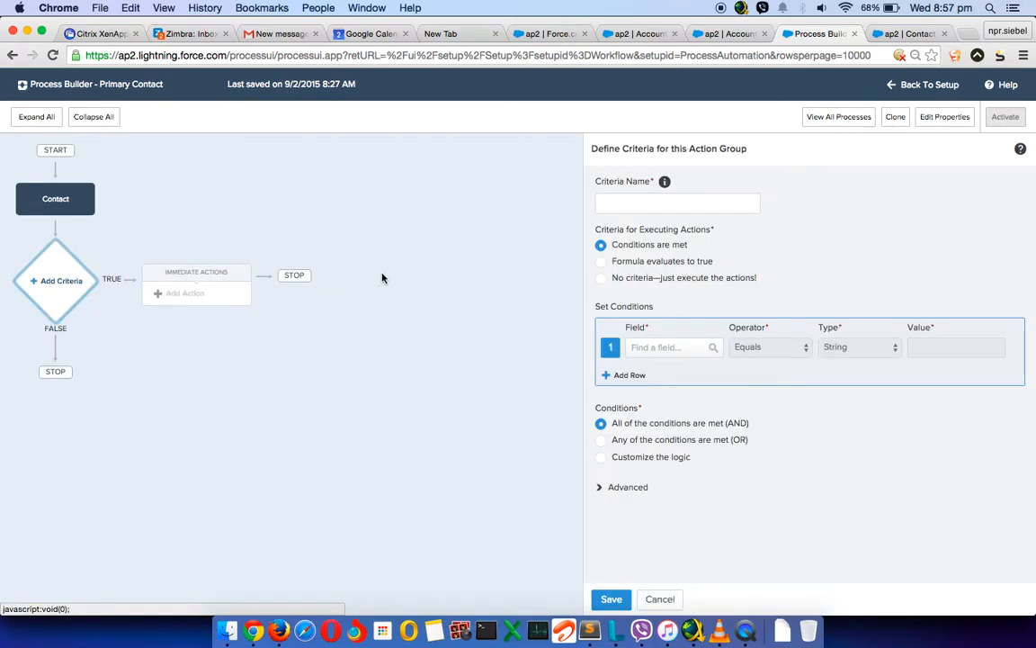
Add the first condition: Primary Contact Is changed, value True
click(677, 202)
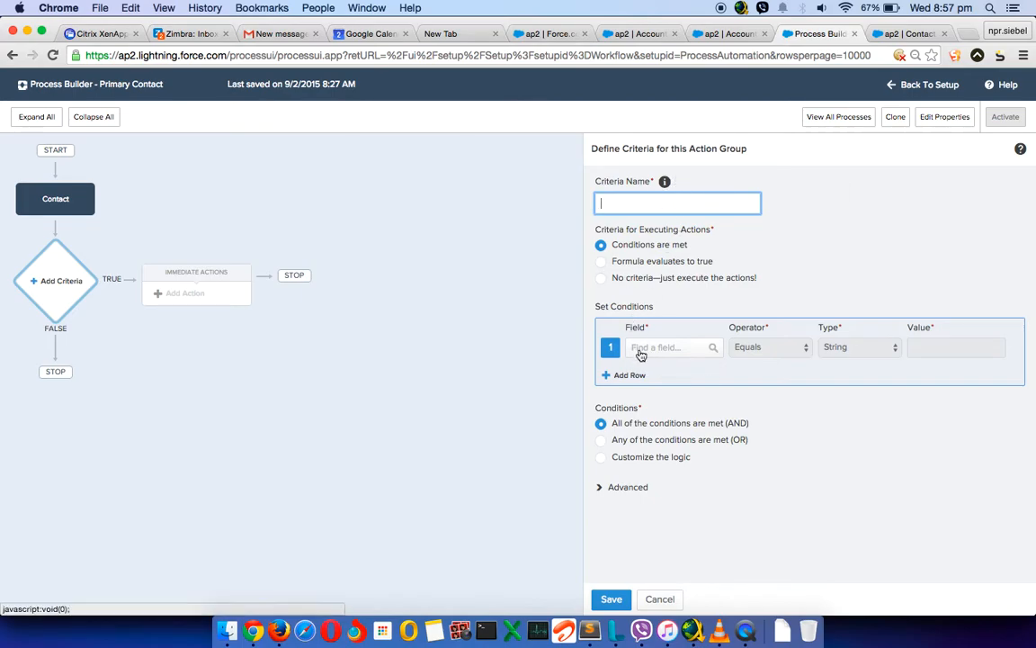
click(670, 347)
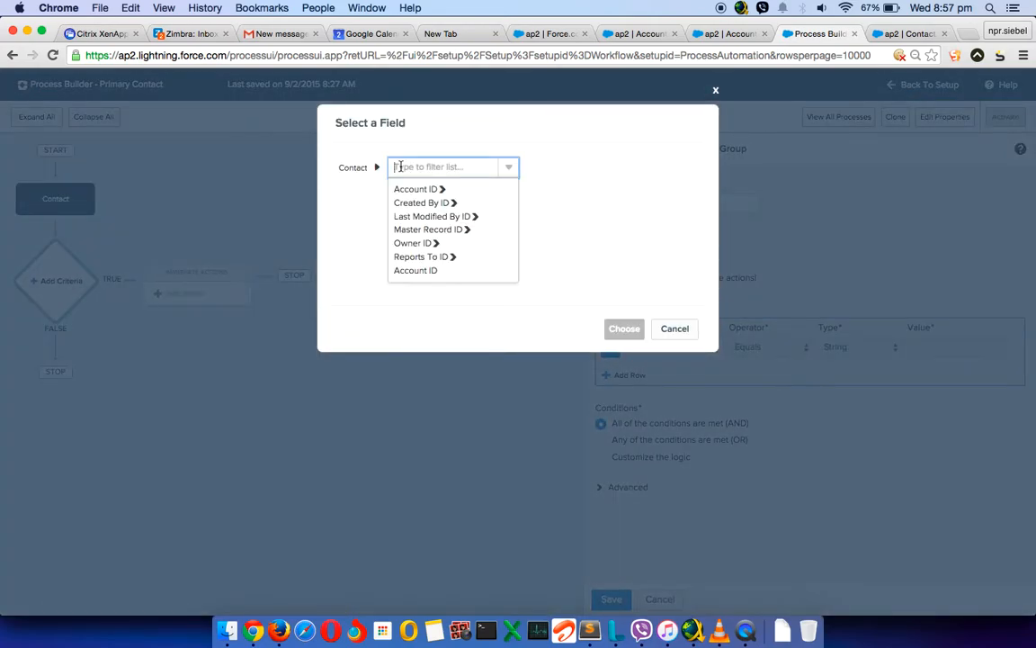
text(pro)
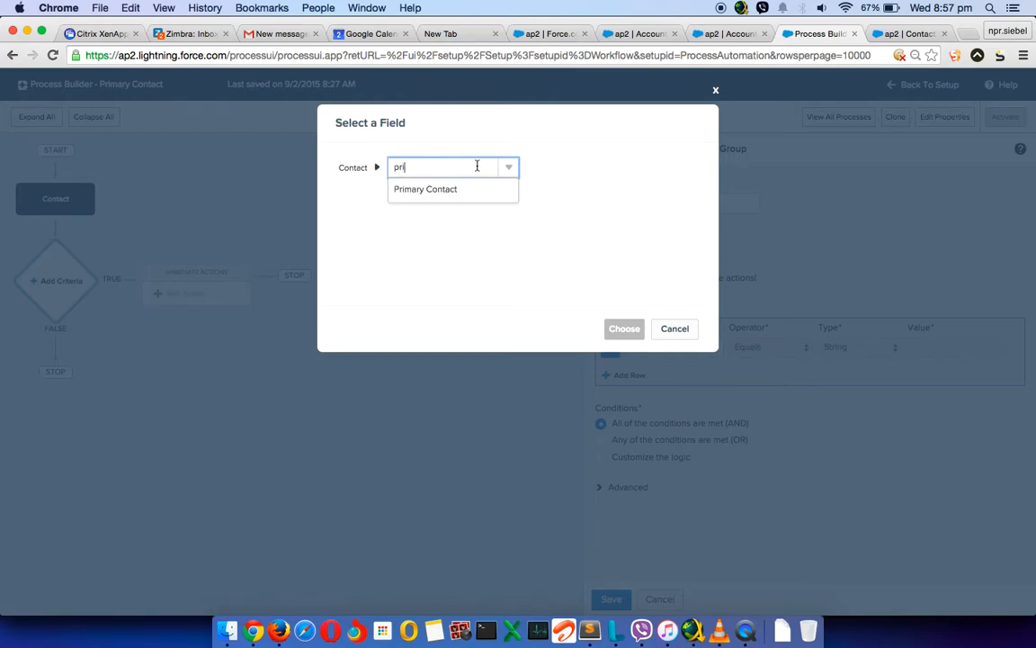
click(425, 189)
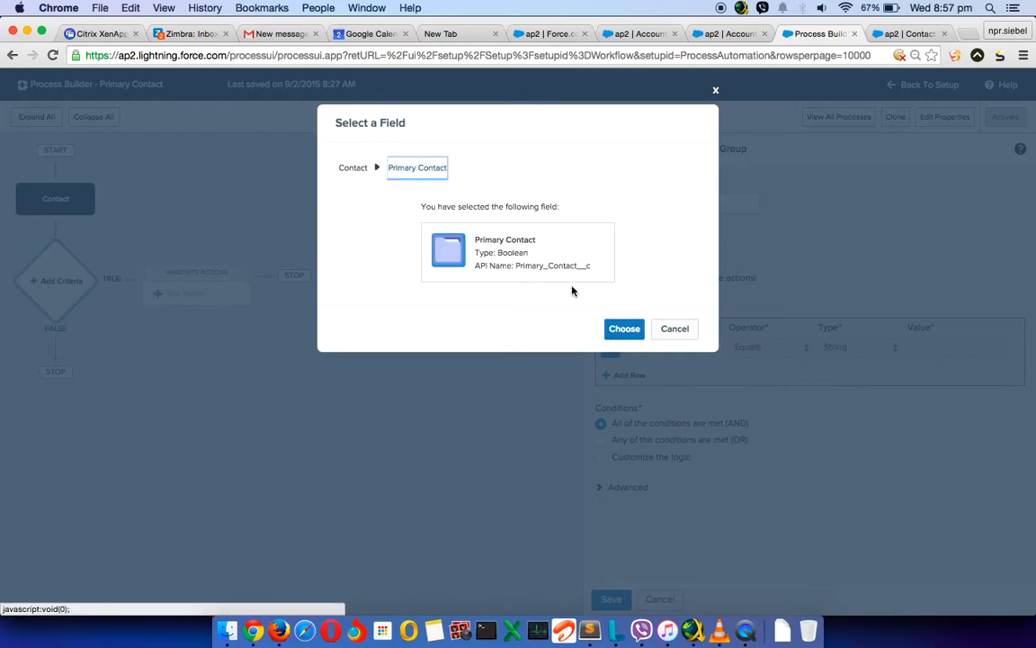
click(623, 328)
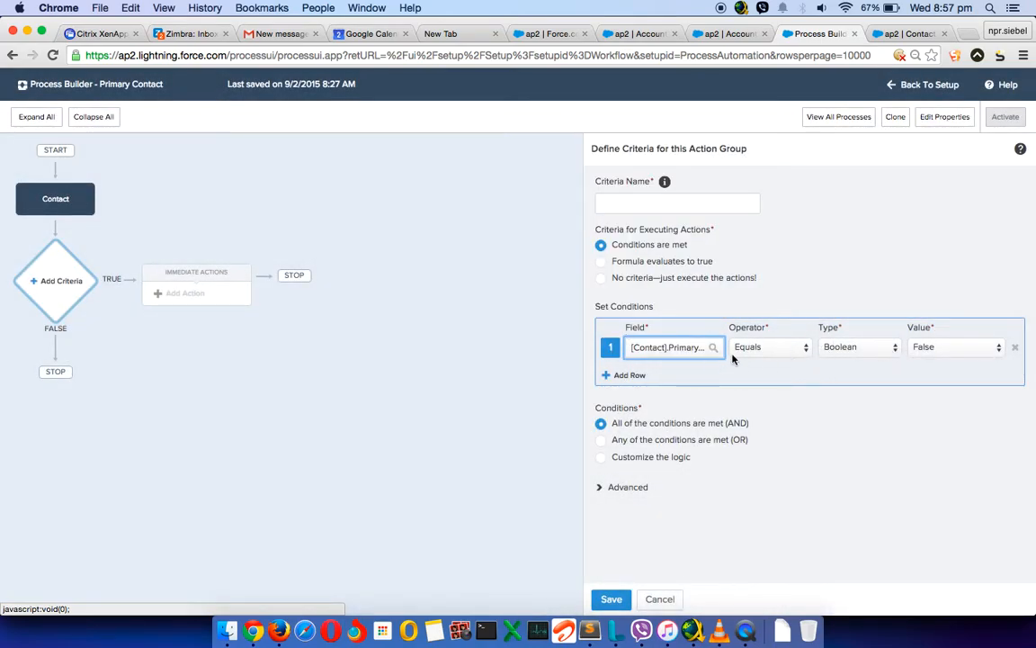
click(767, 347)
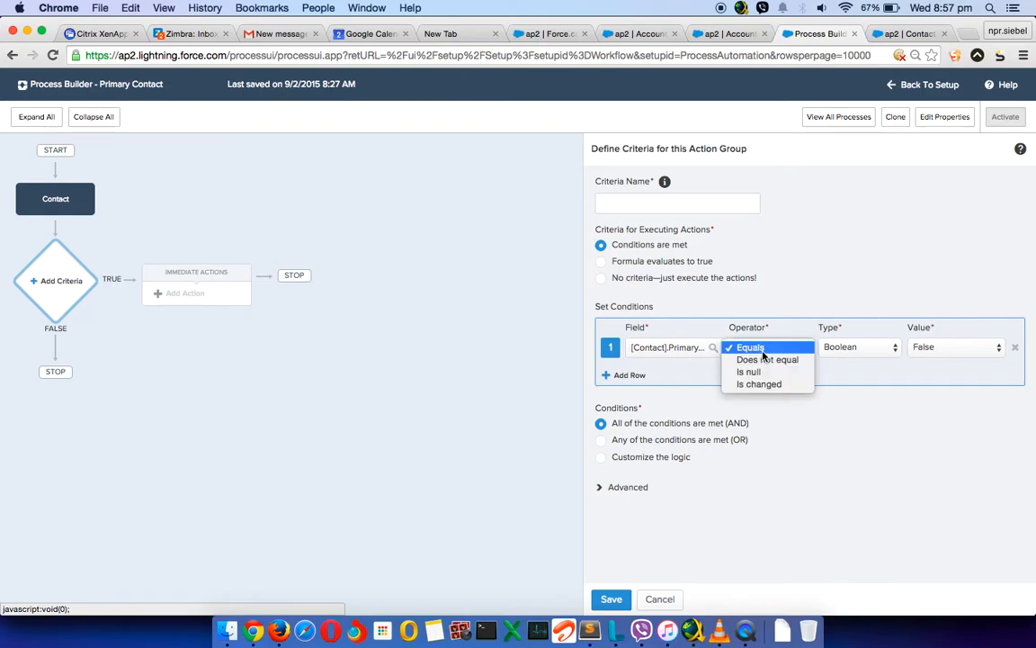
click(764, 347)
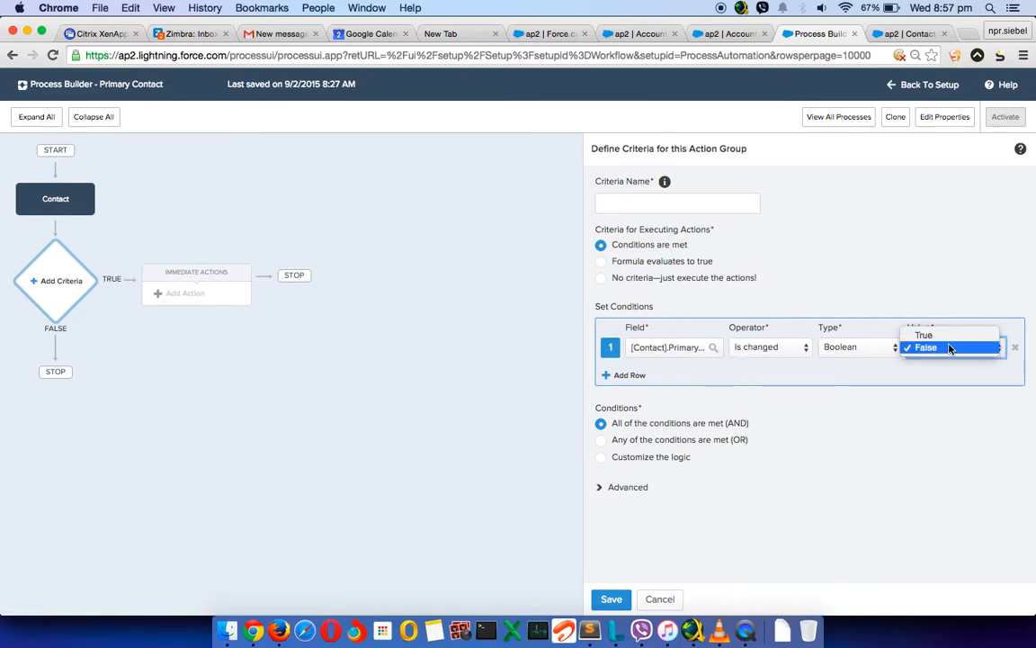
click(929, 334)
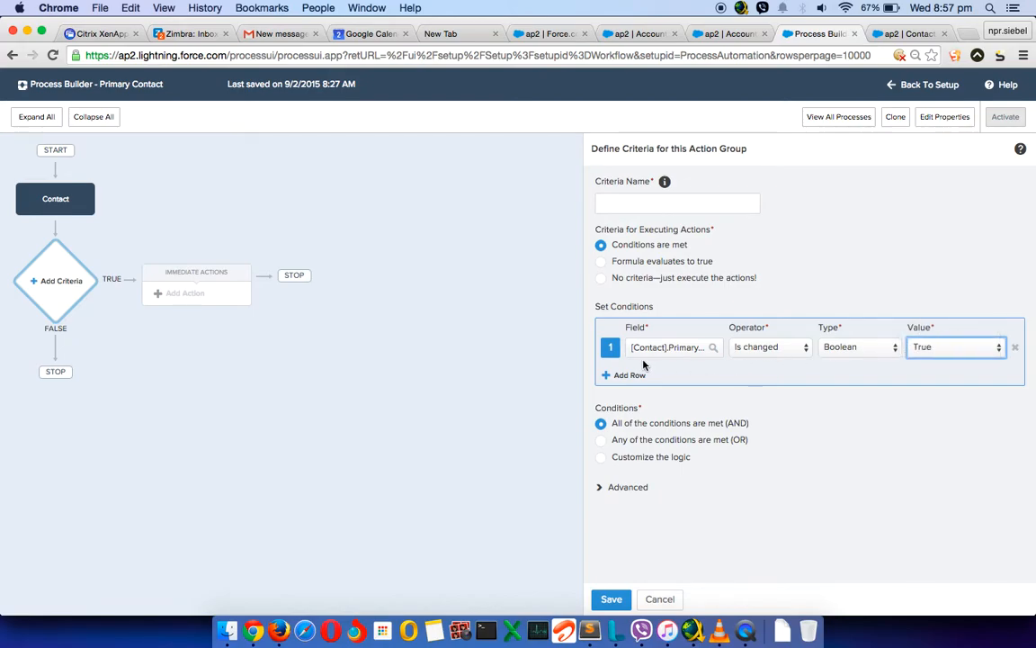
Add a second condition: Primary Contact Equals True
click(623, 375)
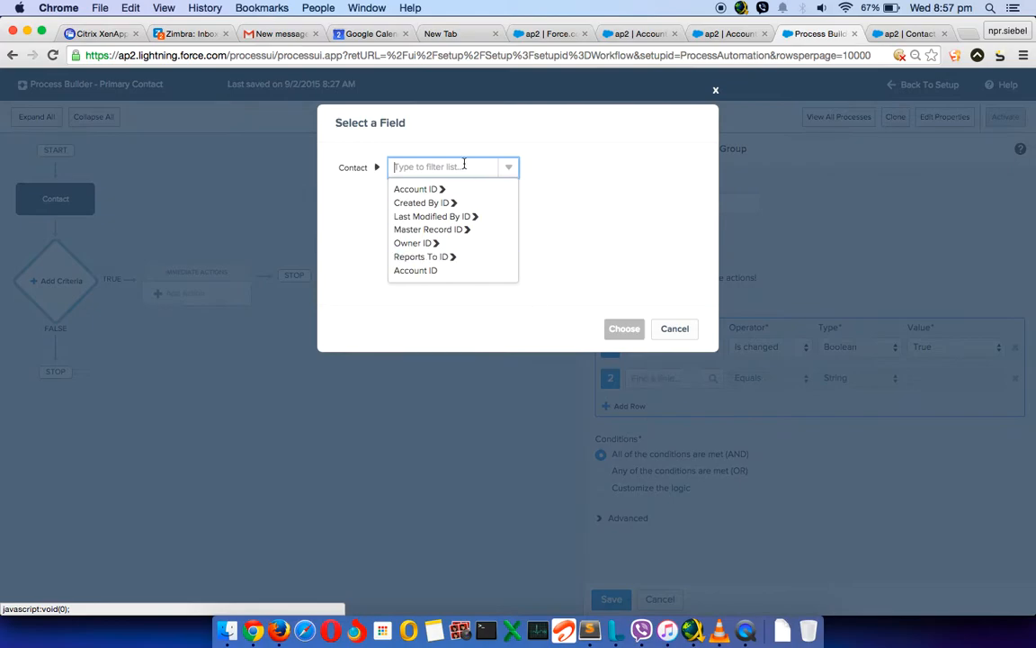
text(pri)
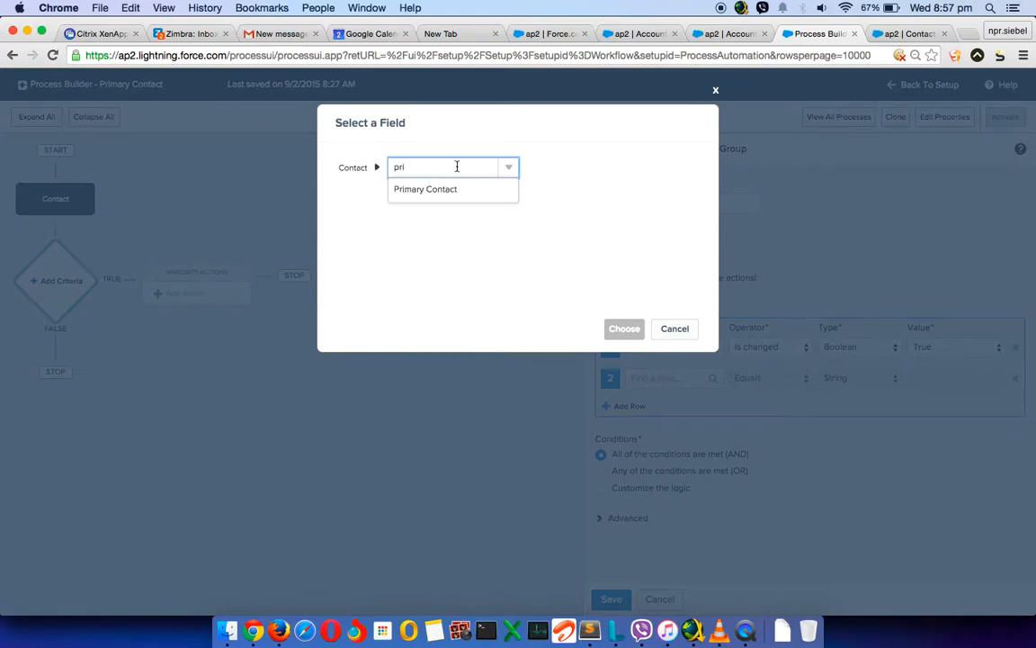
click(424, 189)
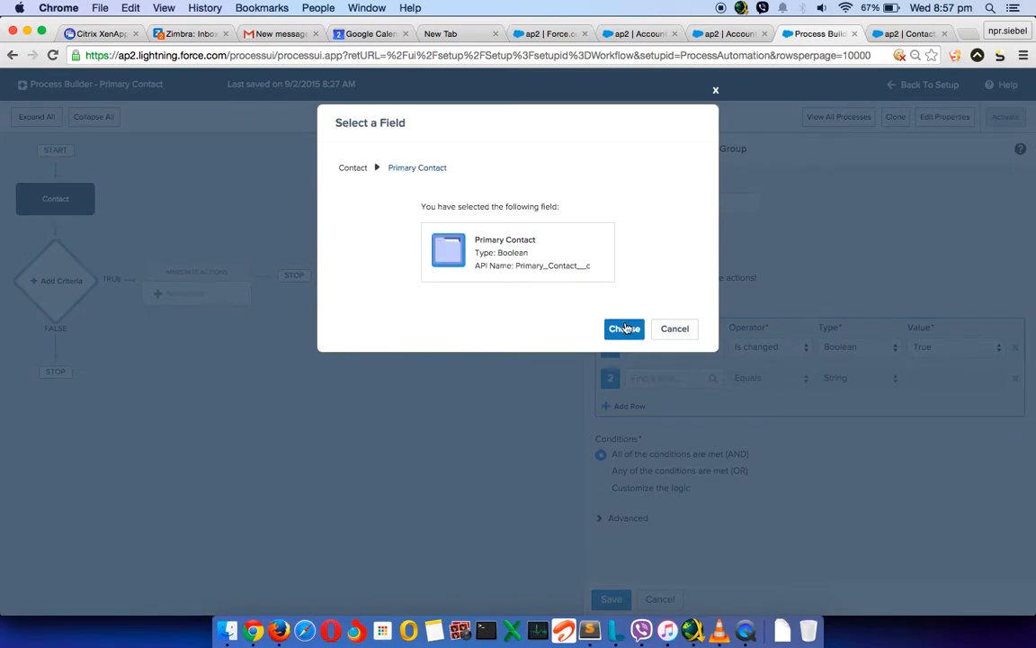
click(623, 329)
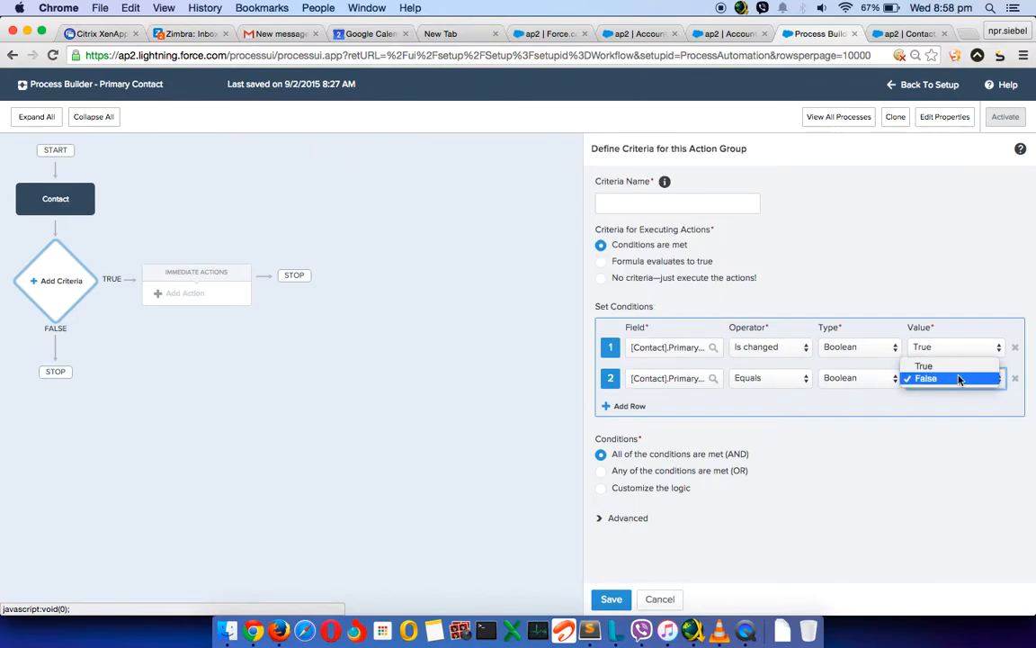
click(925, 365)
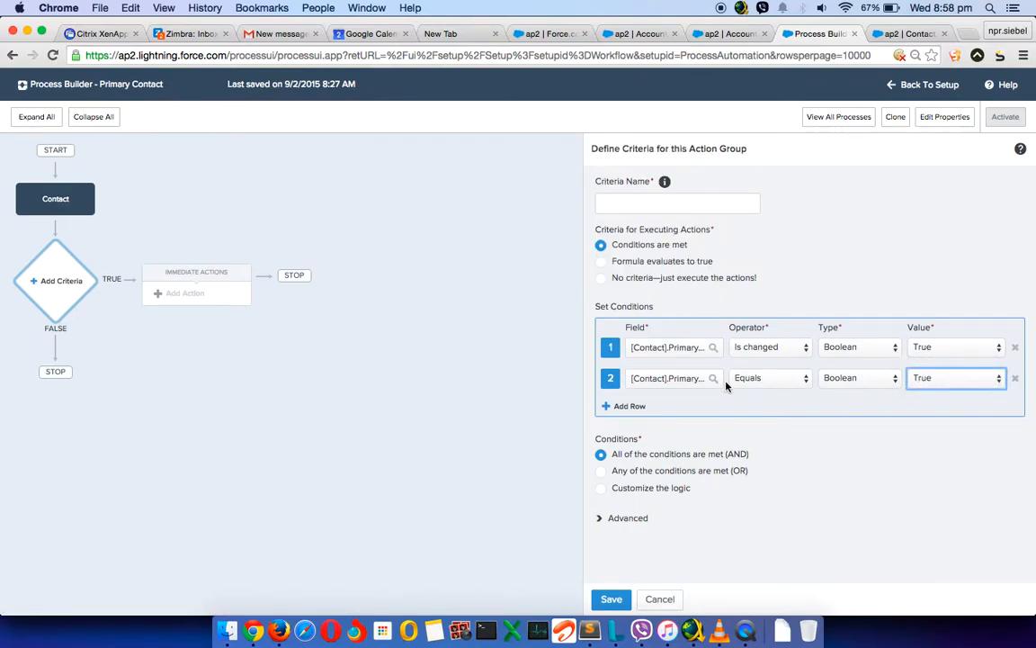
Name the criteria 'Check if the primary contact is made true' and save it
click(611, 599)
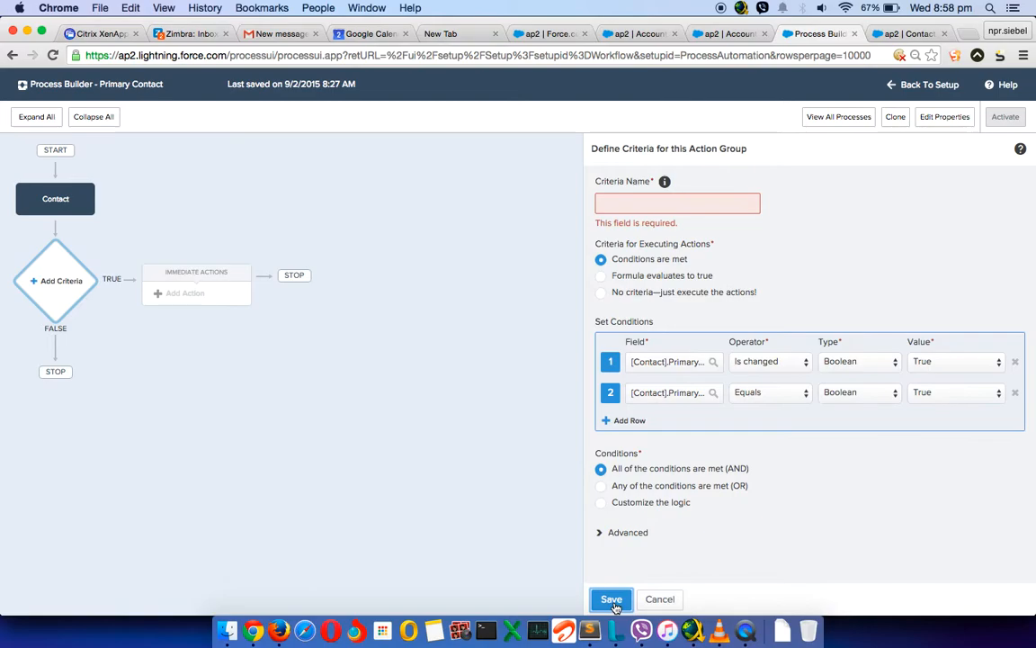
click(677, 202)
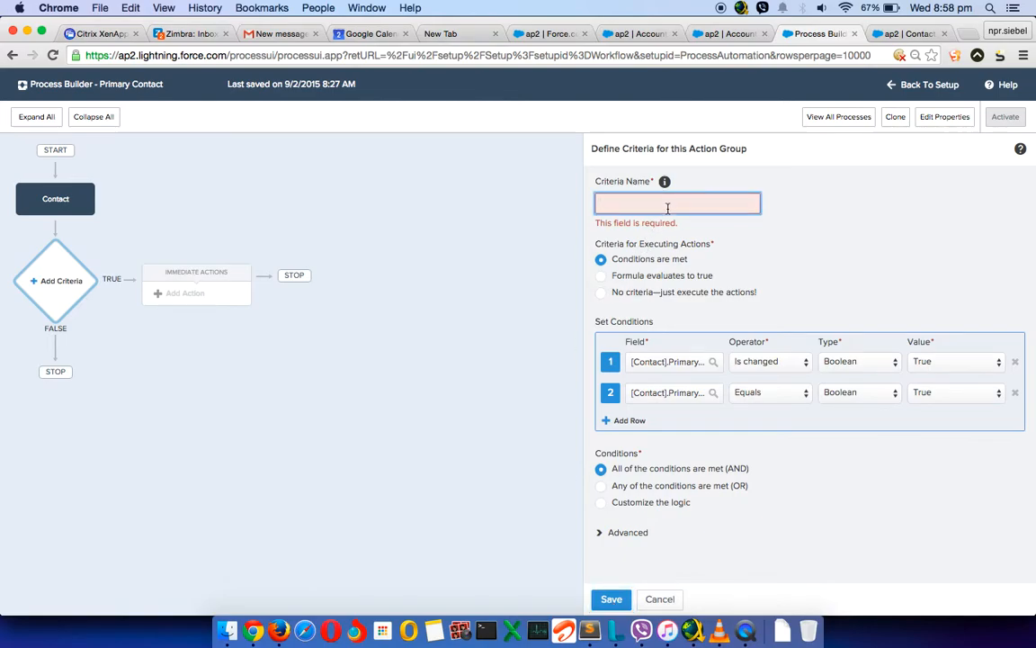
text(Check if the primary contact)
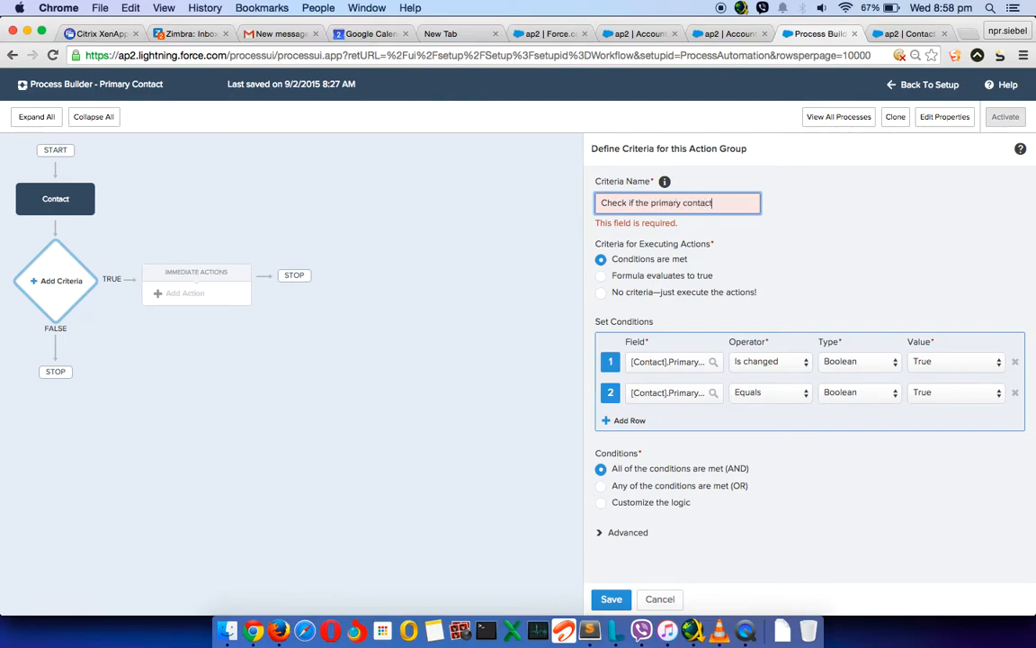
text(is made true)
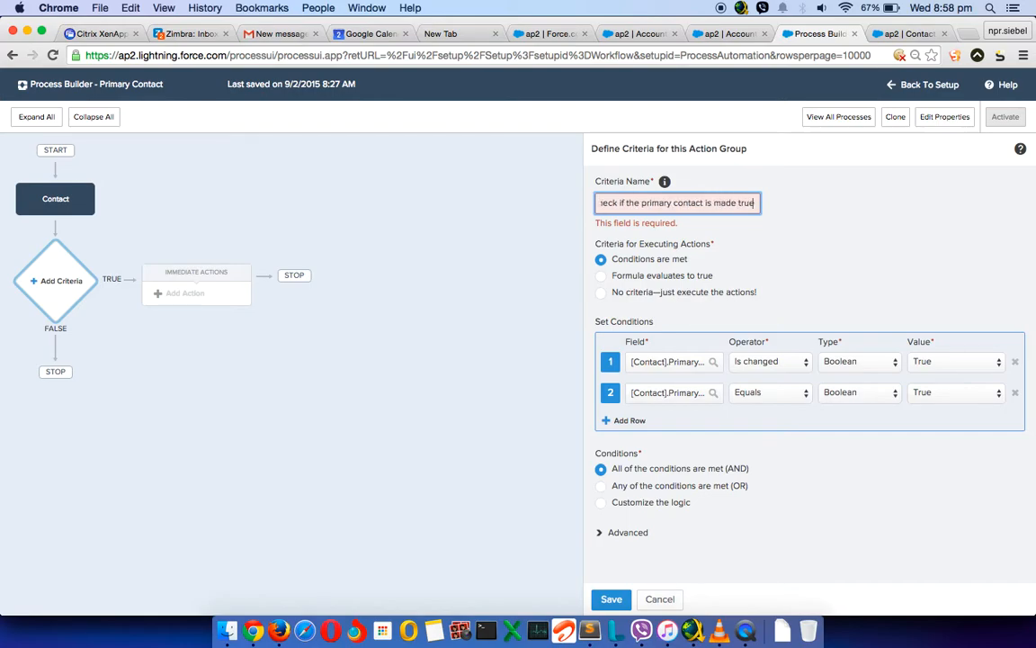
click(611, 599)
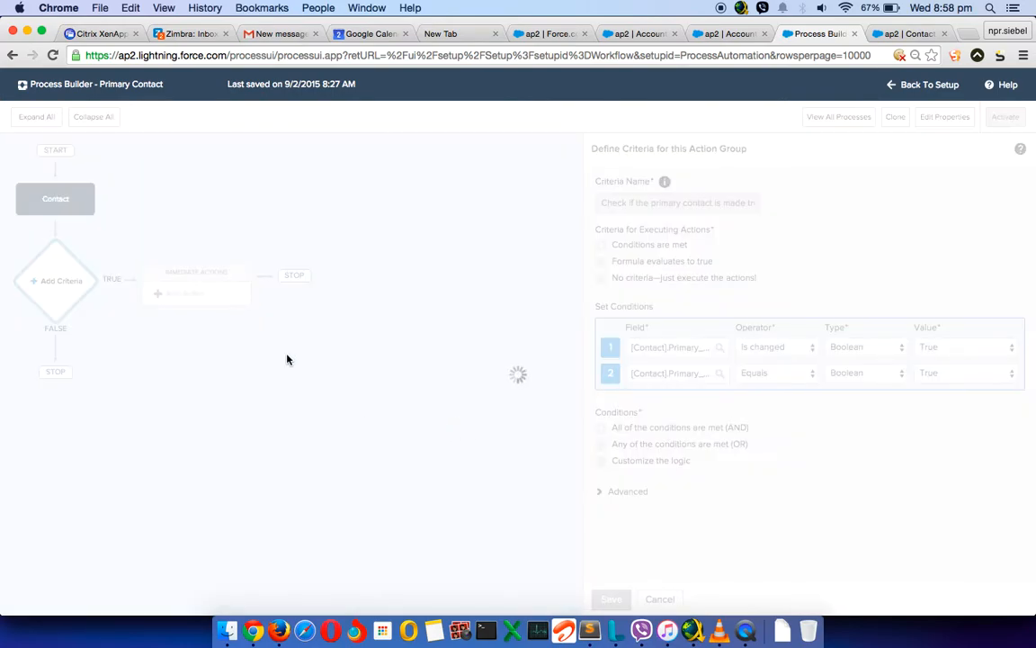
Add an Update Records immediate action named 'account' to the true branch
click(186, 294)
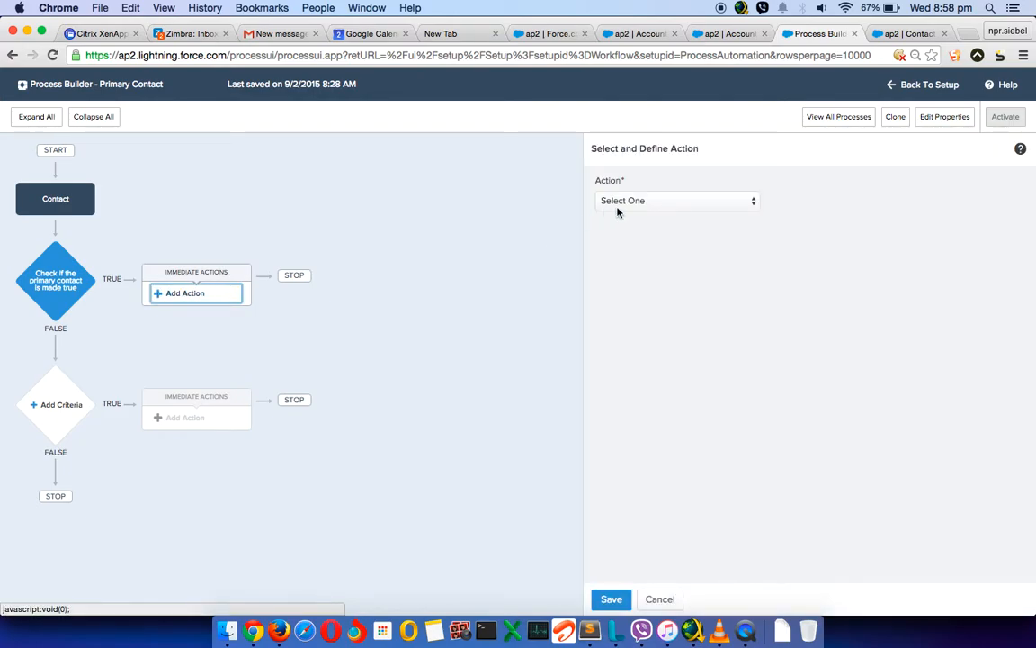
click(676, 200)
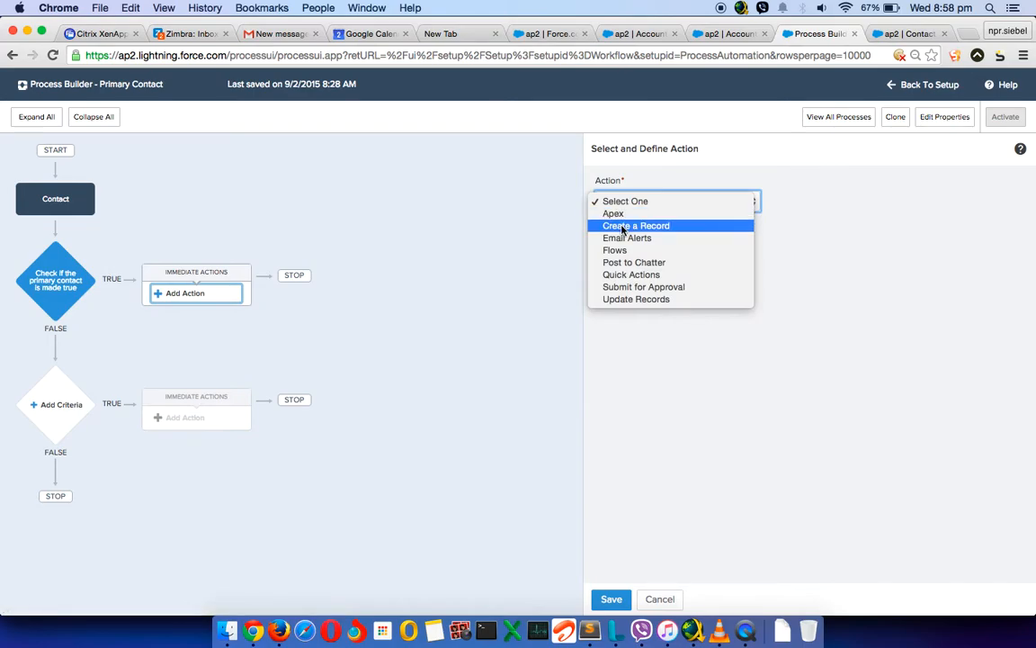
click(635, 299)
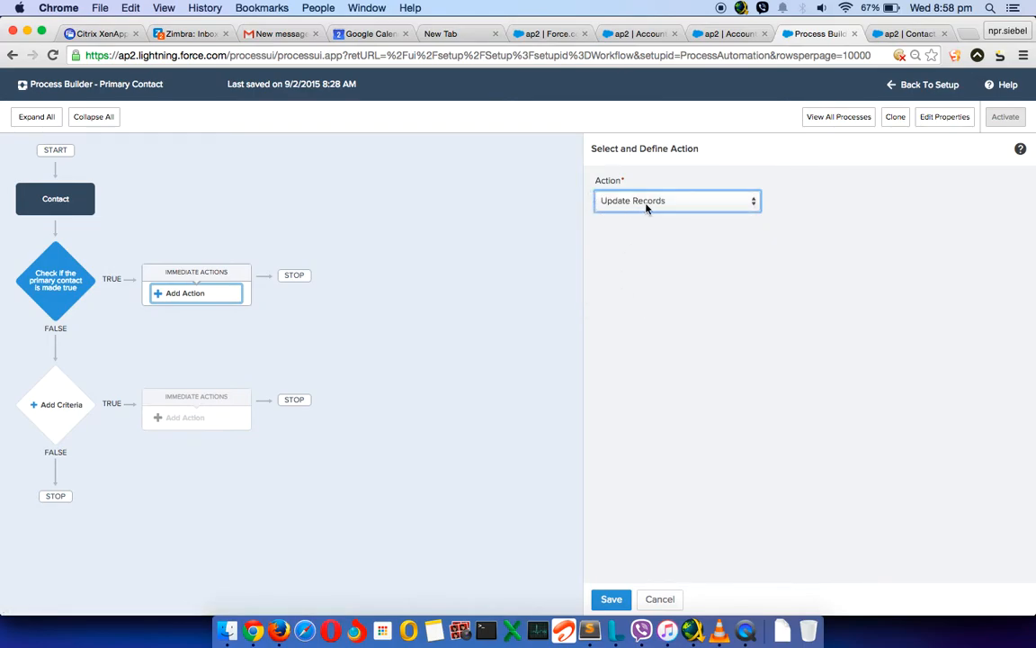
click(678, 200)
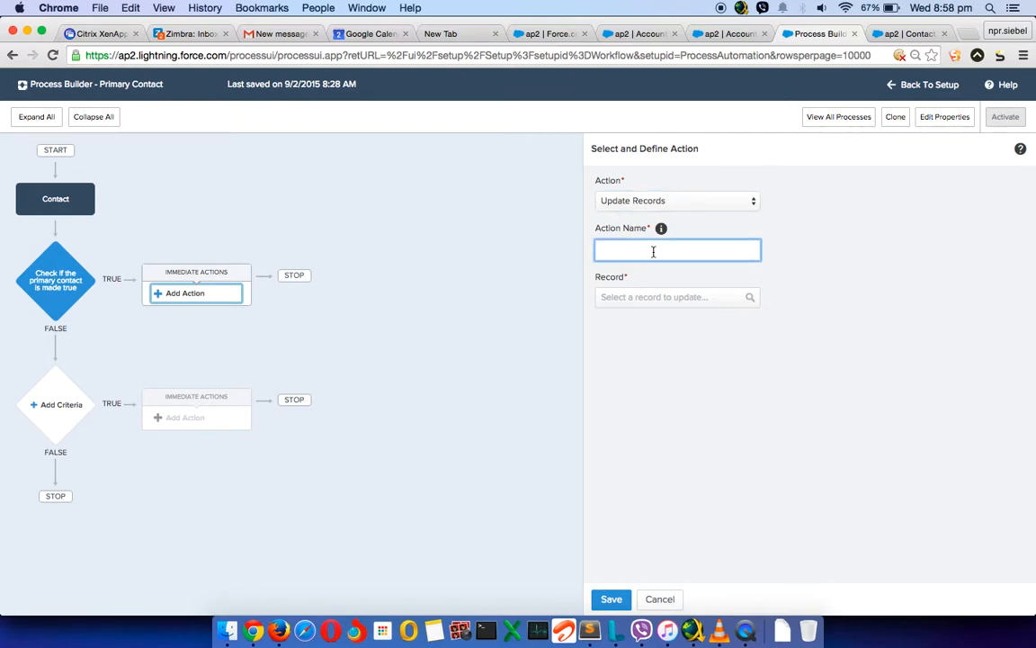
text(account)
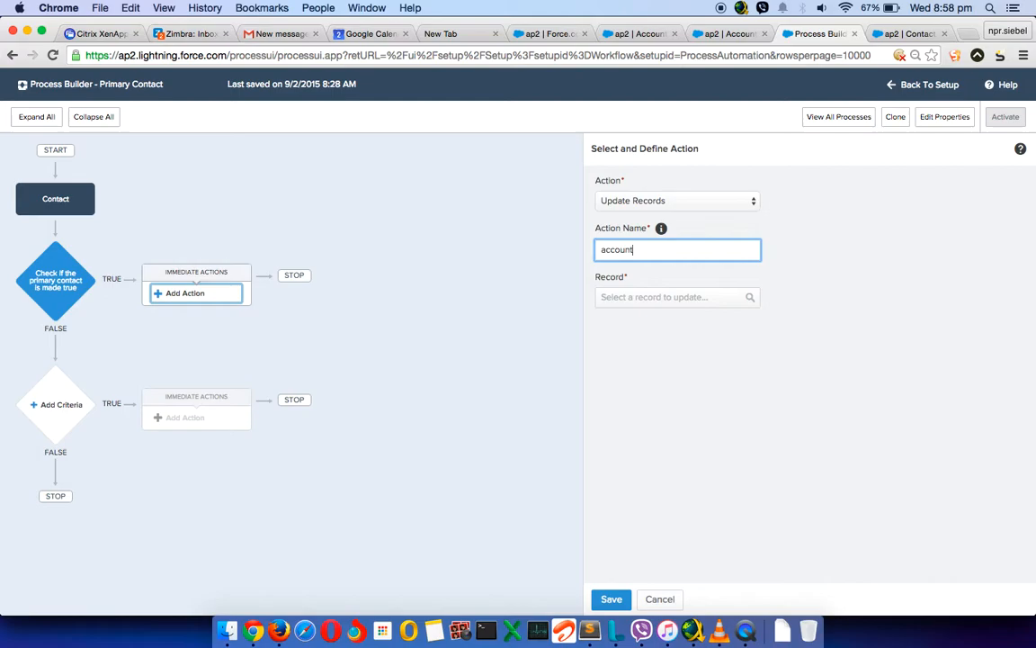
Choose the contact's related Account ID as the record to update
click(676, 296)
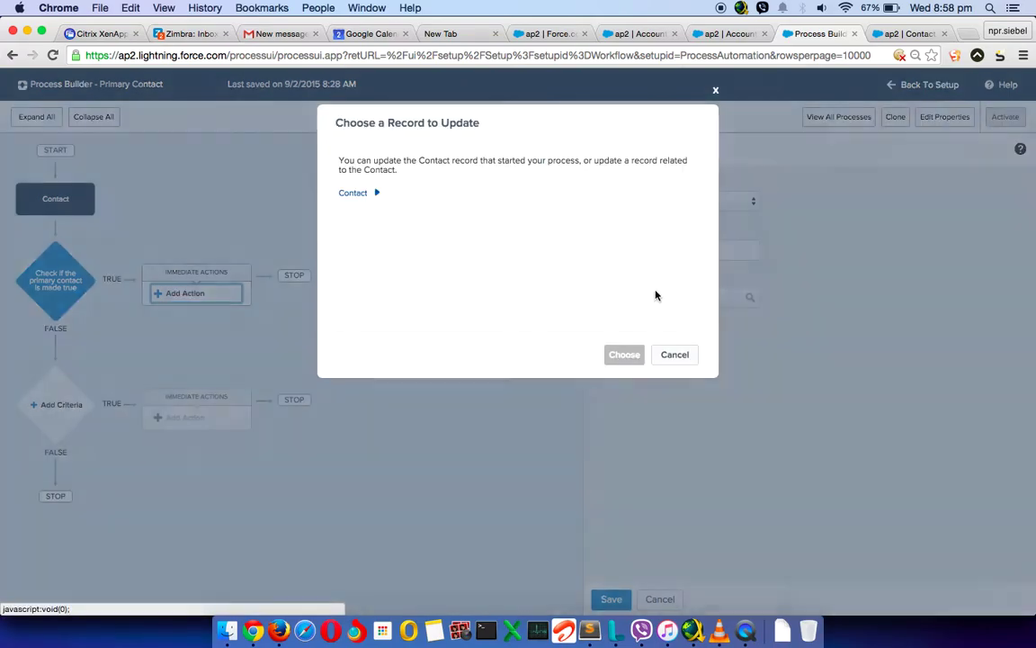
click(359, 192)
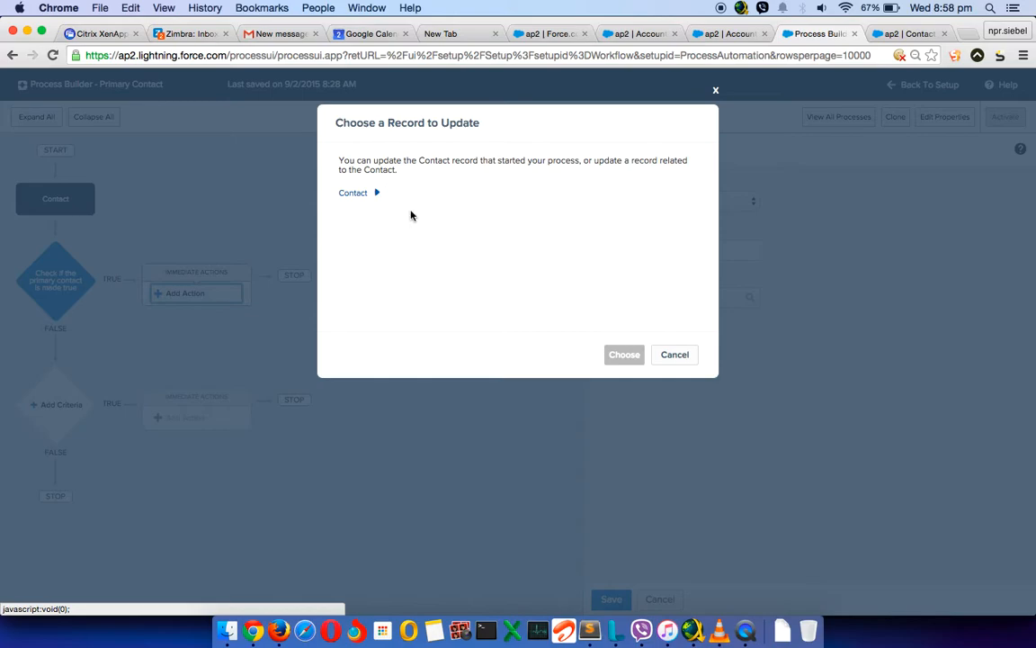
click(377, 193)
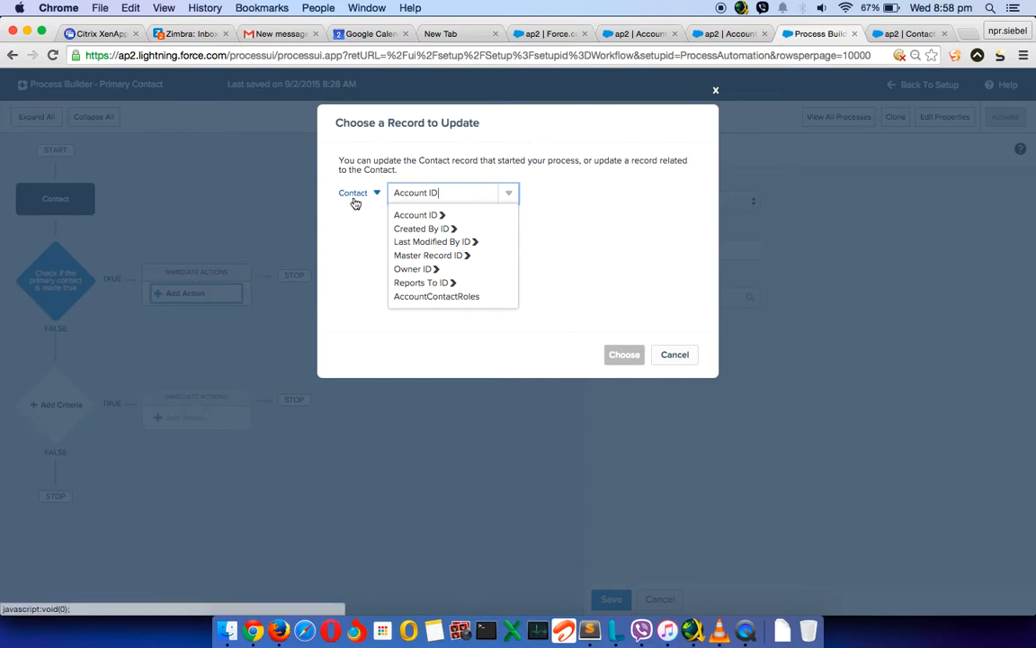
click(353, 193)
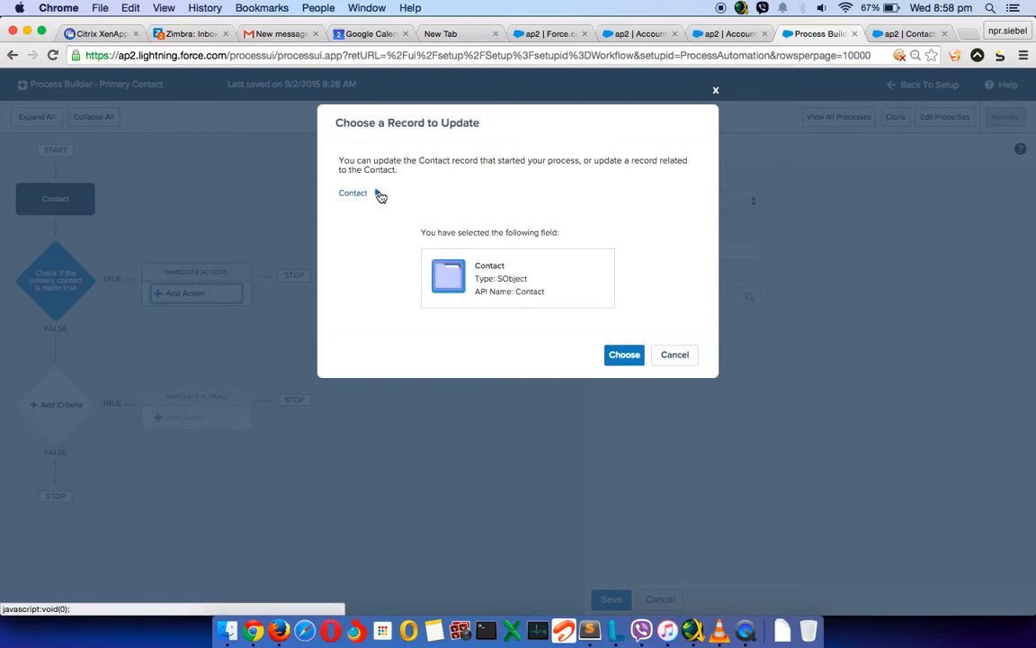
mouse_move(374, 193)
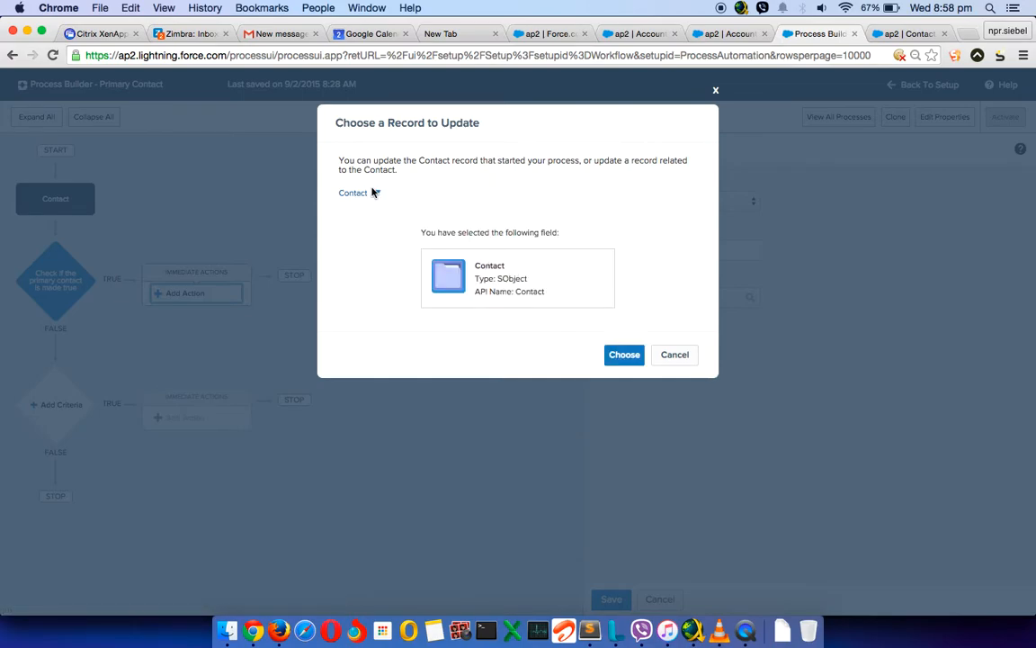
click(374, 192)
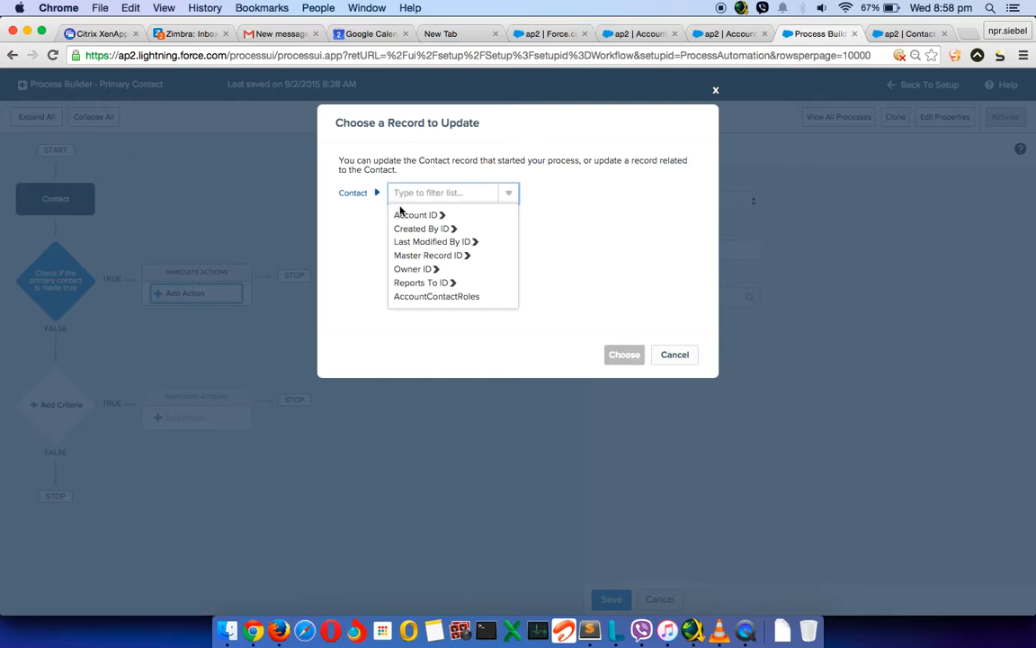
click(416, 214)
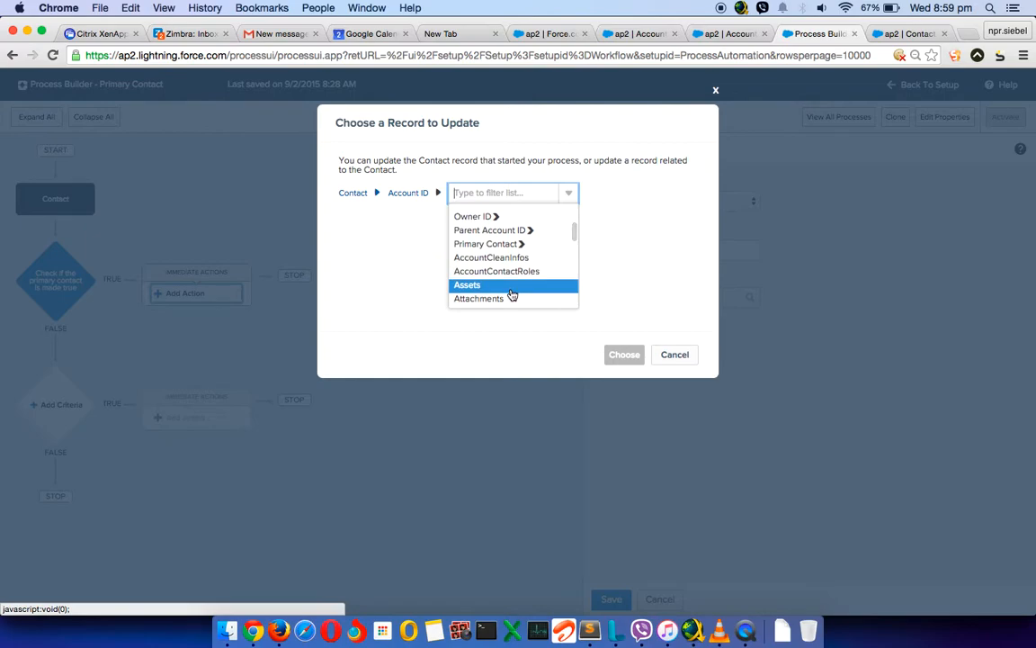
scroll(down, 3)
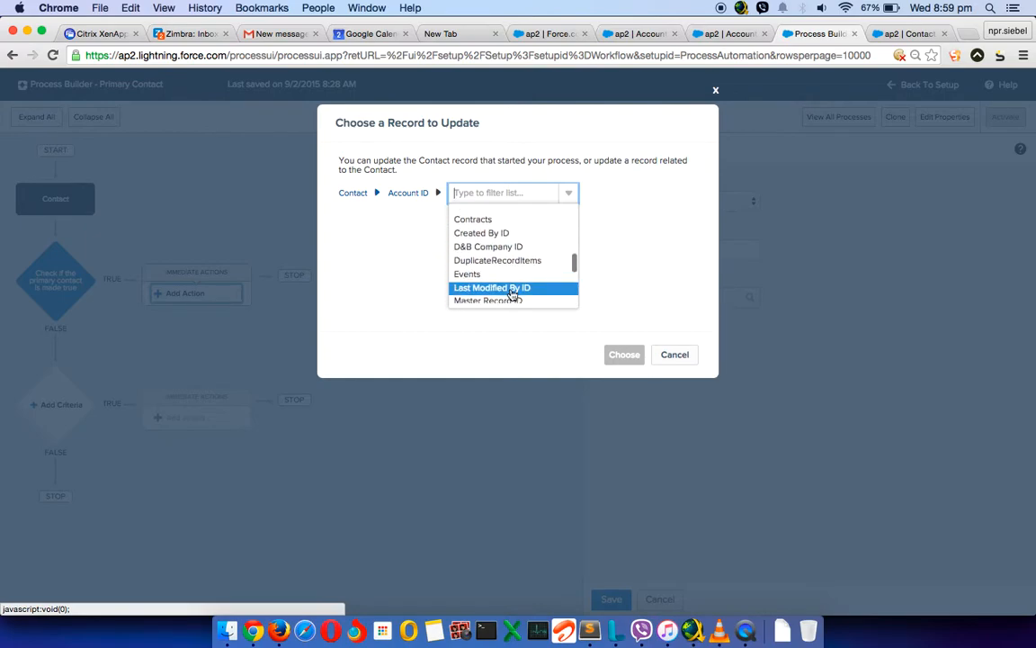
scroll(down, 3)
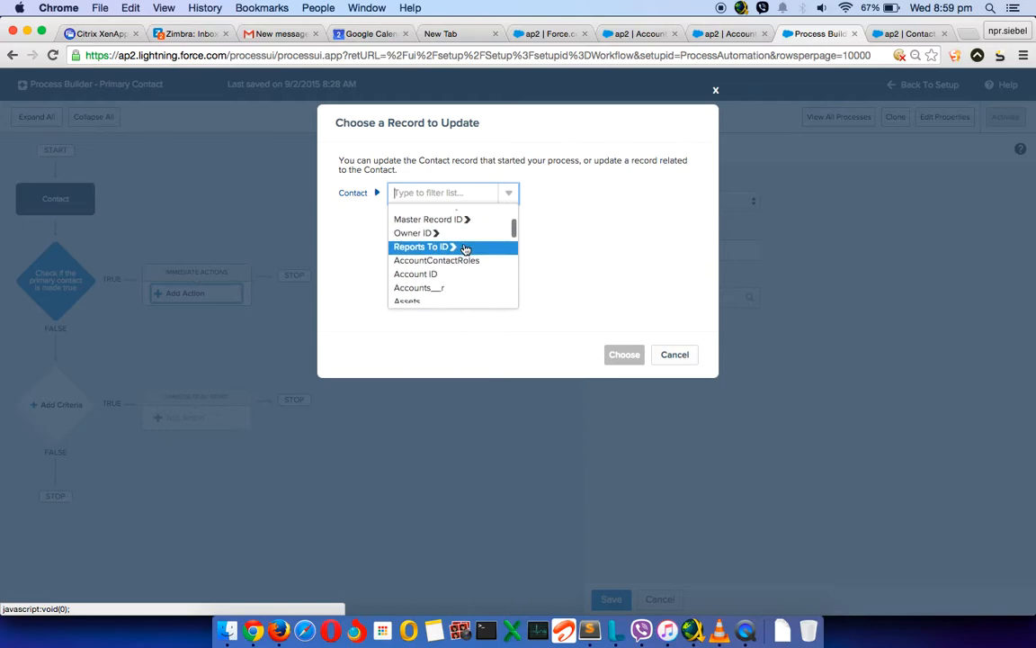
click(416, 274)
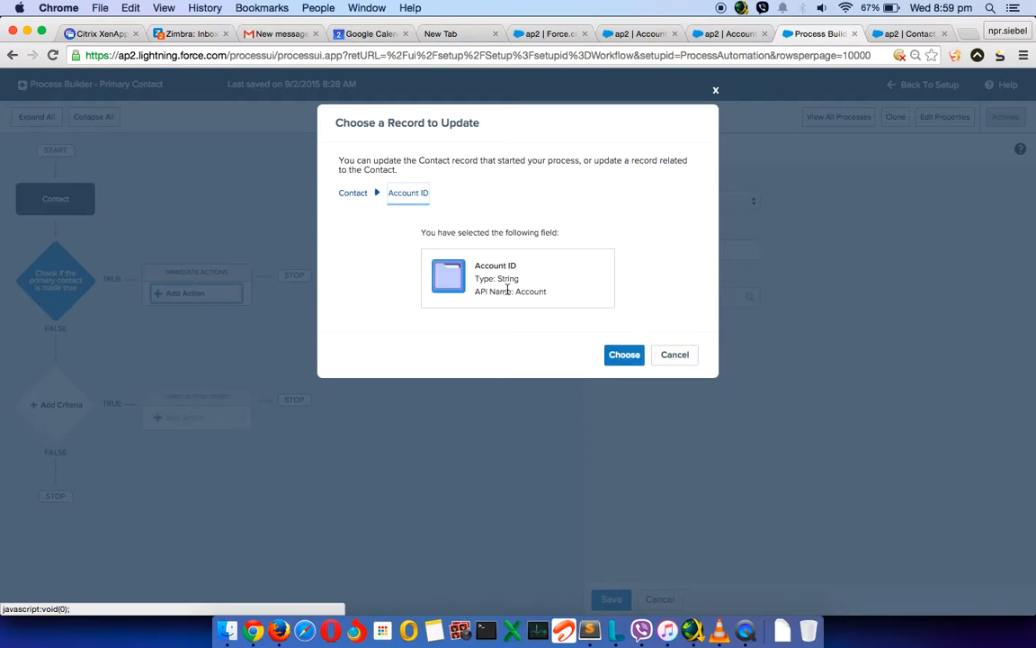
double_click(507, 278)
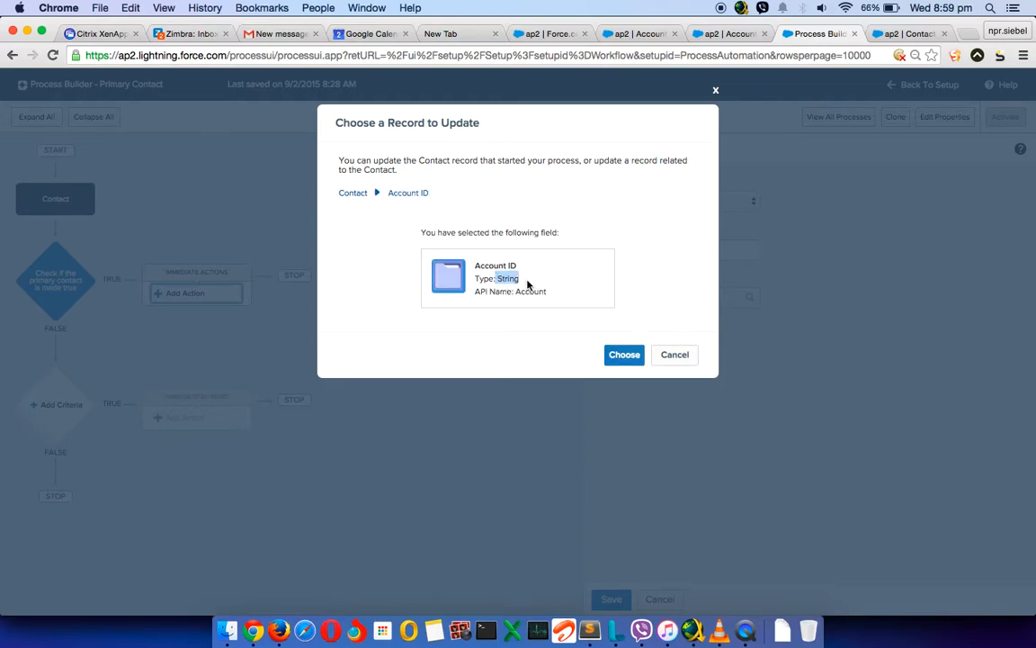
click(623, 355)
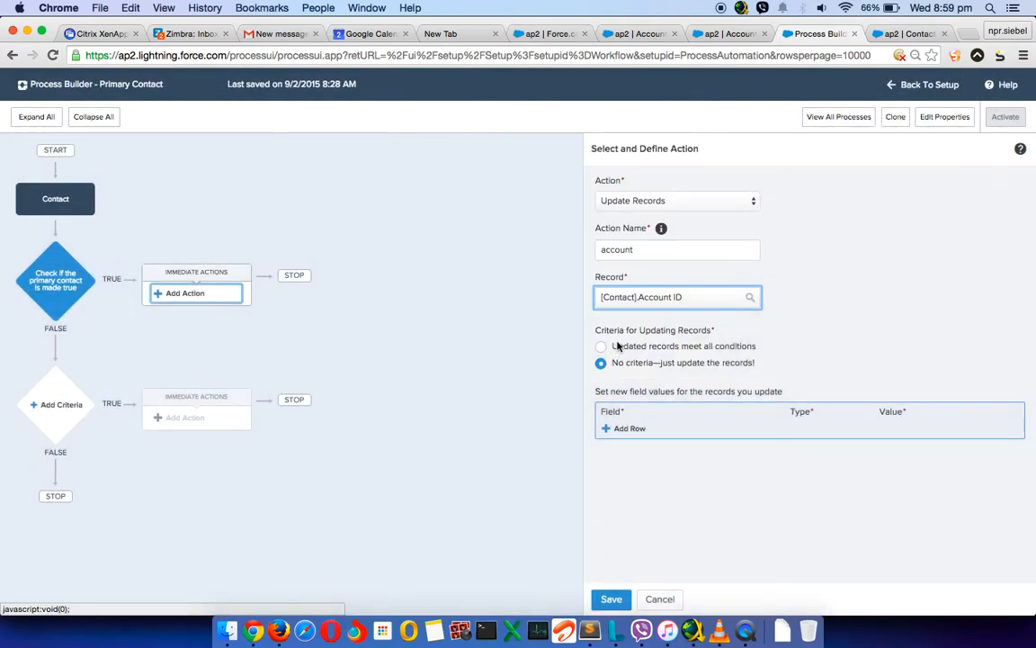
Try a Primary Contact field row and update-criteria options, then discard the unfinished action
click(624, 428)
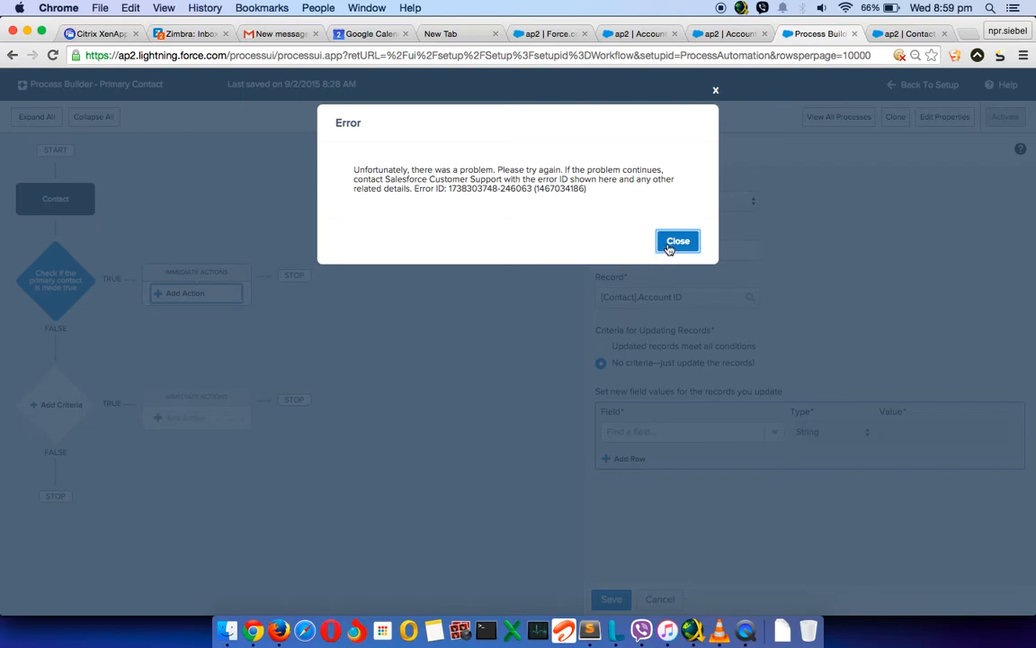
click(677, 240)
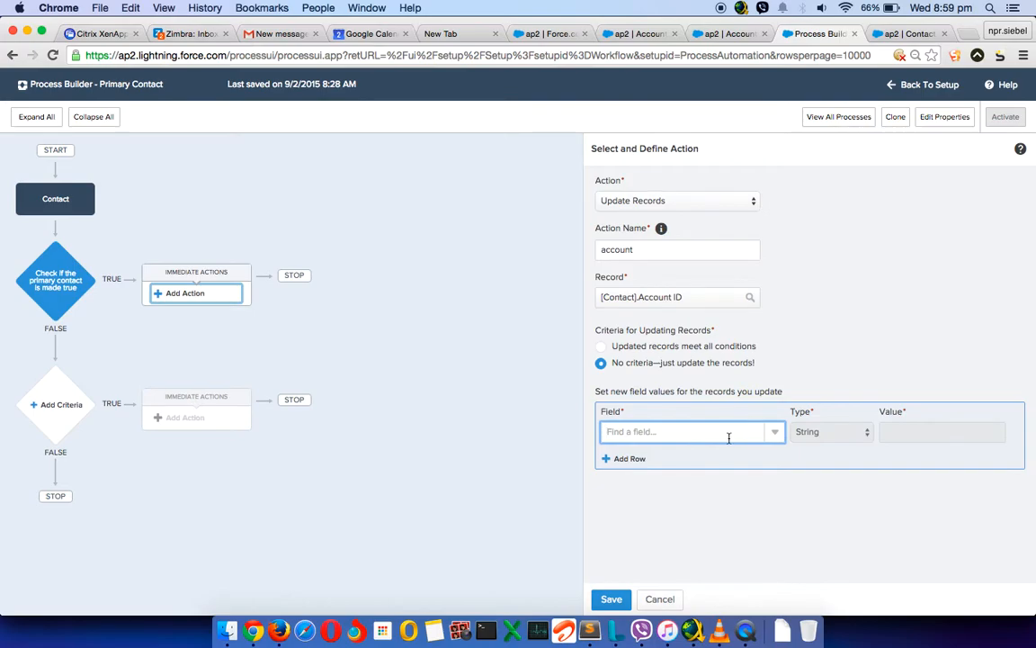
text(pr)
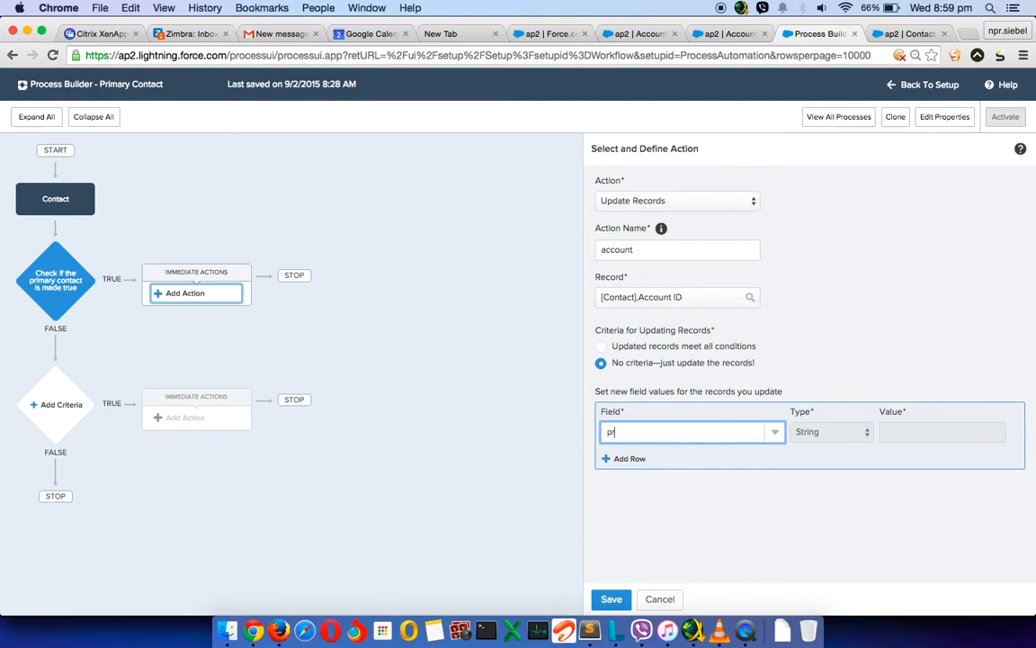
text(ri)
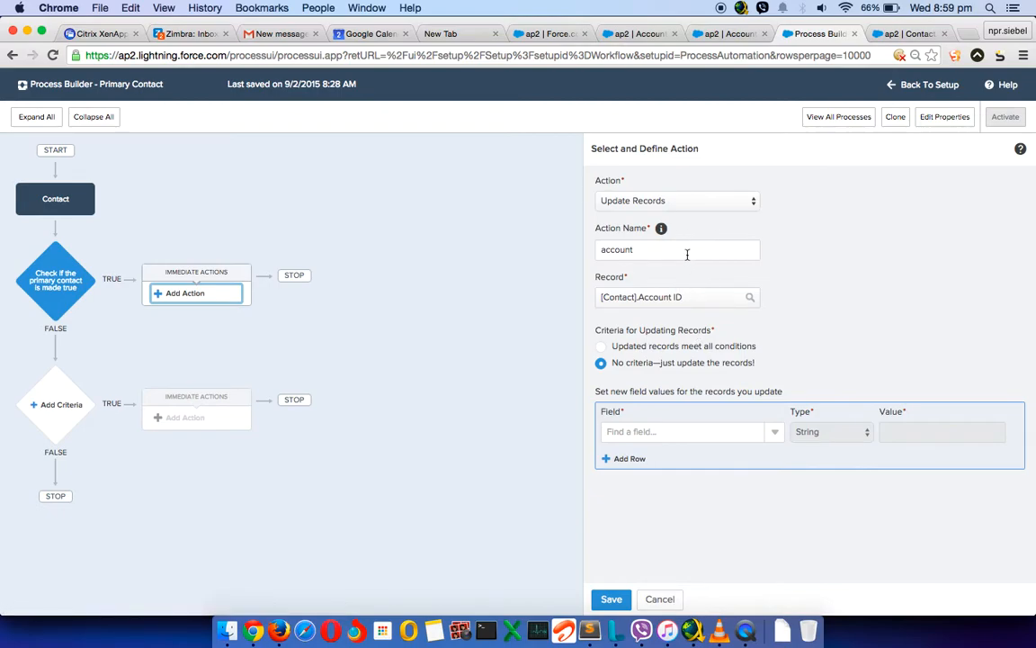
mouse_move(666, 250)
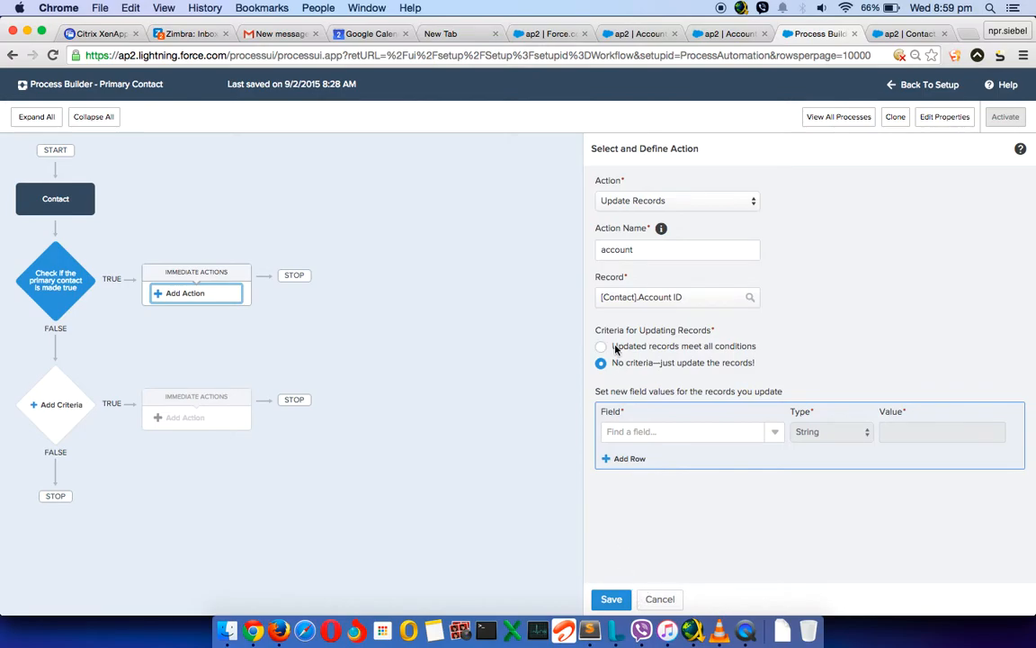
click(601, 347)
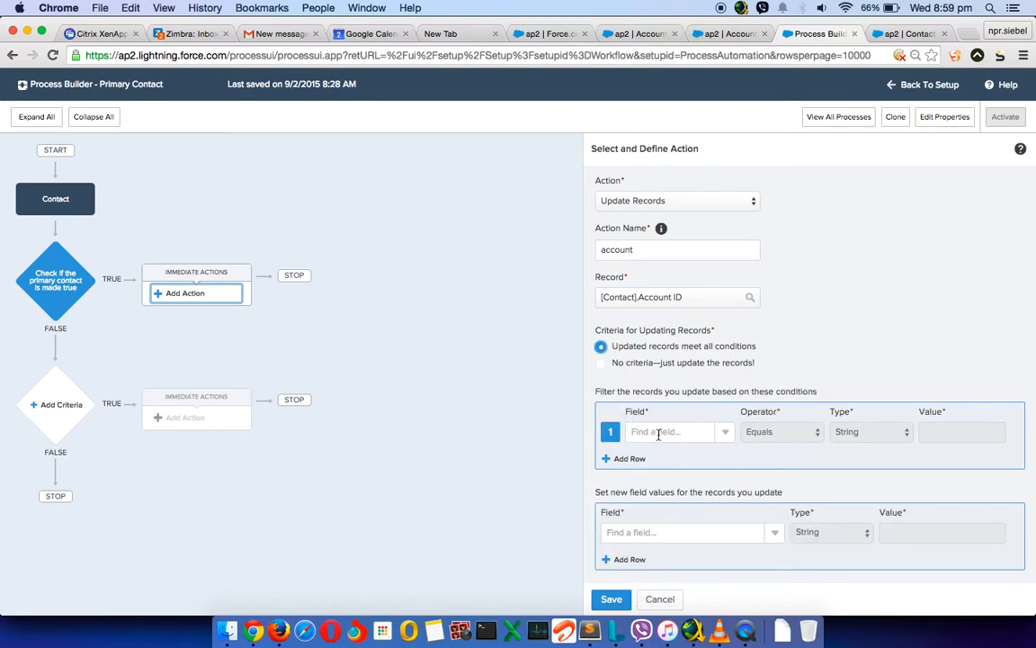
mouse_move(613, 378)
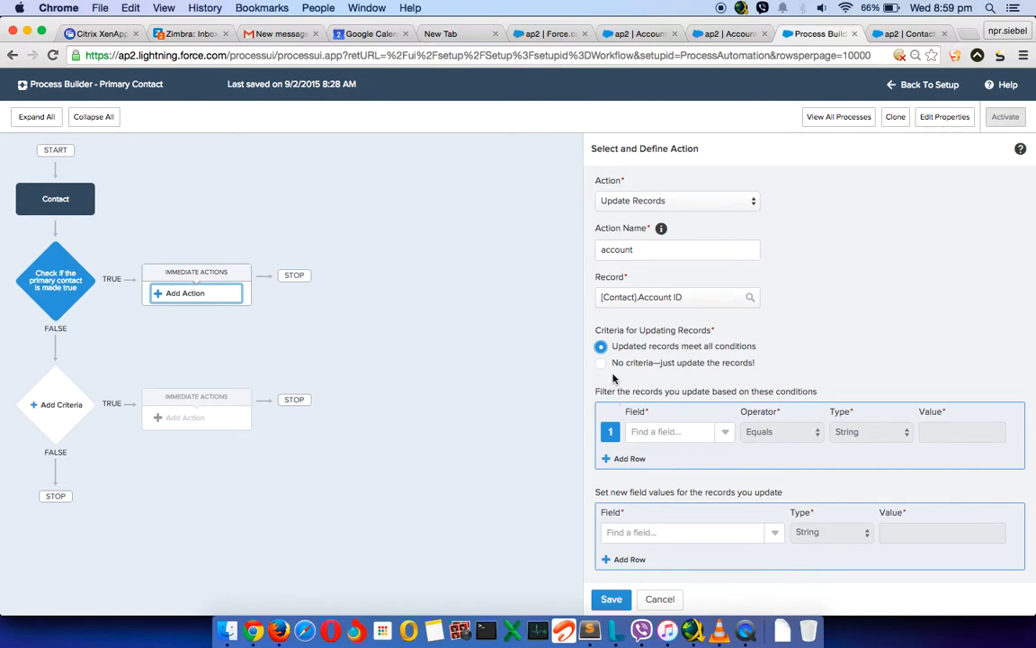
click(600, 363)
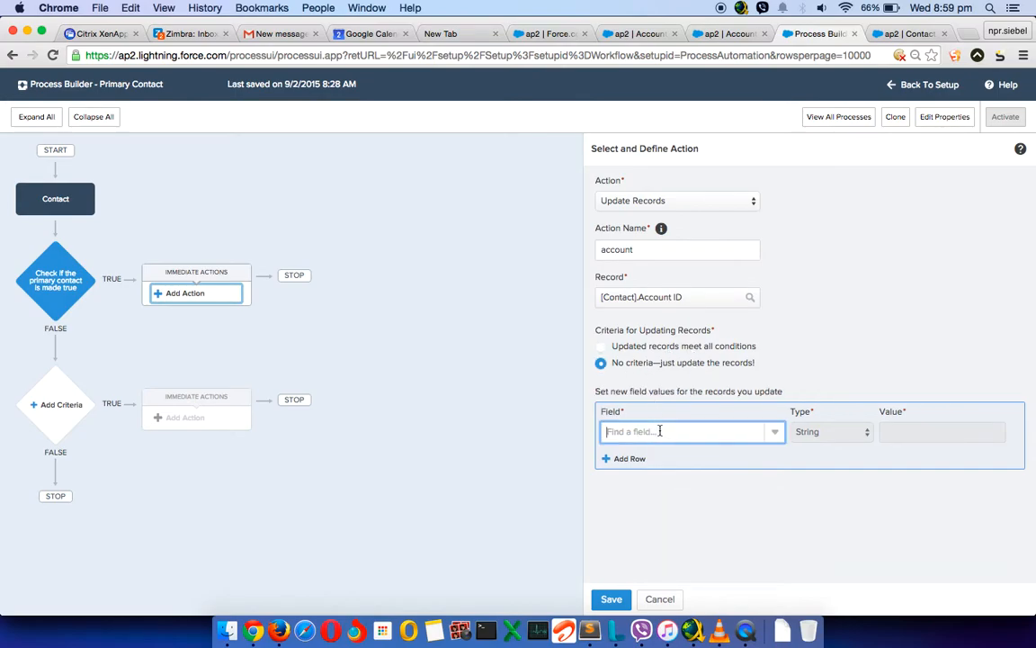
text(pri)
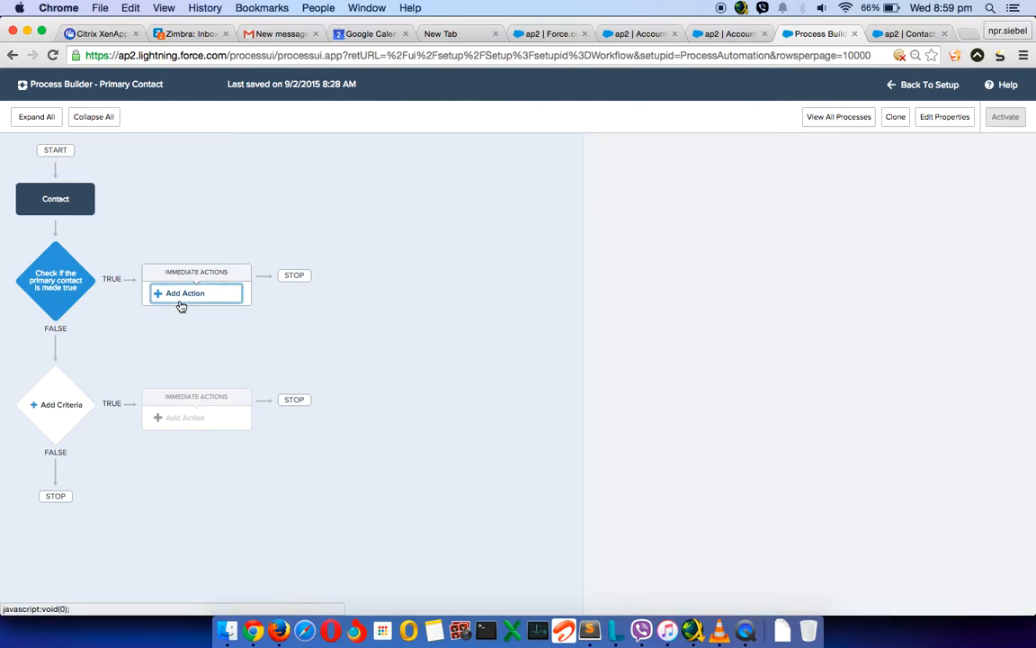
Recreate the Update Records action 'account' targeting the contact's related Account ID record
click(186, 293)
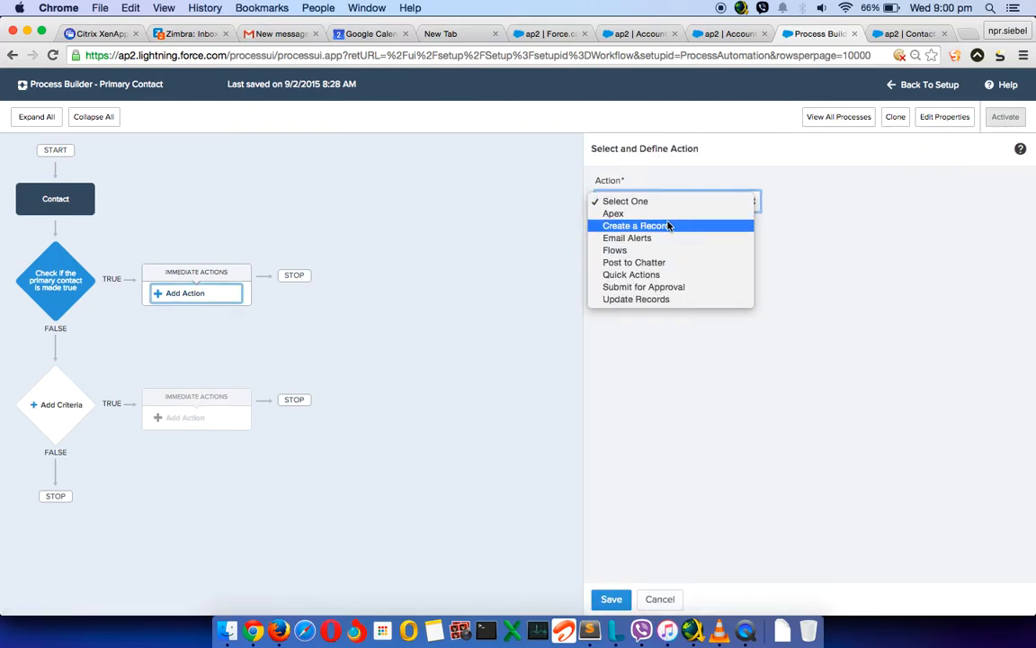
click(635, 299)
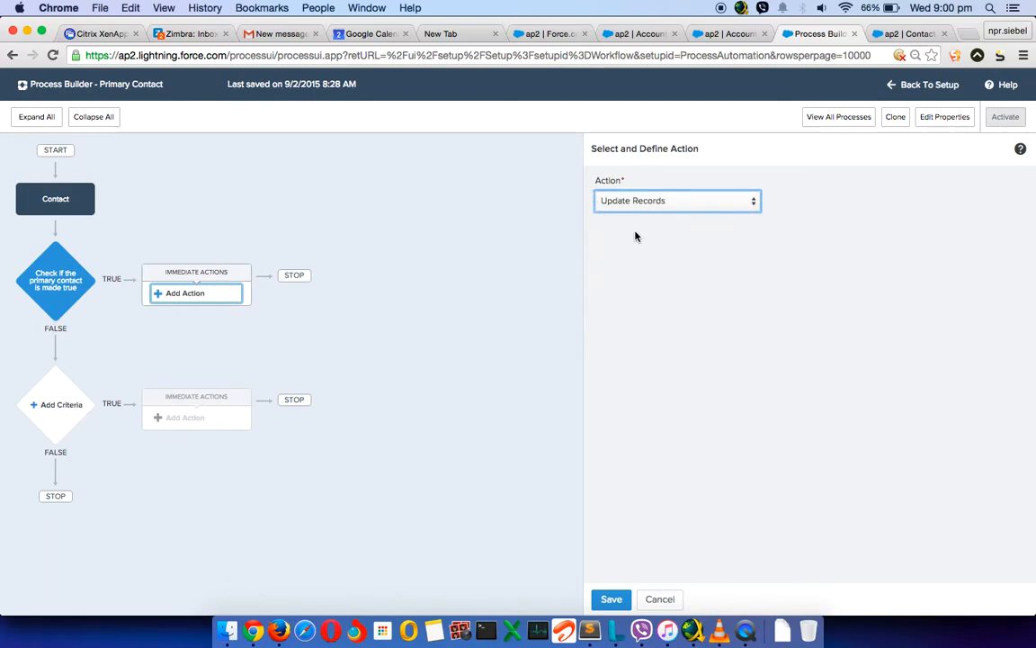
text(ac)
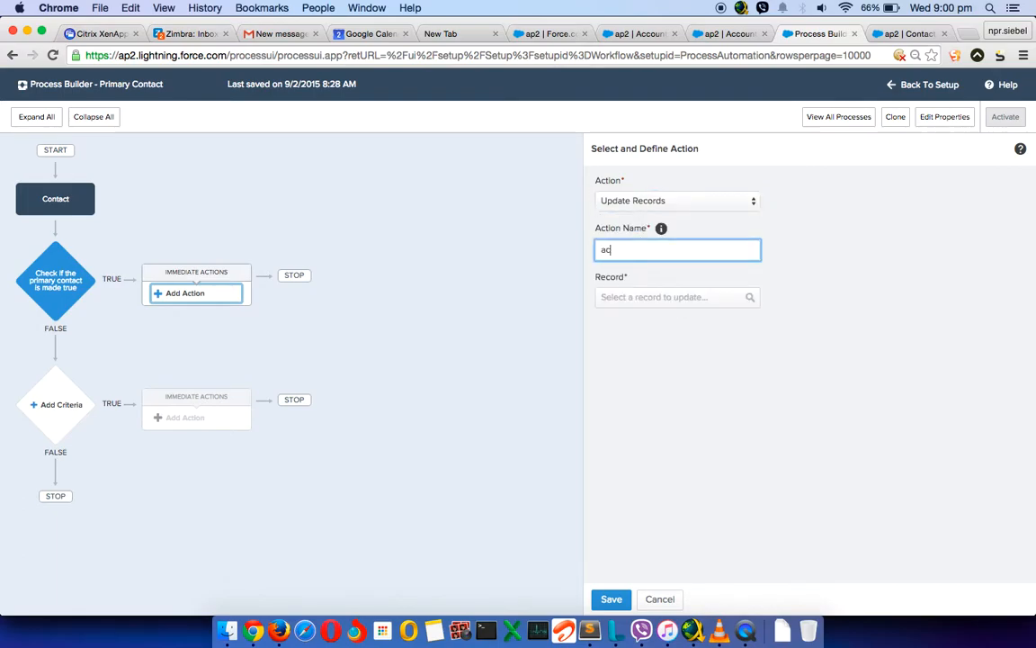
text(account)
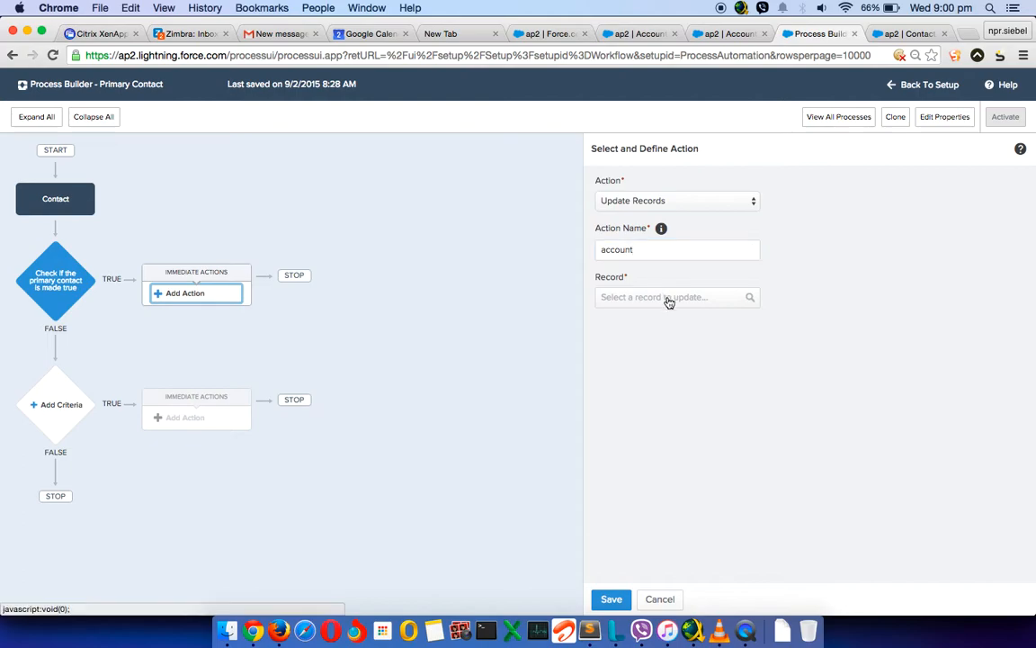
click(676, 296)
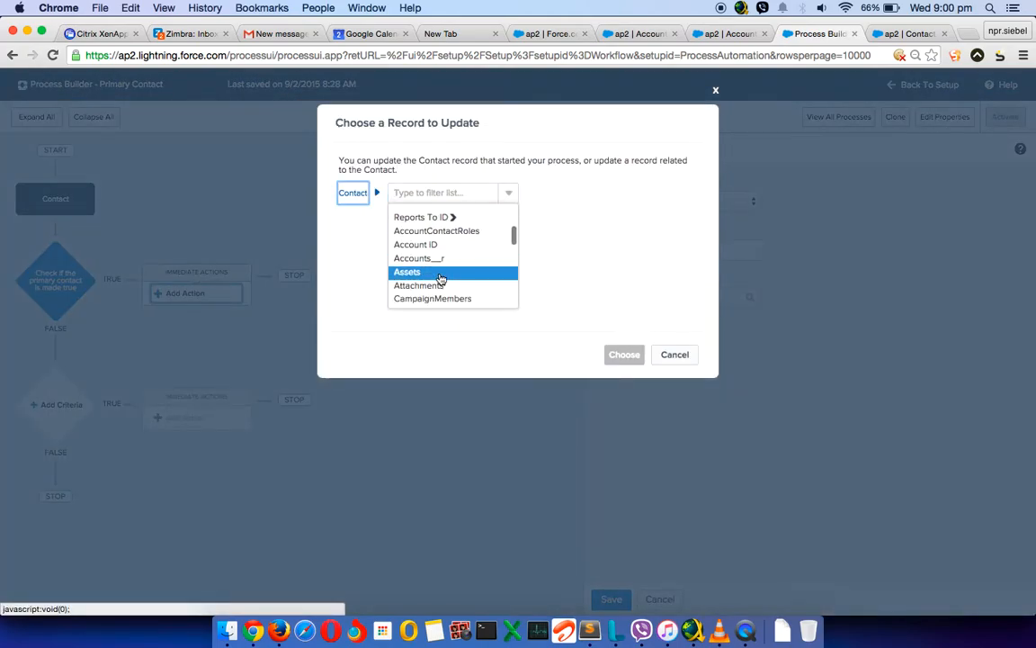
mouse_move(439, 249)
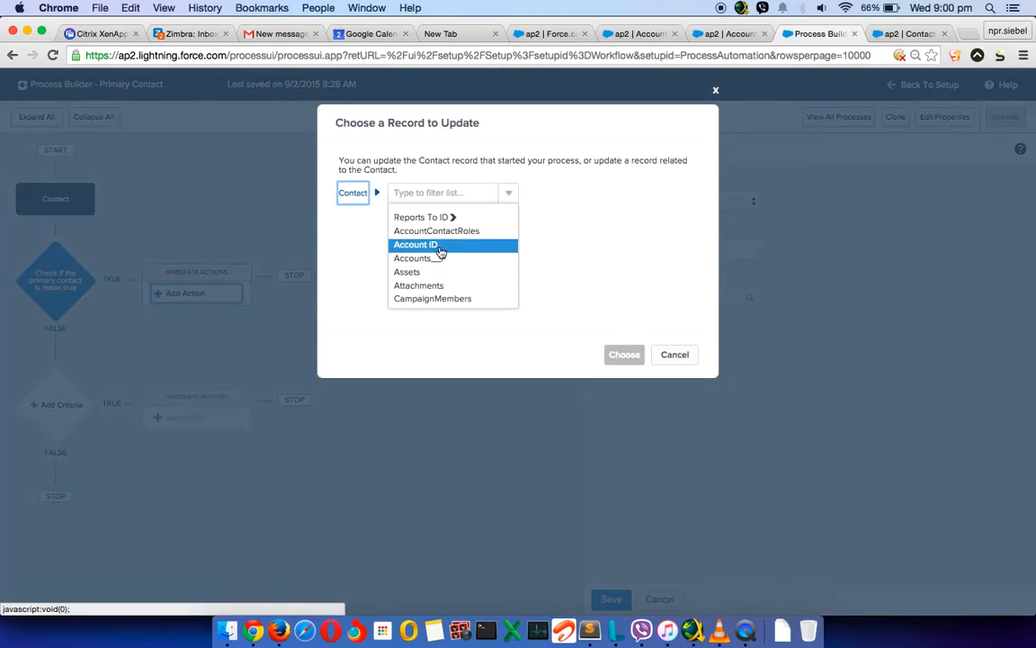
click(415, 244)
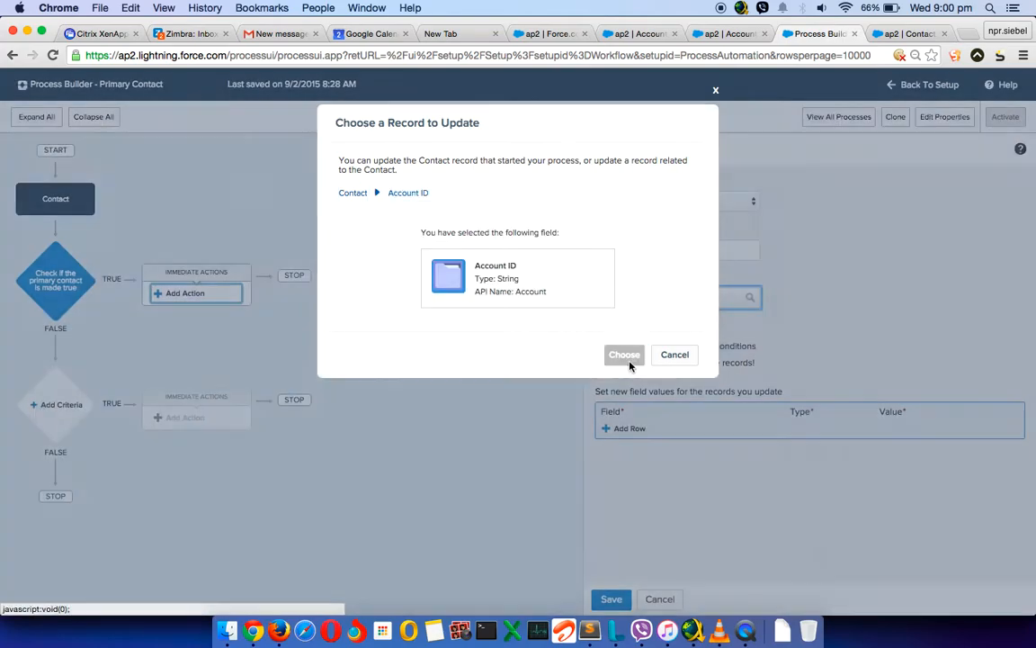
click(624, 354)
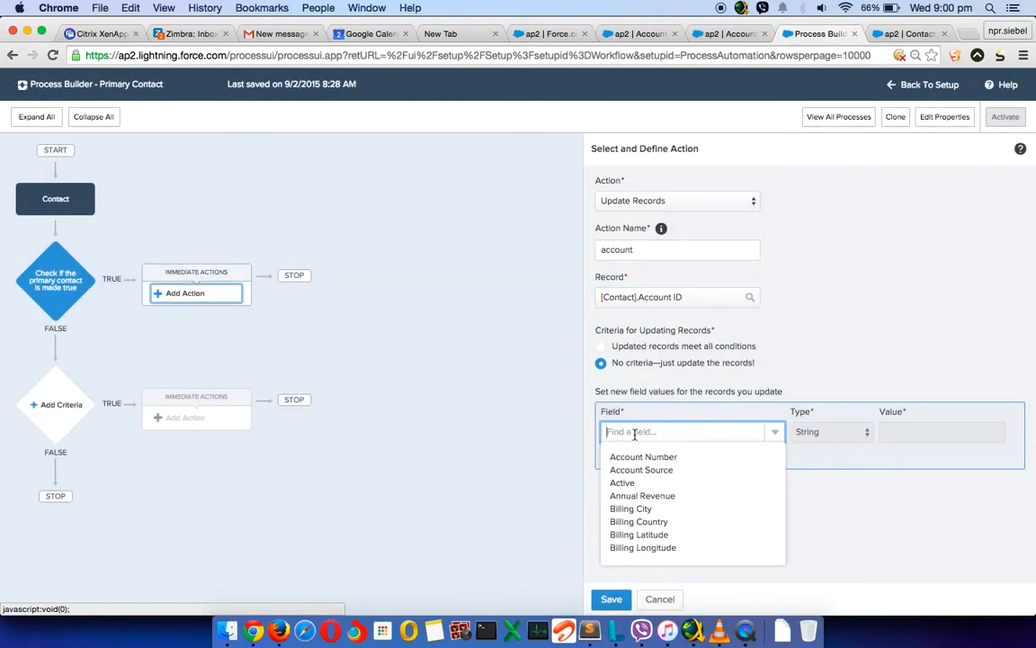
Set the account's Primary Contact to Reference Contact ID and save the action
text(pri)
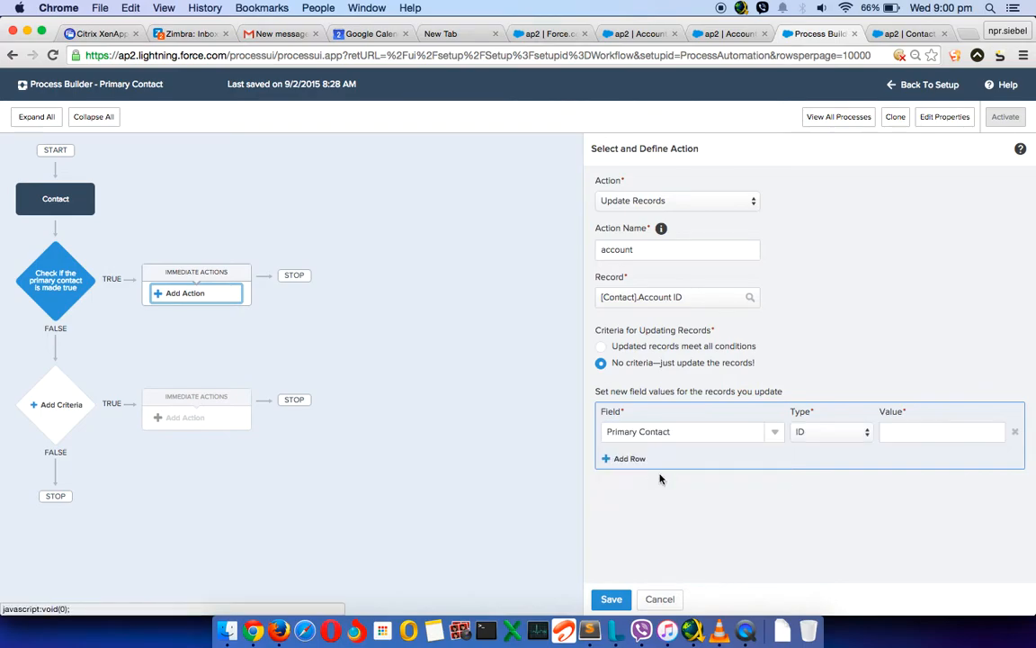
click(830, 431)
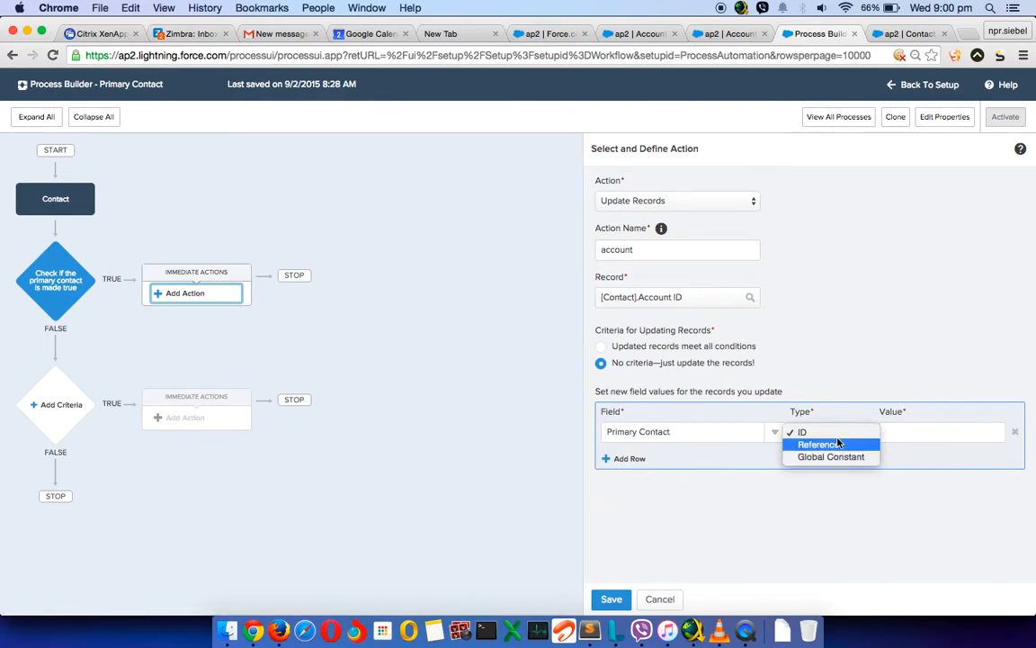
click(831, 444)
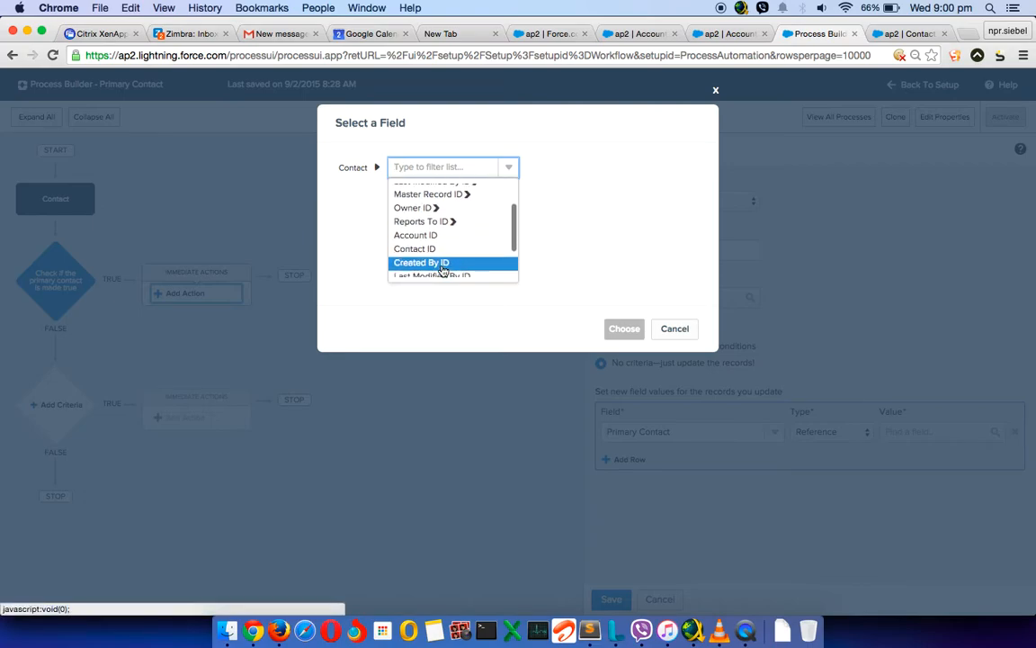
click(415, 249)
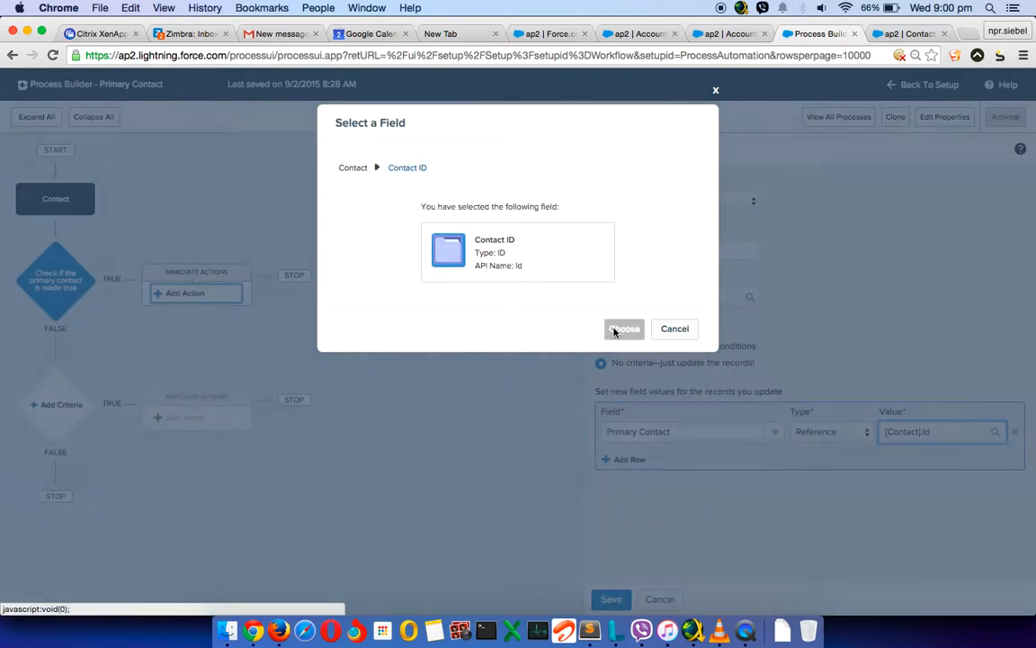
click(623, 328)
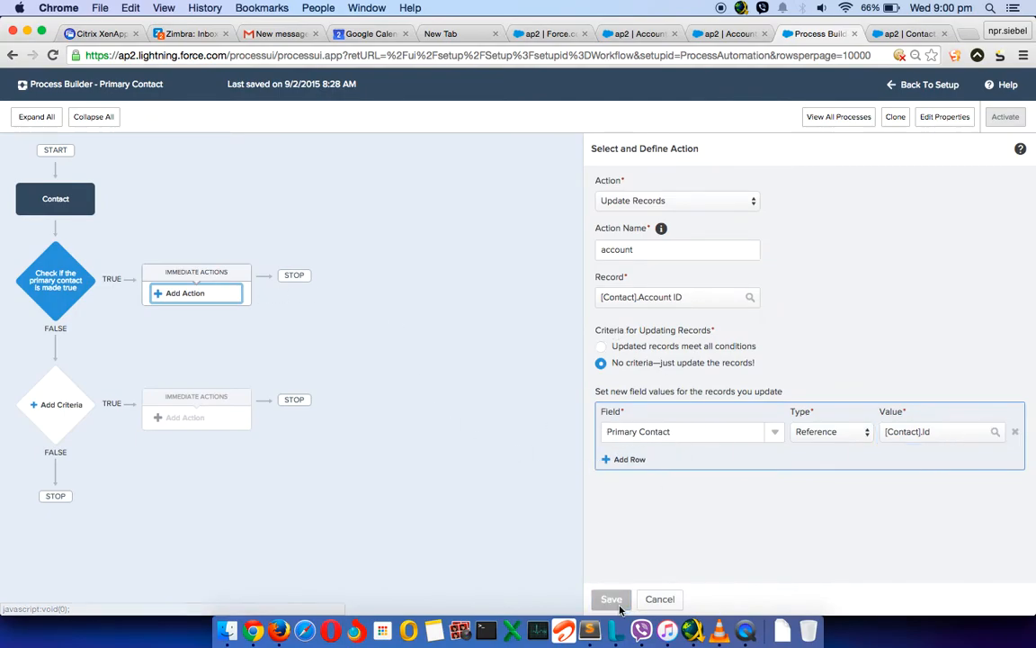
click(610, 600)
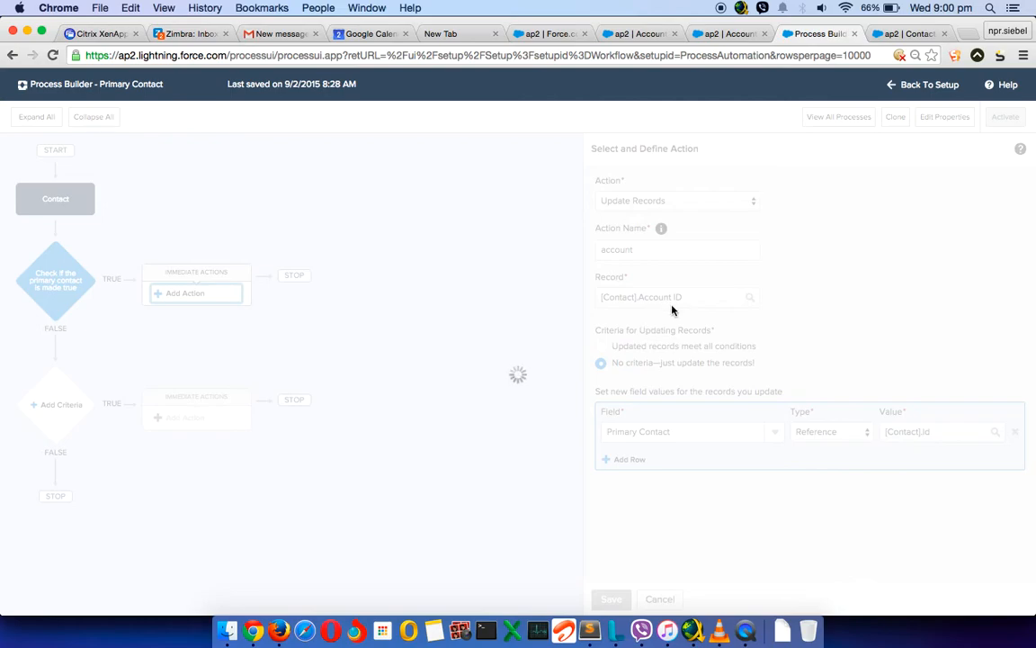
click(610, 598)
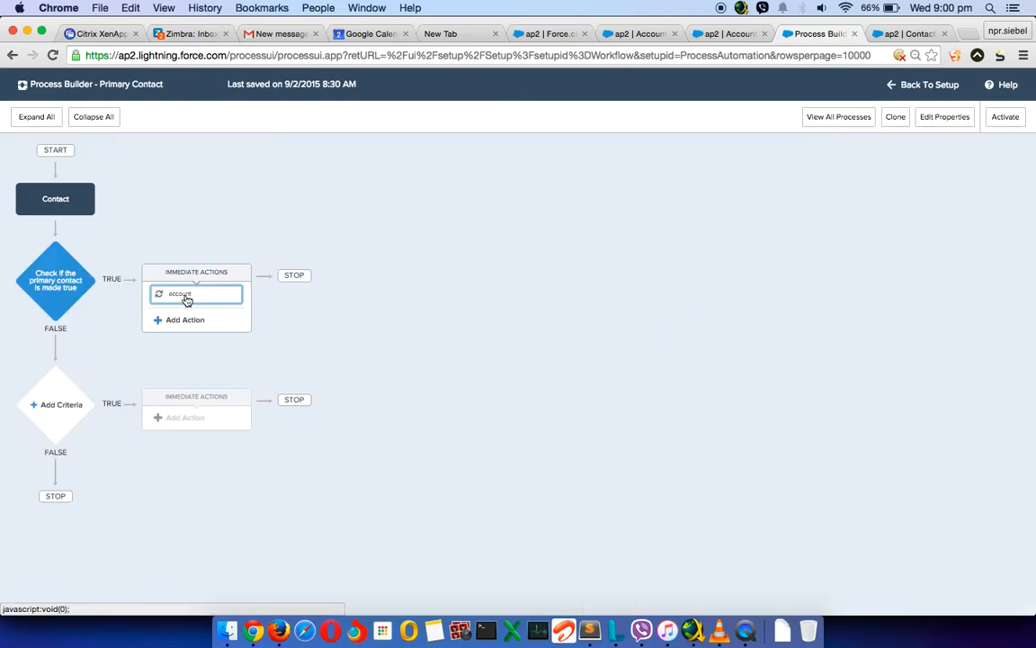
Review the account's Contacts list, then start a second immediate action under the true criteria
click(185, 294)
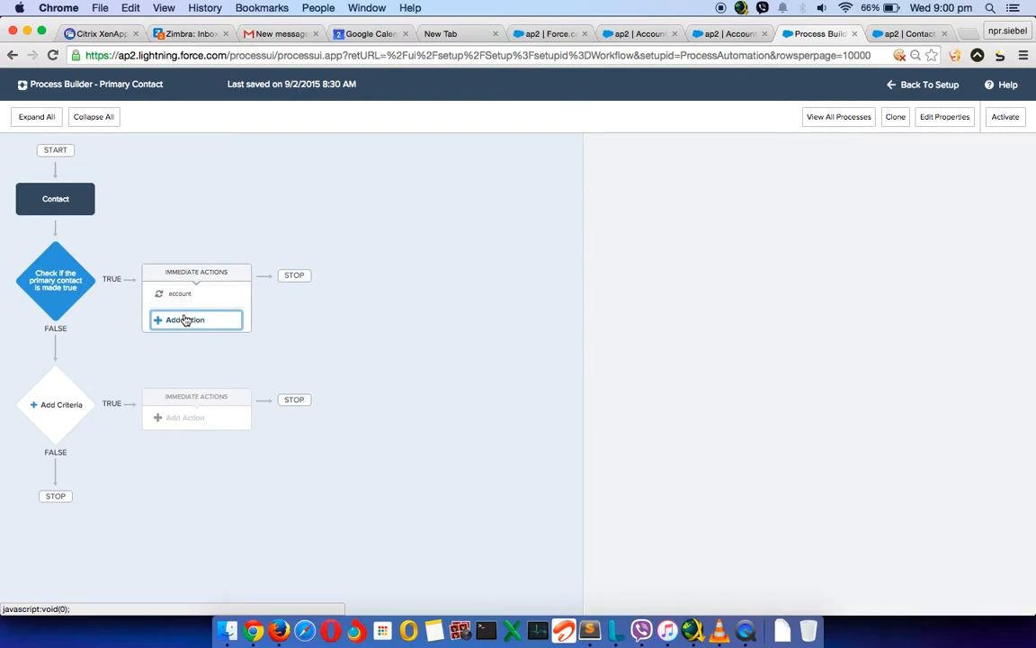
click(185, 320)
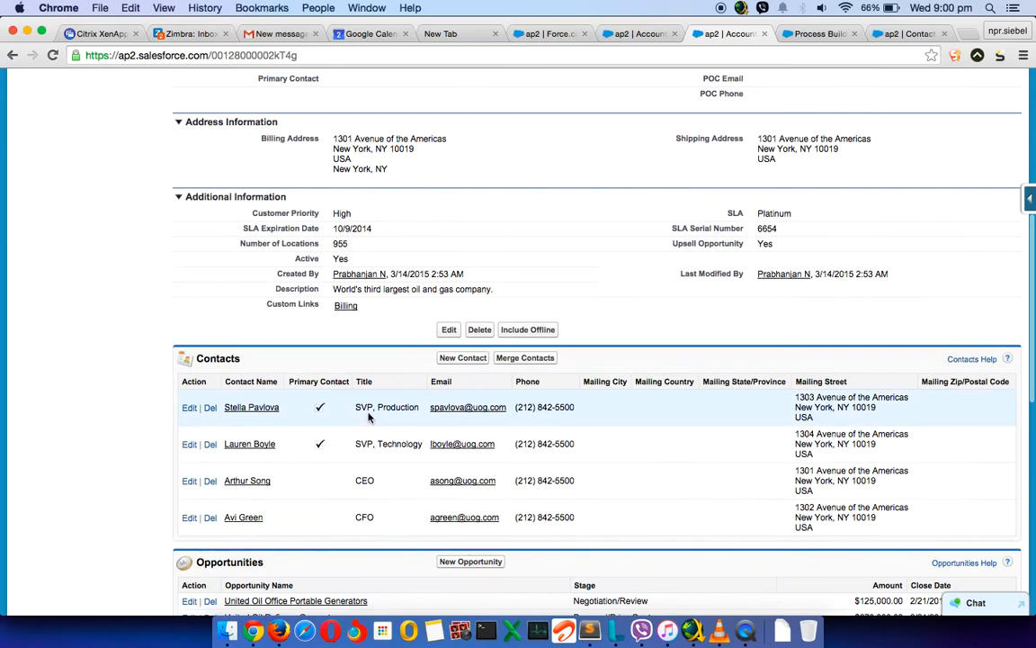
scroll(down, 3)
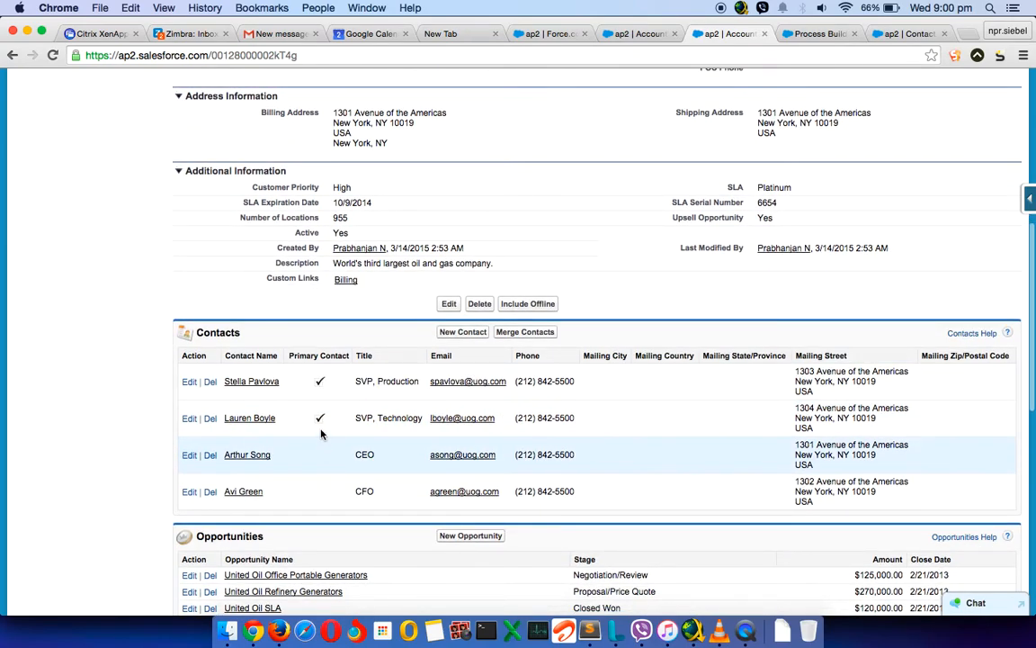
mouse_move(315, 447)
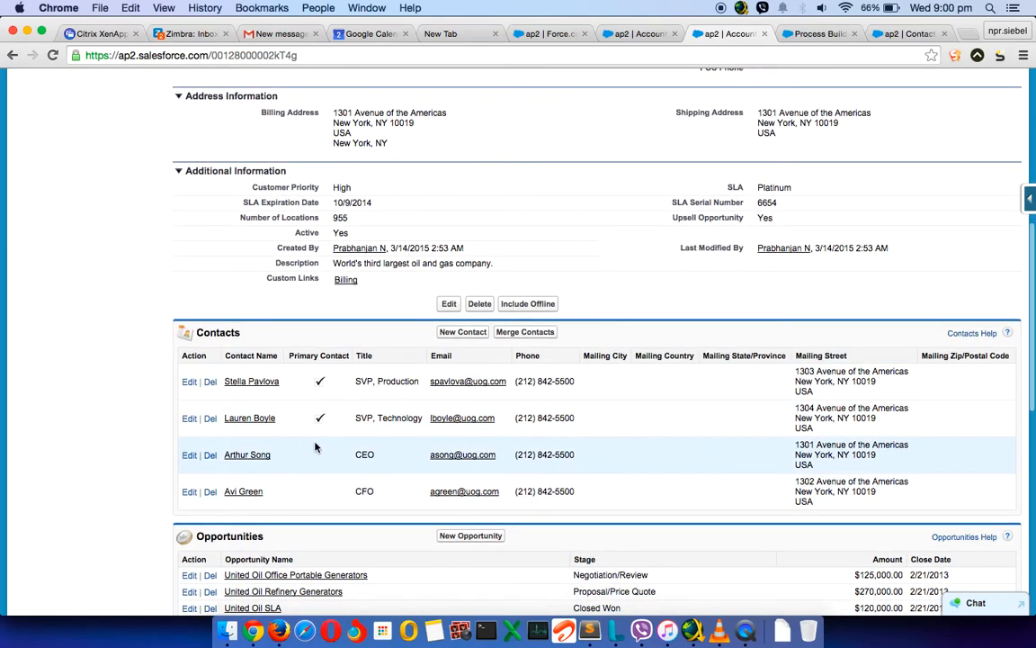
click(819, 36)
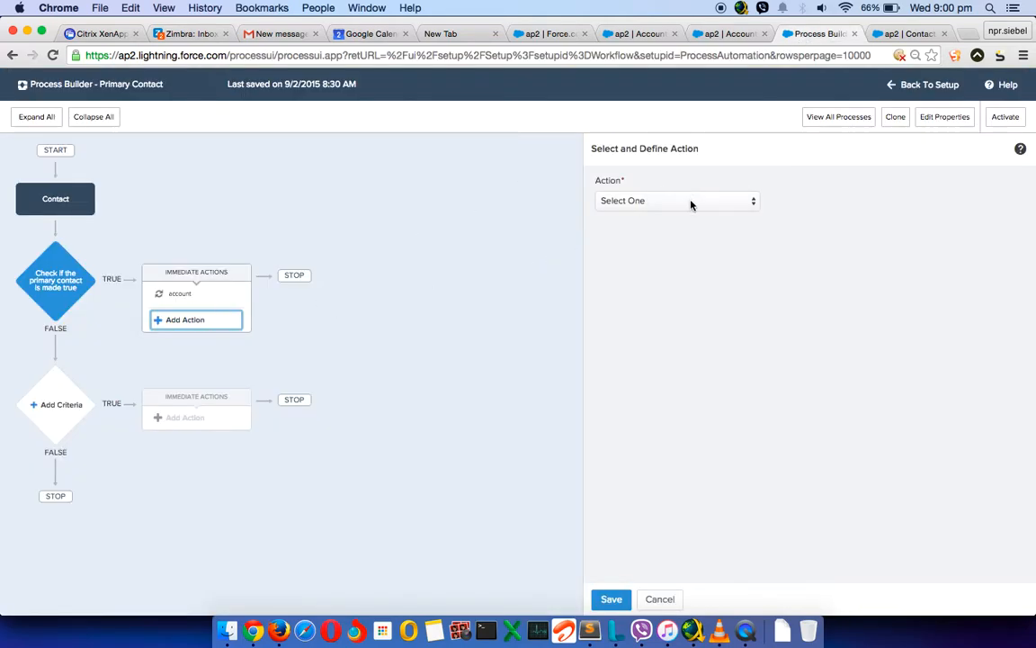
Create an Update Records action 'other contacts' targeting the account's related Contacts
click(676, 200)
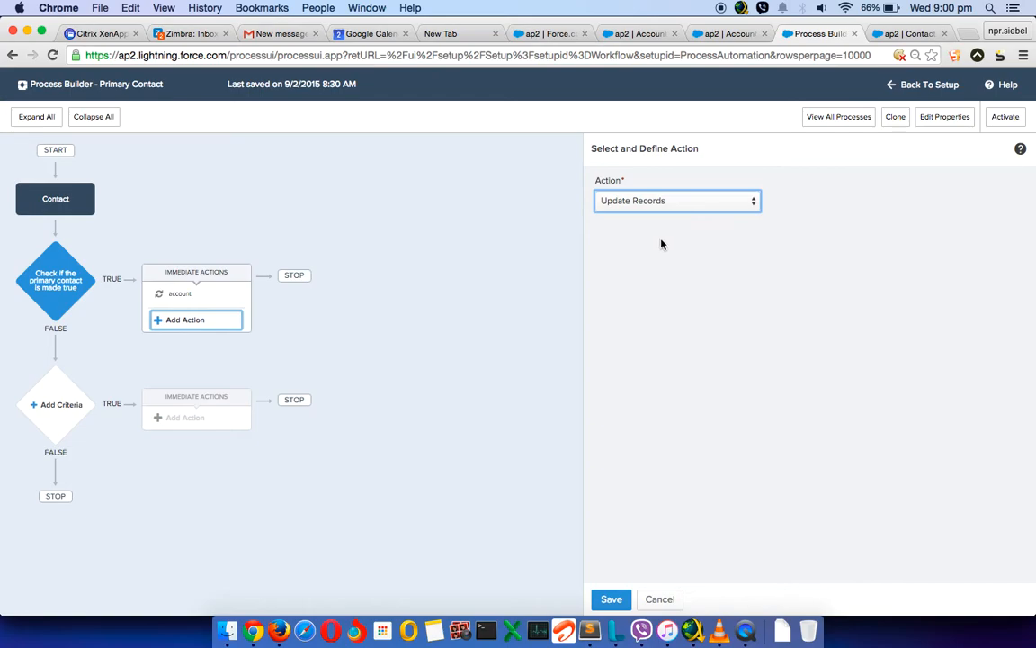
text(d)
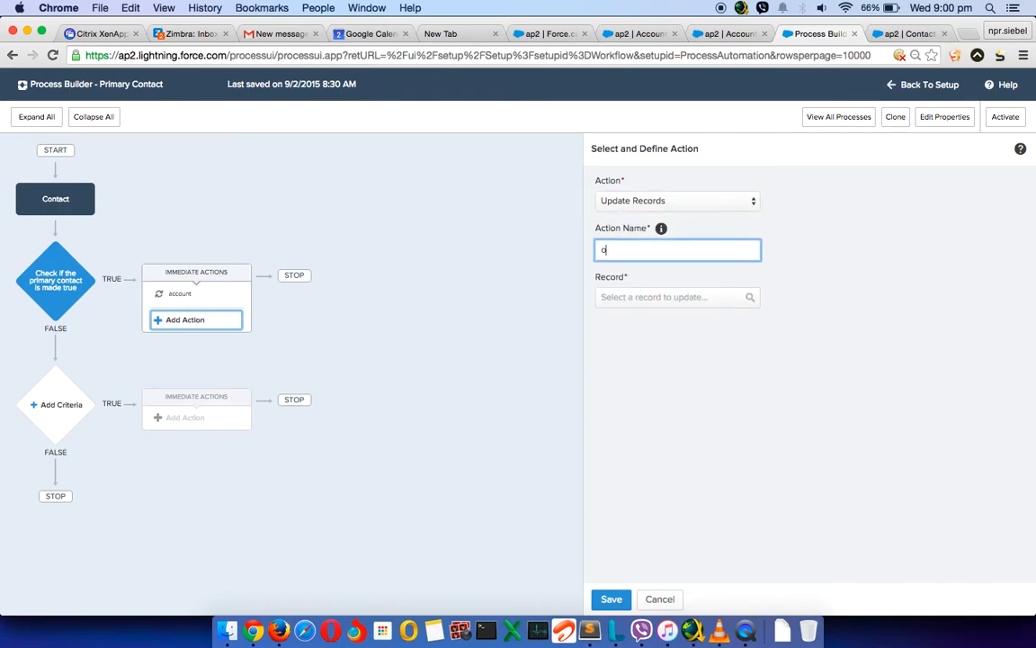
text(other contacts)
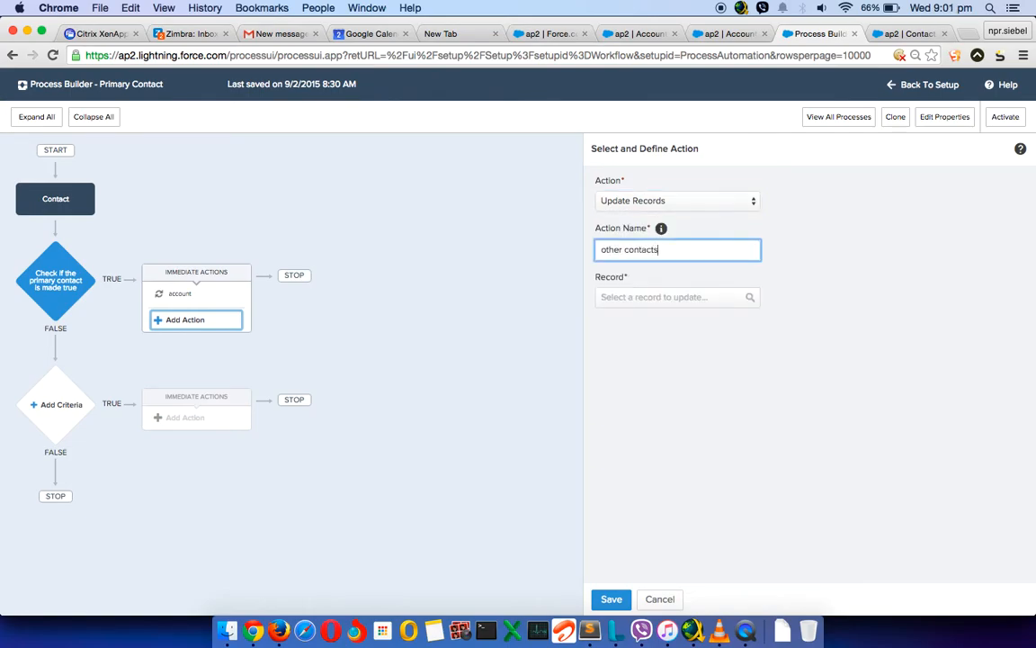
click(677, 297)
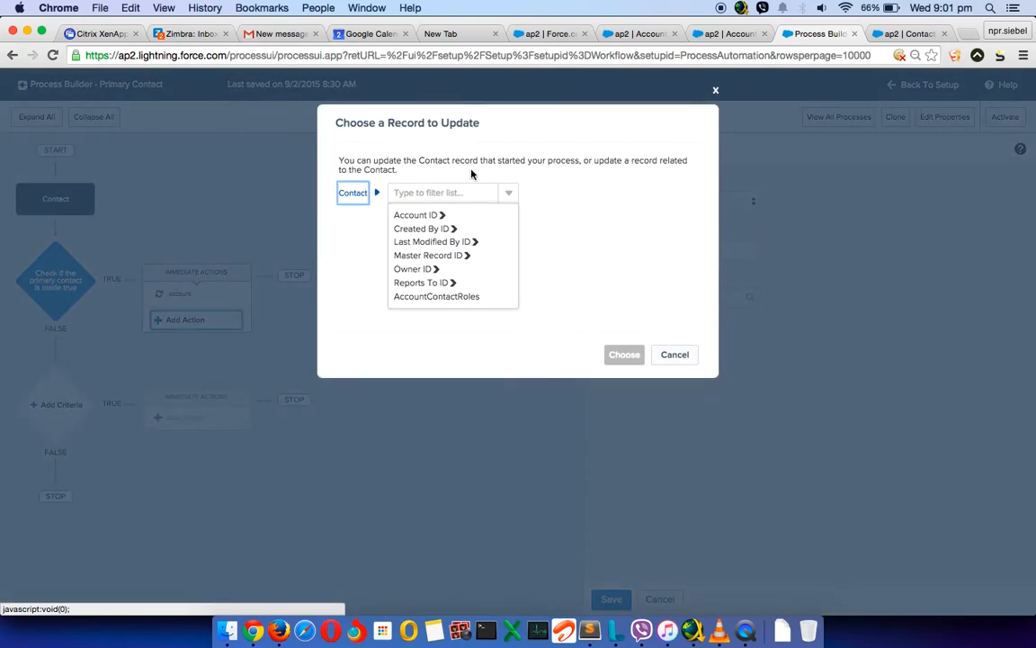
mouse_move(424, 269)
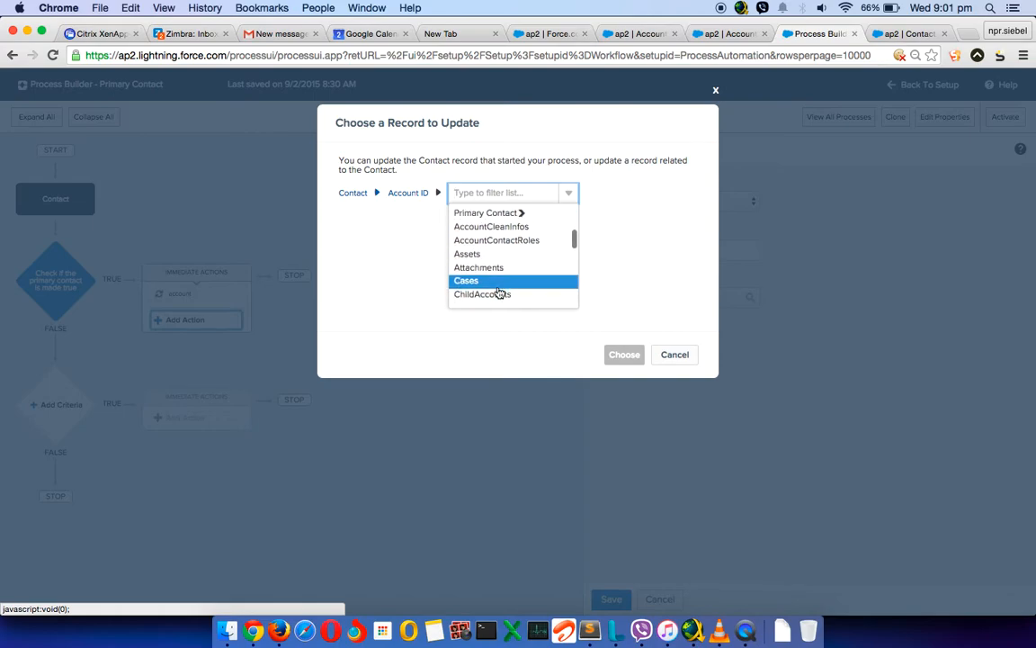
click(496, 280)
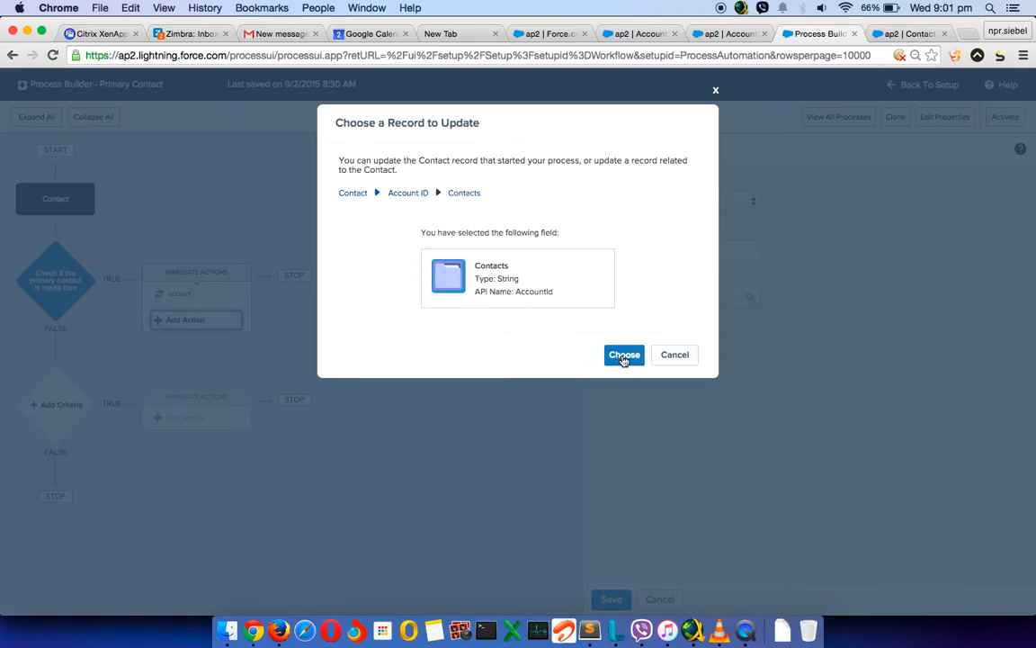
click(625, 355)
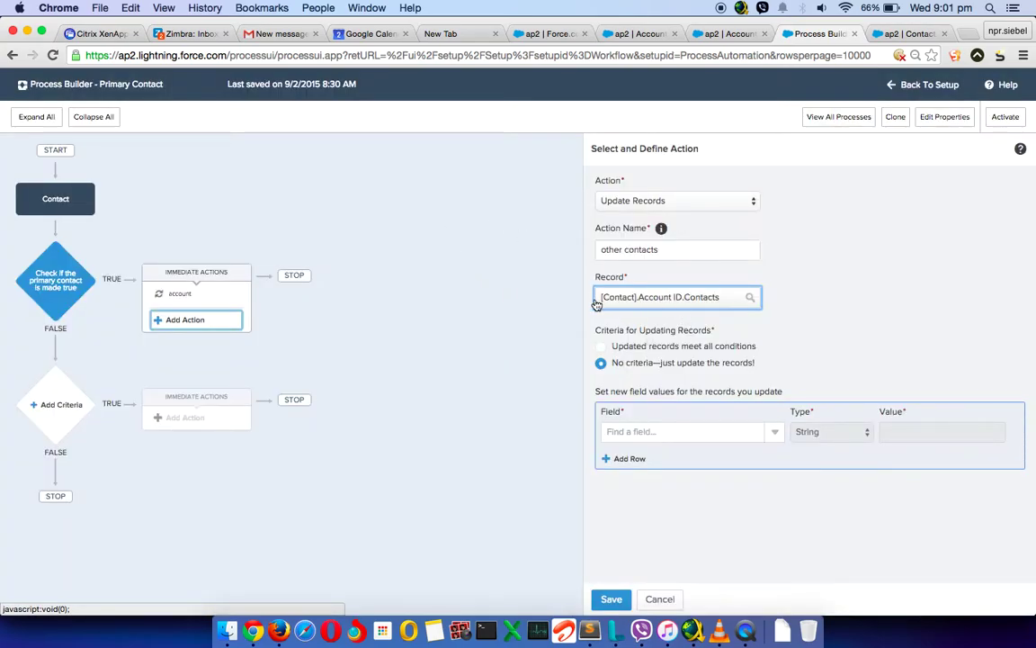
Filter 'other contacts' to Contacts whose Contact ID does not equal the triggering contact's Contact ID
click(676, 297)
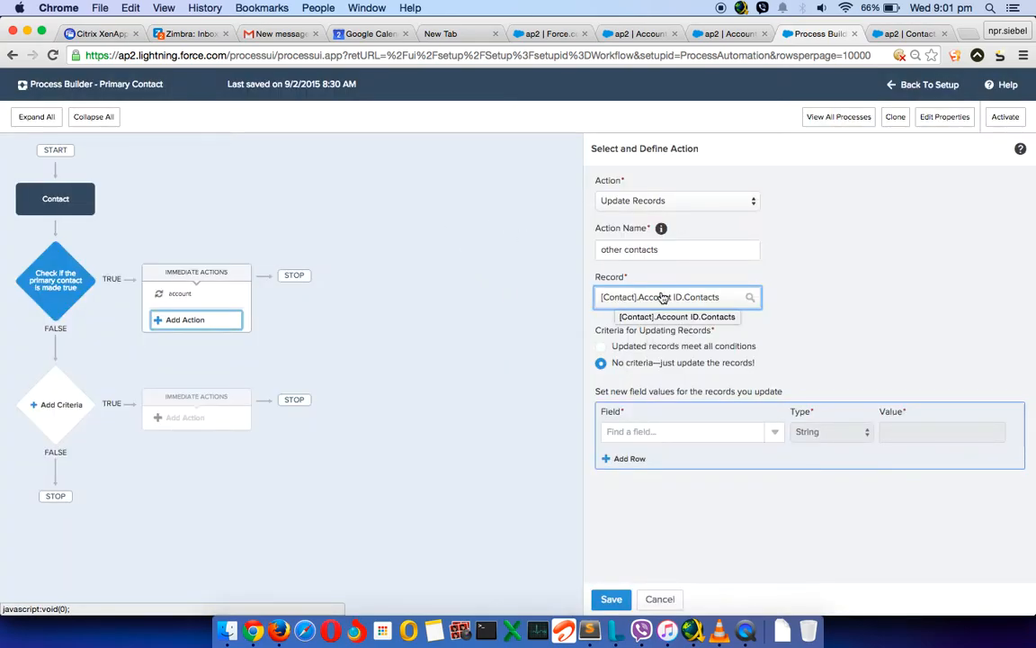
mouse_move(682, 297)
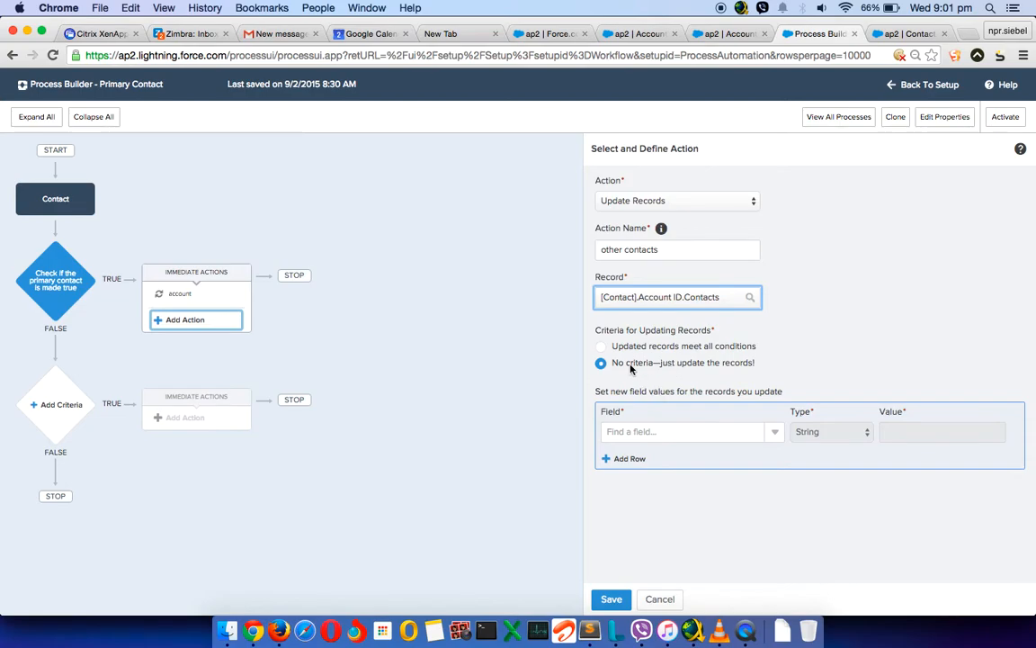
click(601, 346)
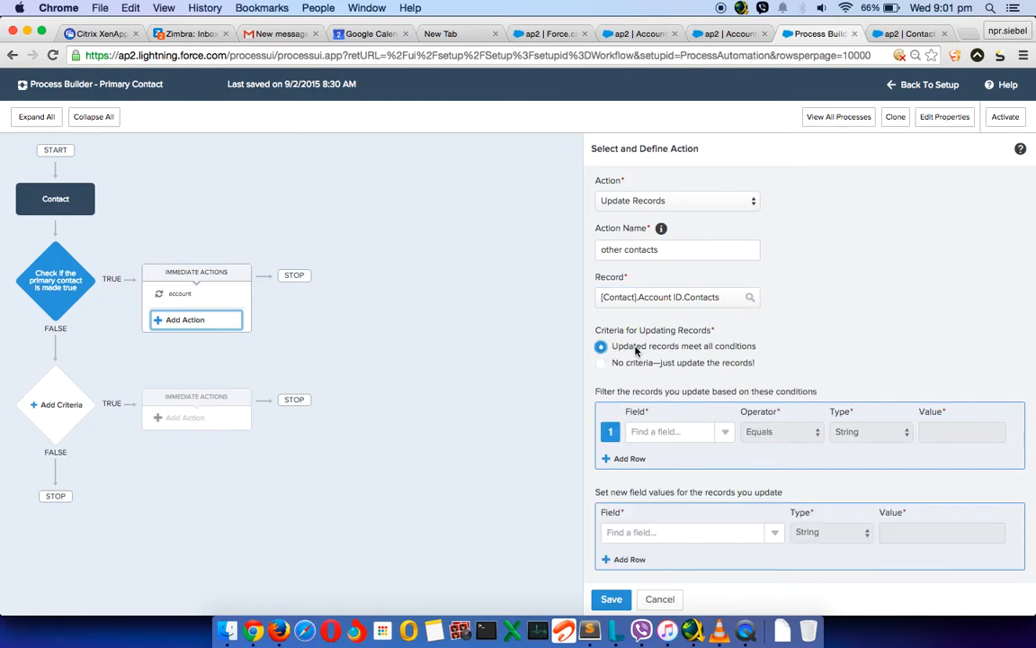
mouse_move(696, 354)
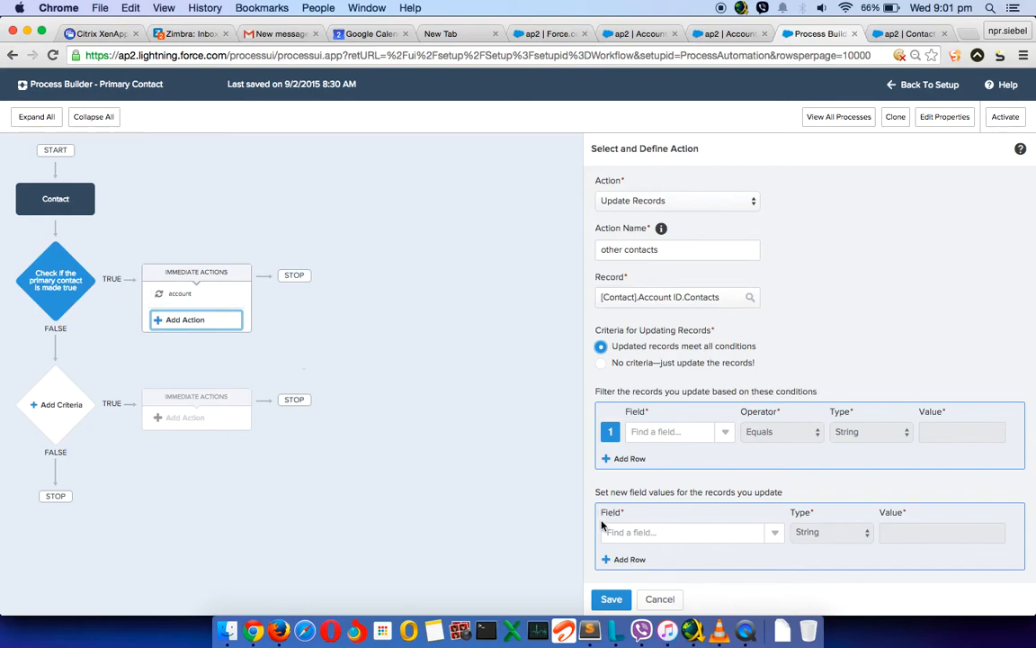
click(674, 432)
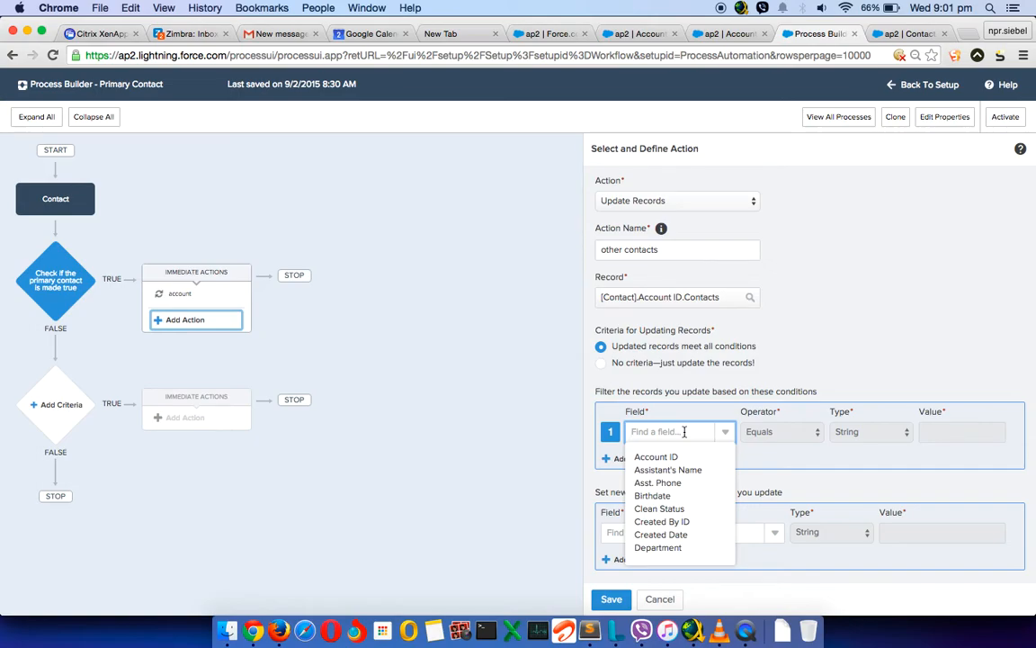
text(Id)
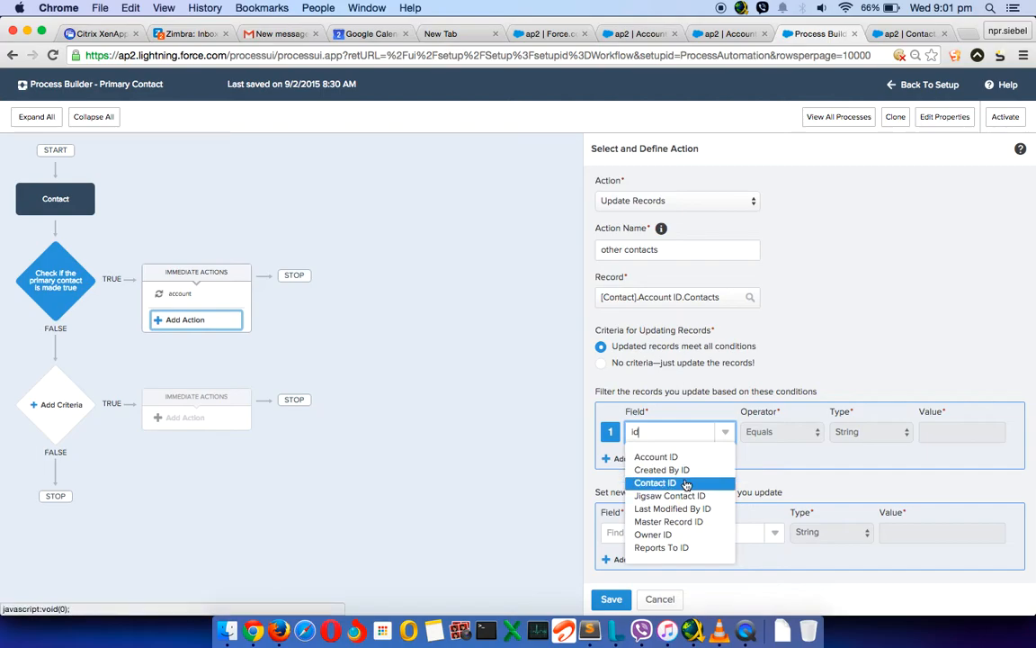
click(655, 483)
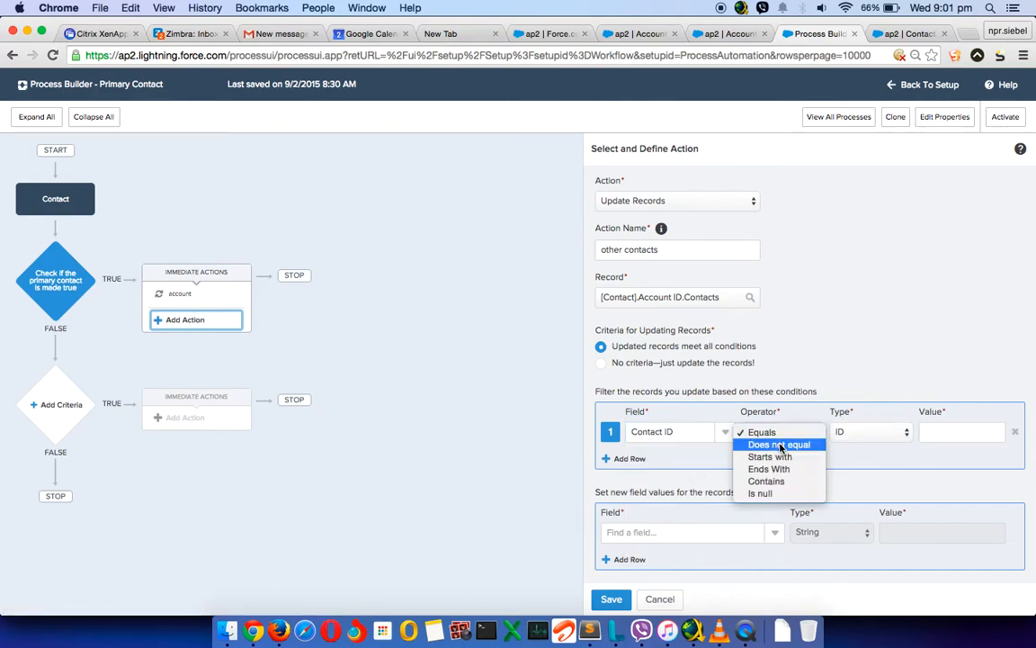
click(776, 444)
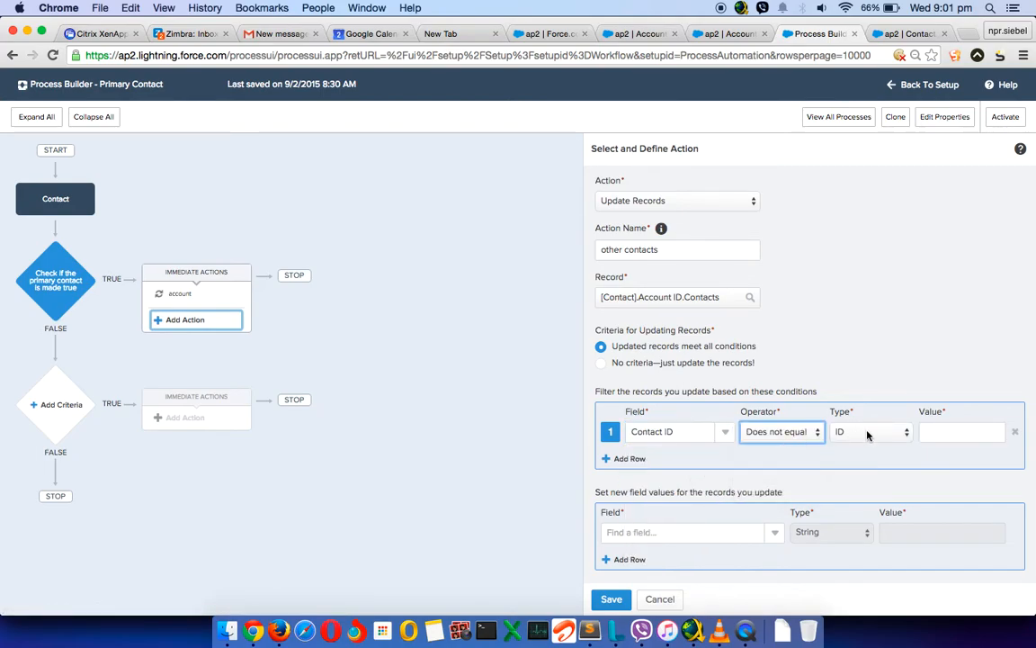
click(872, 432)
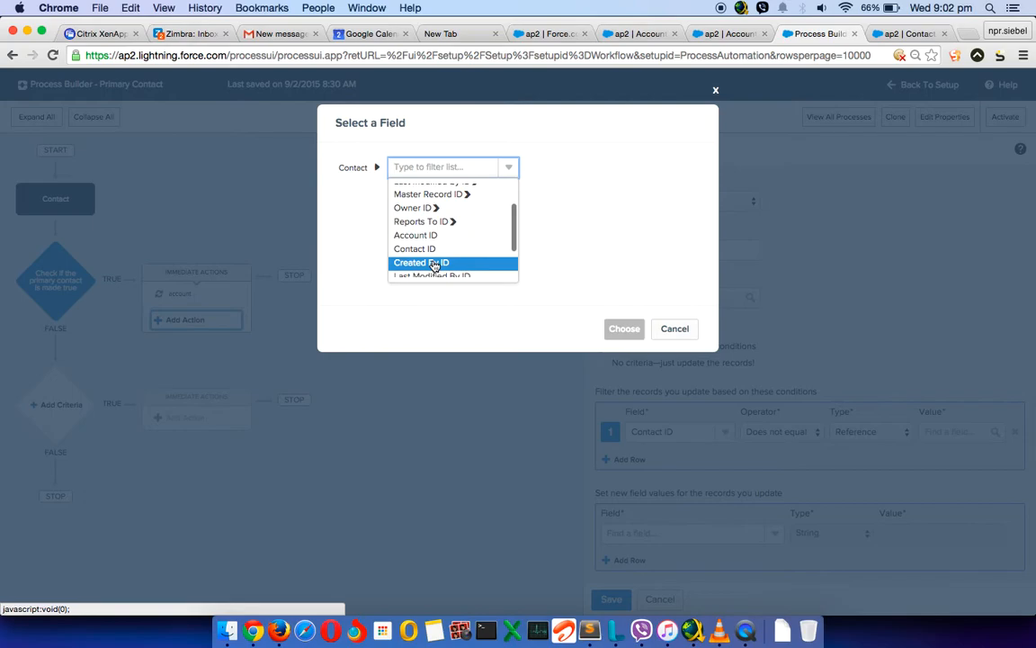
click(415, 248)
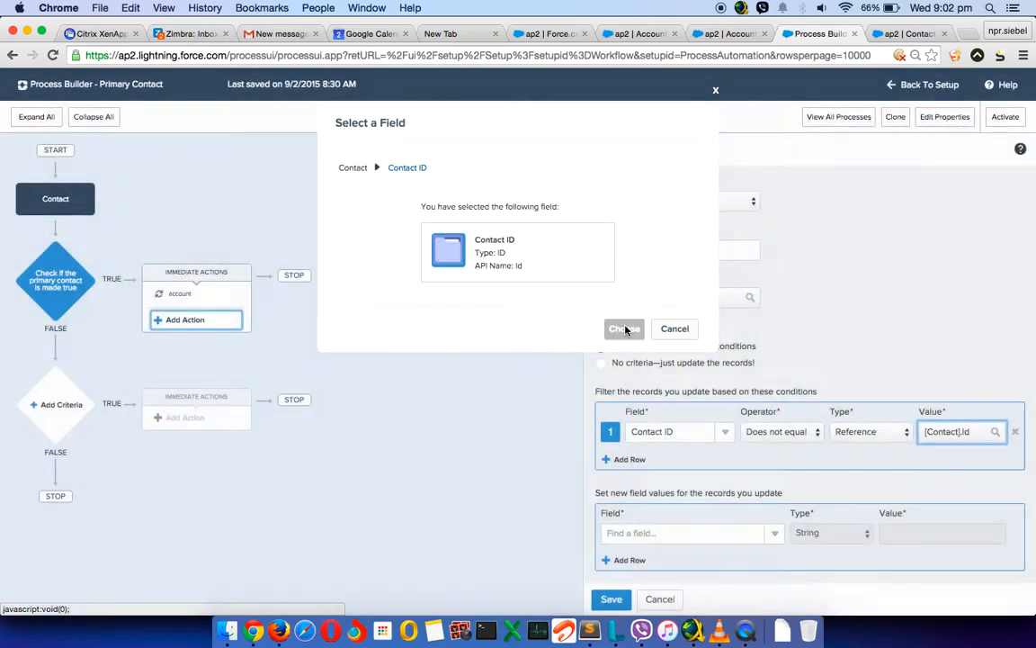
click(623, 329)
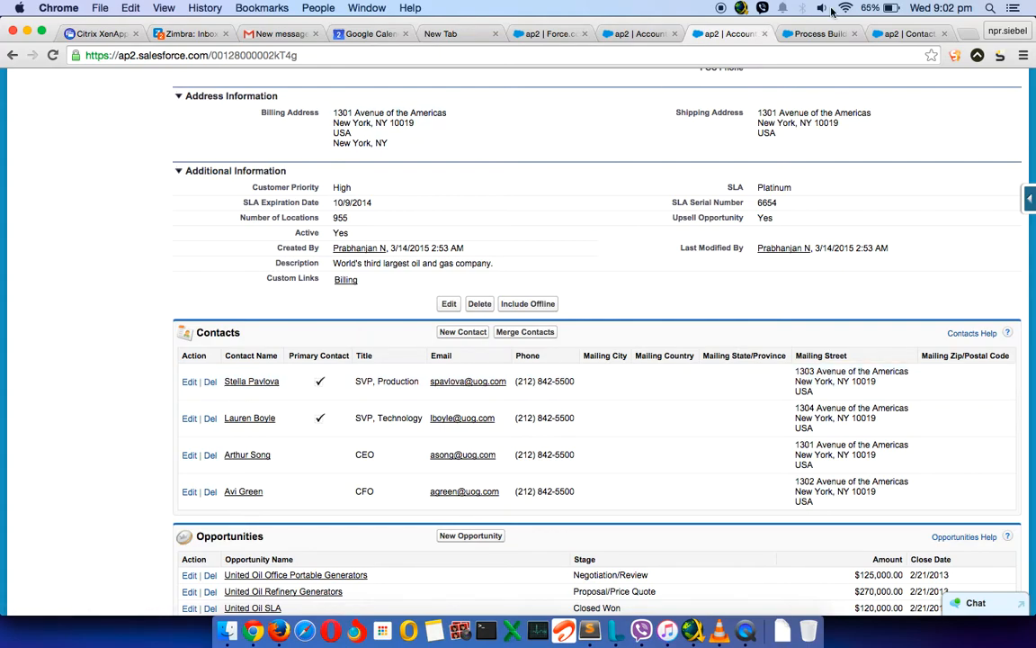
Make 'other contacts' set Primary Contact to False and save the action
click(824, 33)
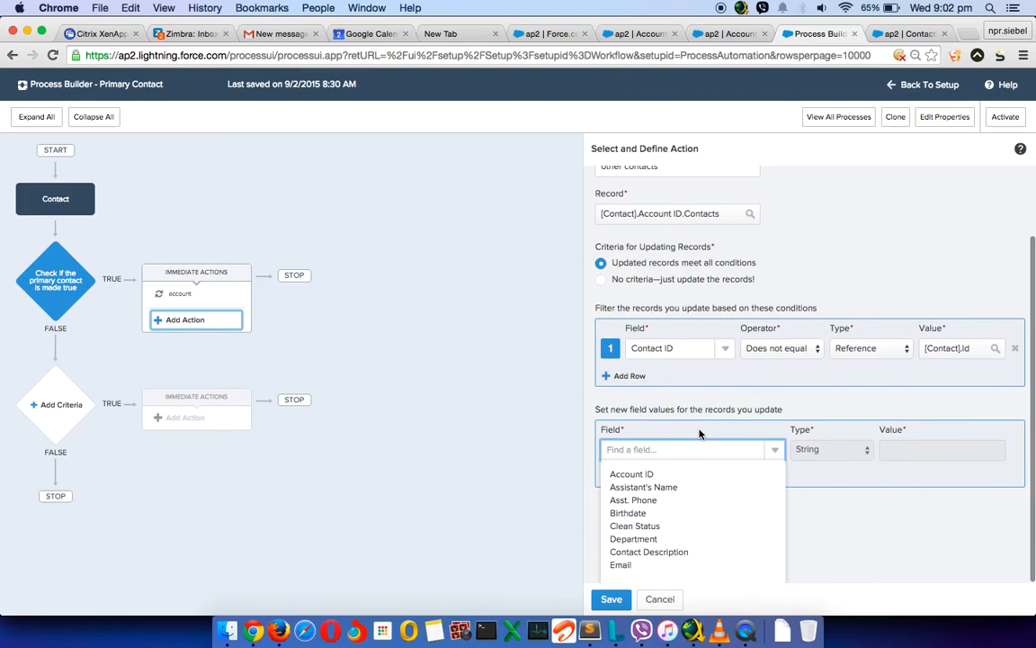
text(pri)
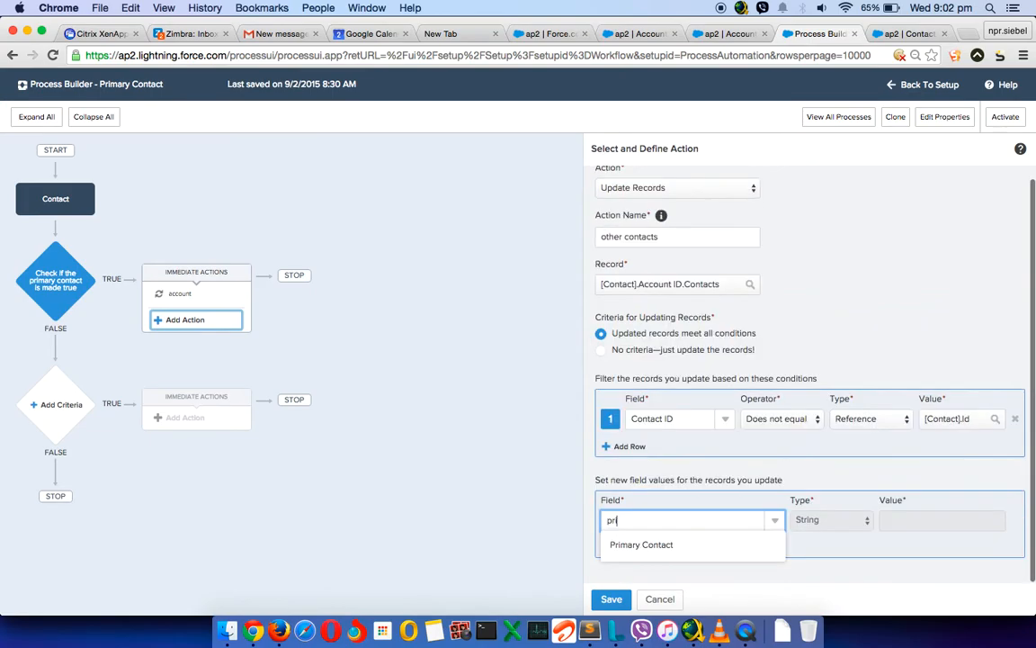
click(641, 544)
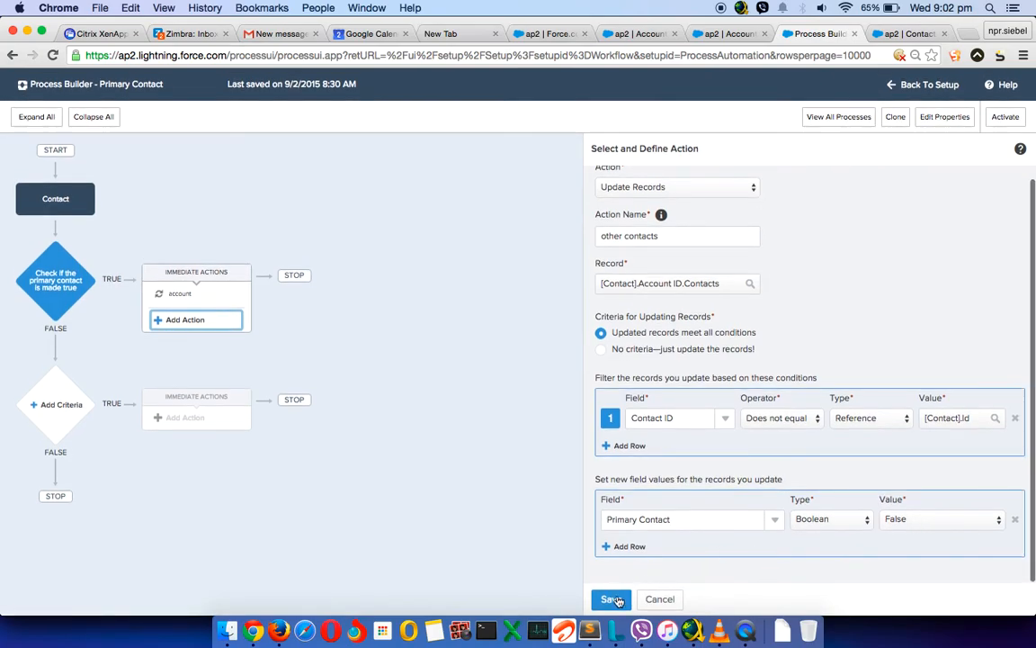
click(609, 599)
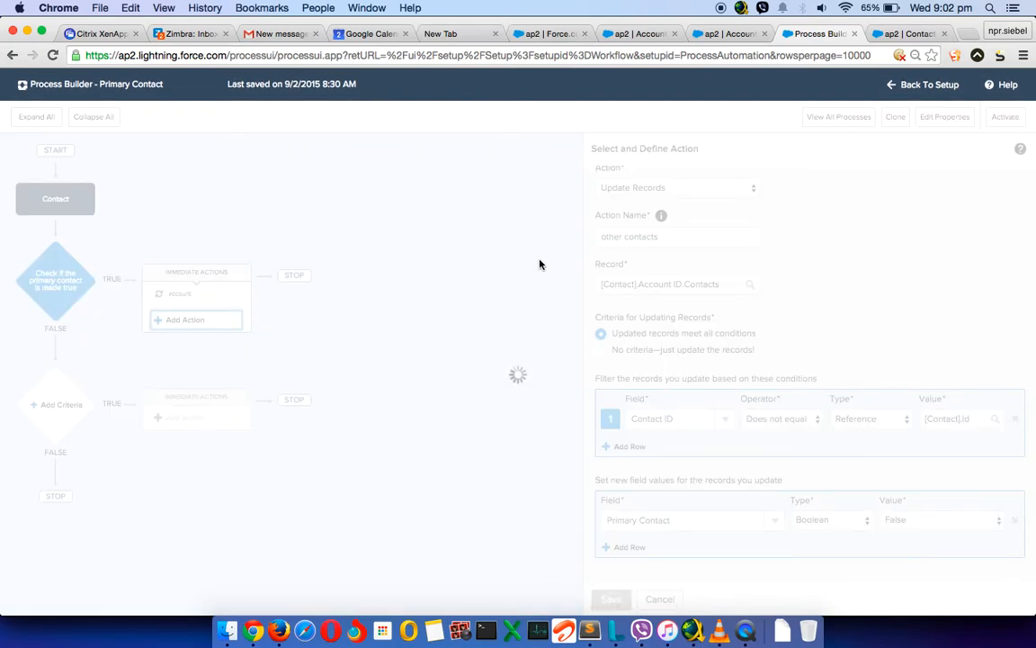
mouse_move(684, 284)
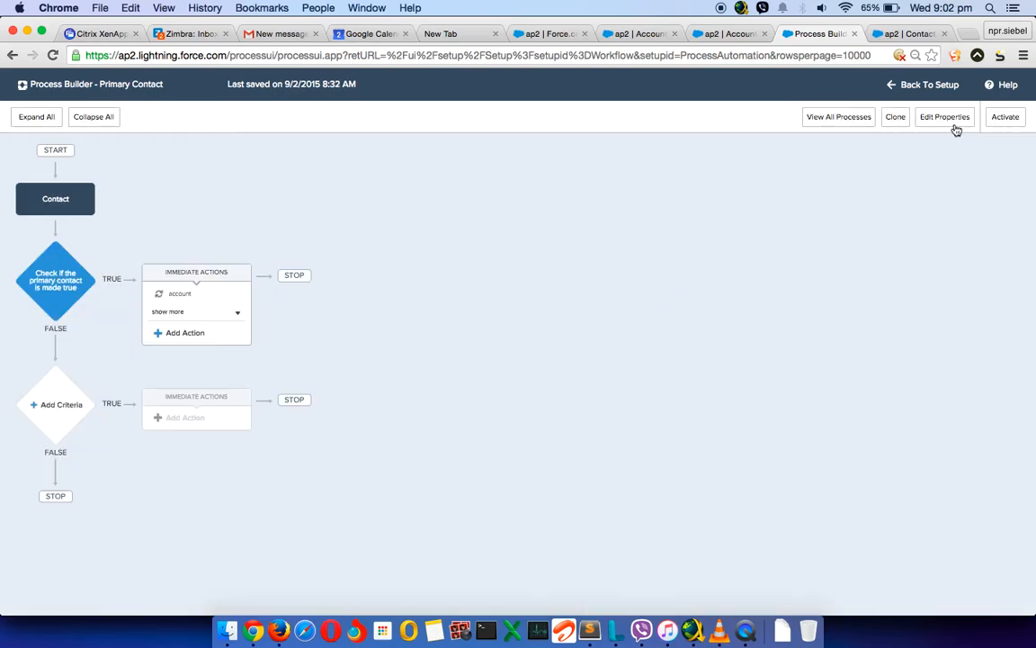
Activate the Primary Contact process and return to the account's record page
click(1005, 117)
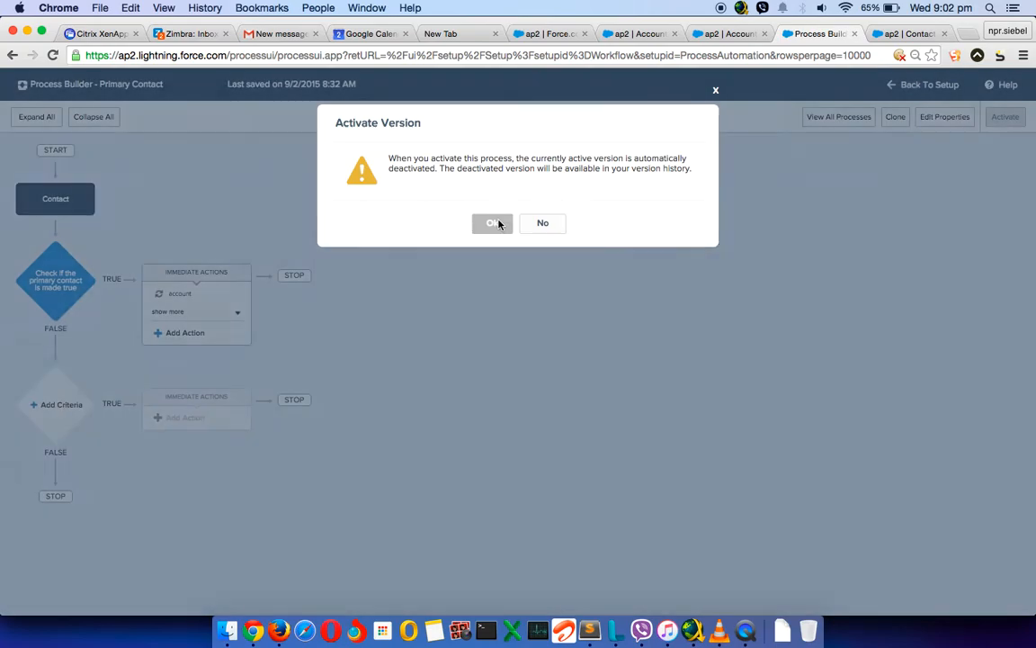
click(492, 223)
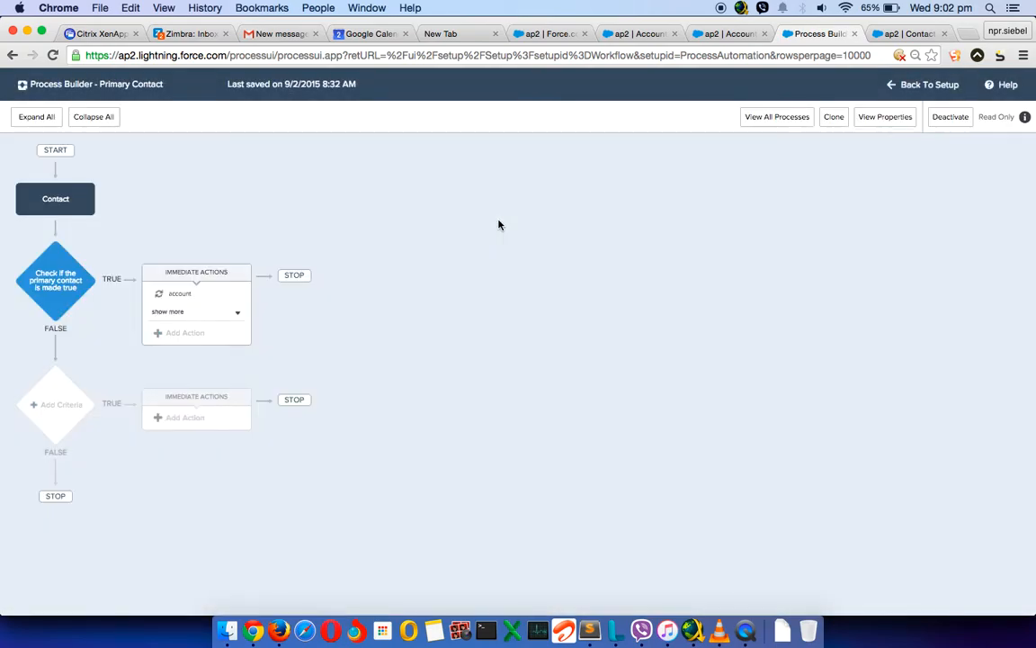
click(728, 34)
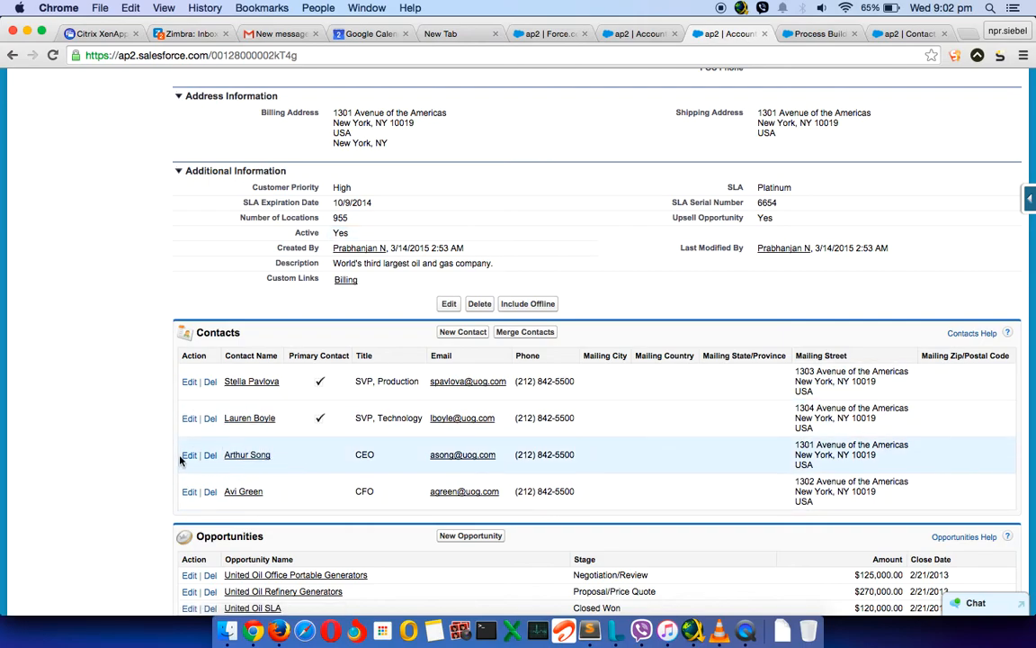
mouse_move(189, 454)
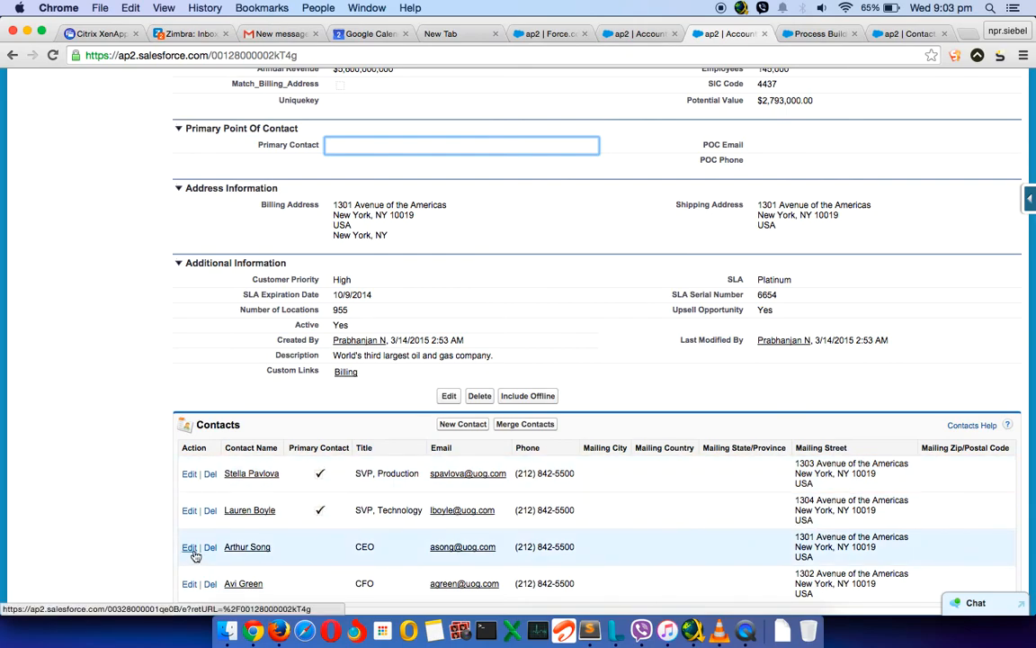
Mark Arthur Song as Primary Contact and confirm he is the only primary in Contacts
click(187, 547)
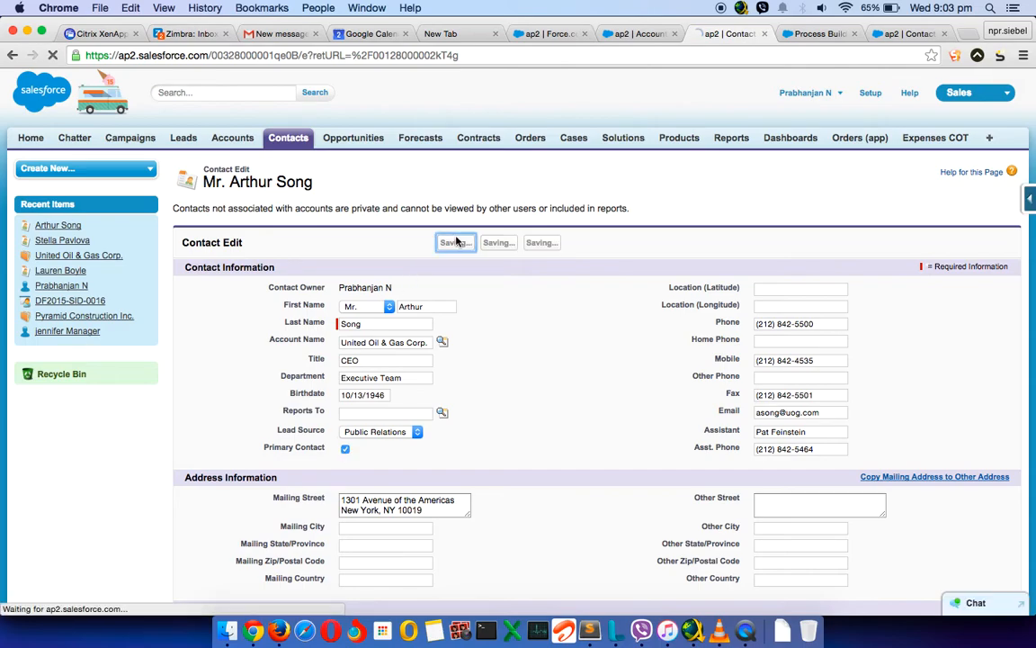
click(455, 242)
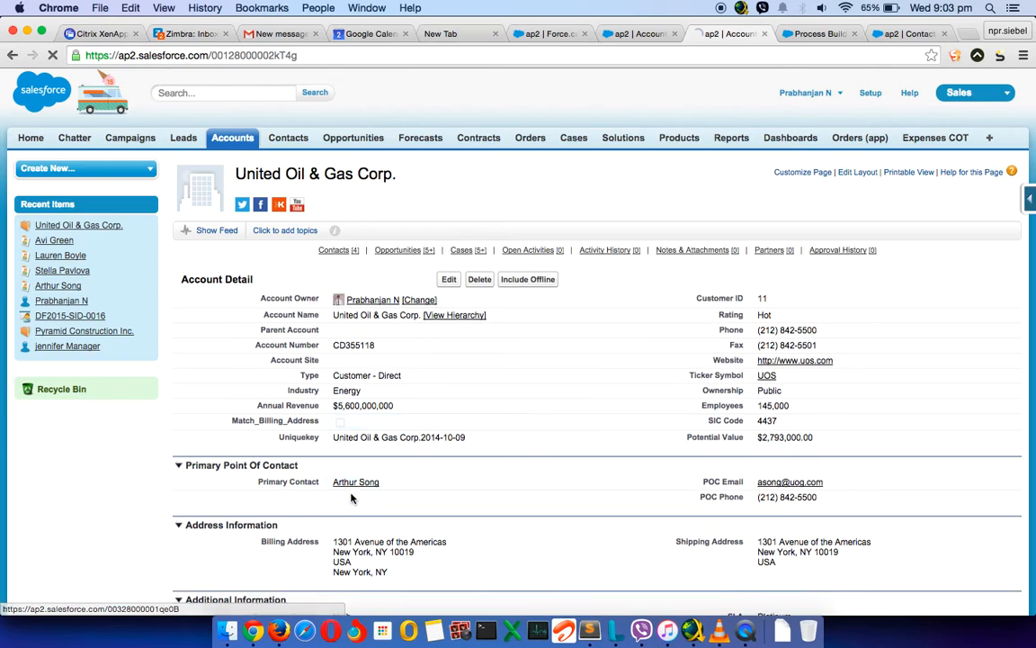
scroll(down, 3)
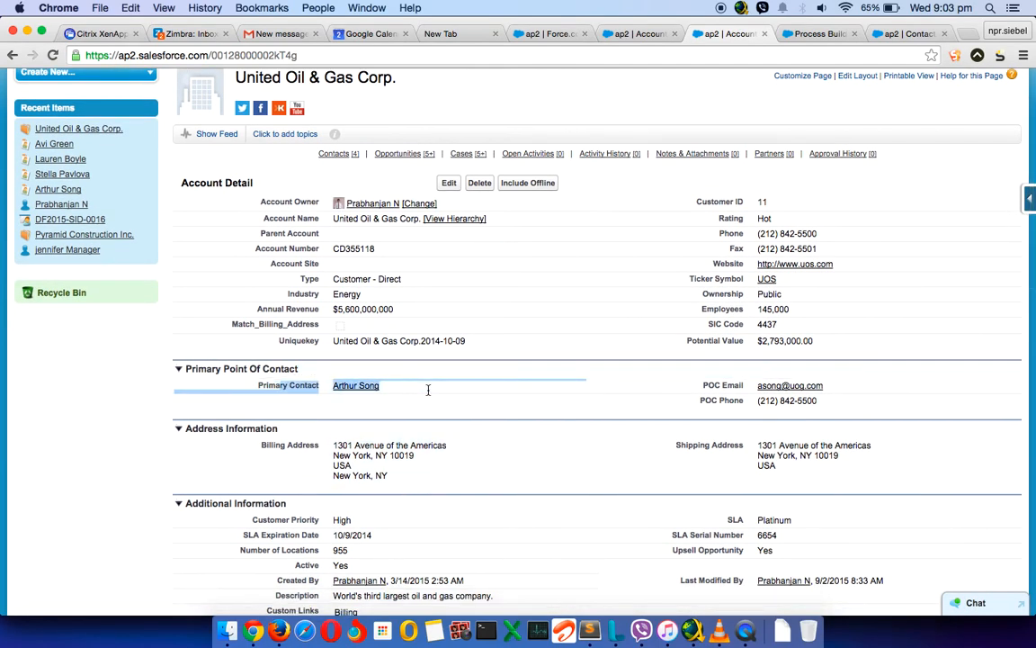
scroll(down, 3)
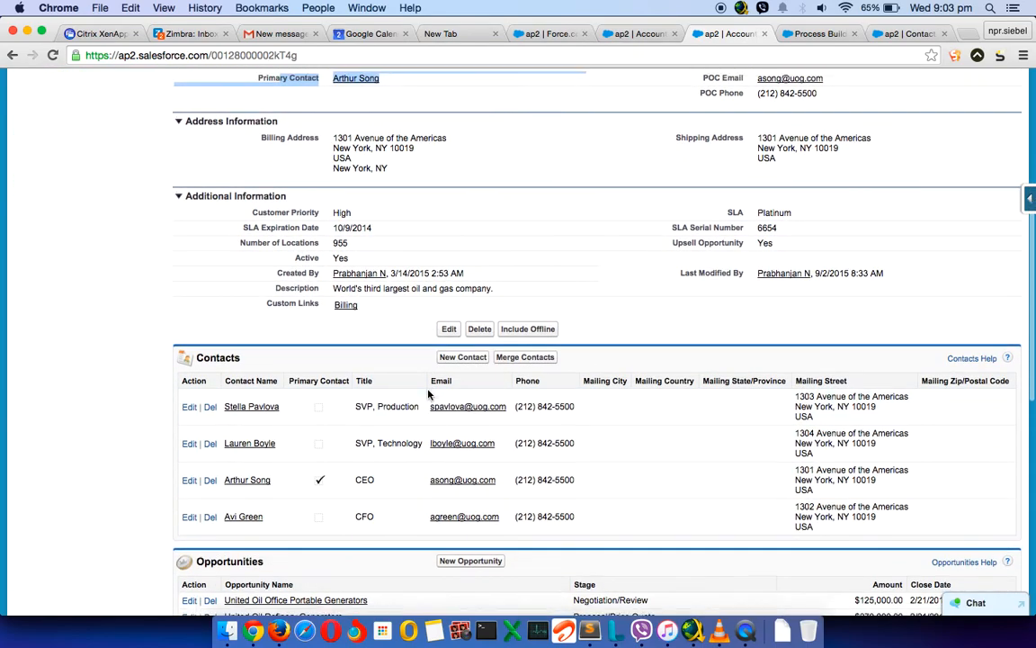
scroll(down, 3)
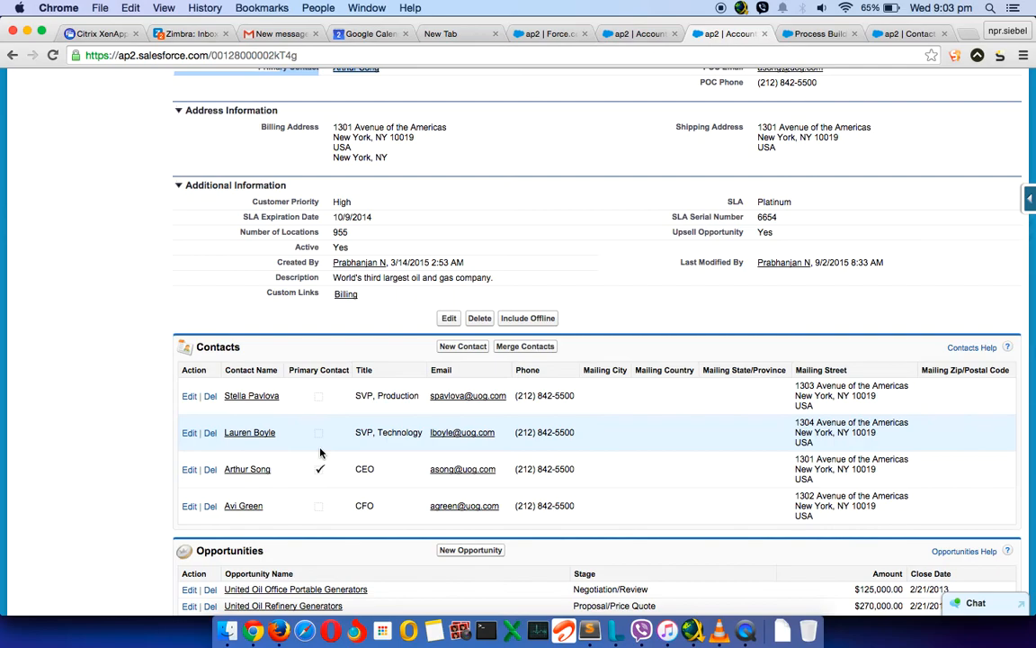
mouse_move(327, 402)
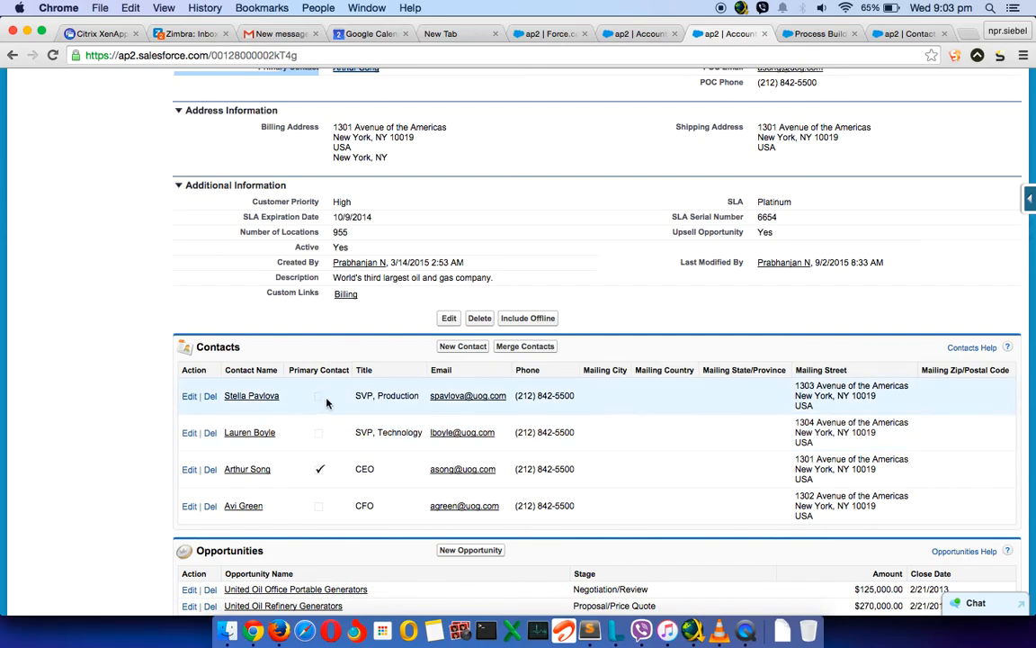
mouse_move(419, 391)
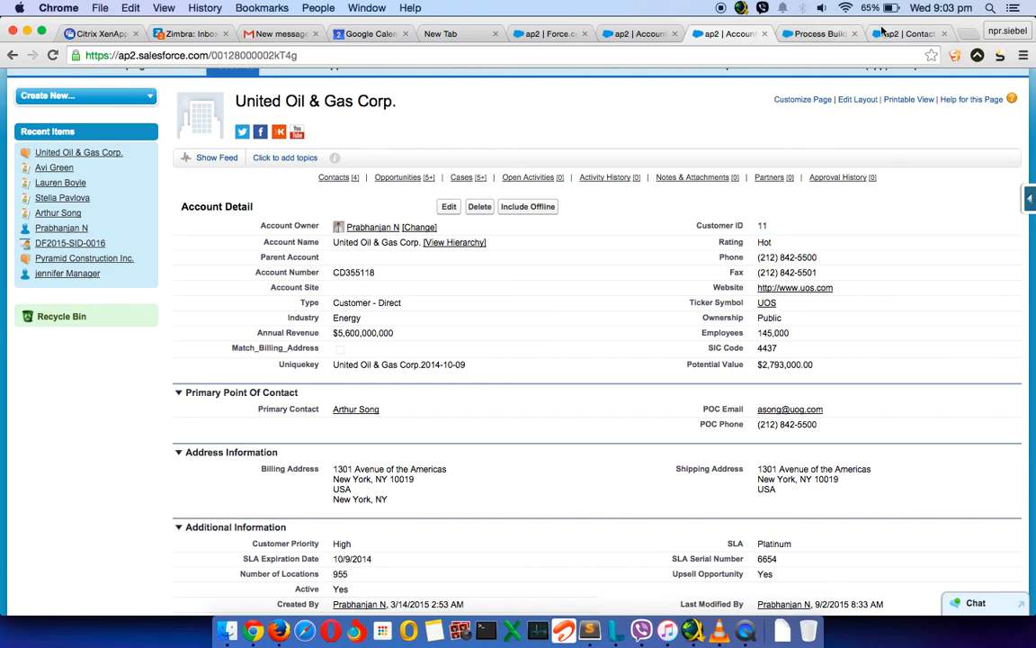
Reopen the Primary Contact process and view the 'Check if the primary contact is made true' criteria
click(821, 35)
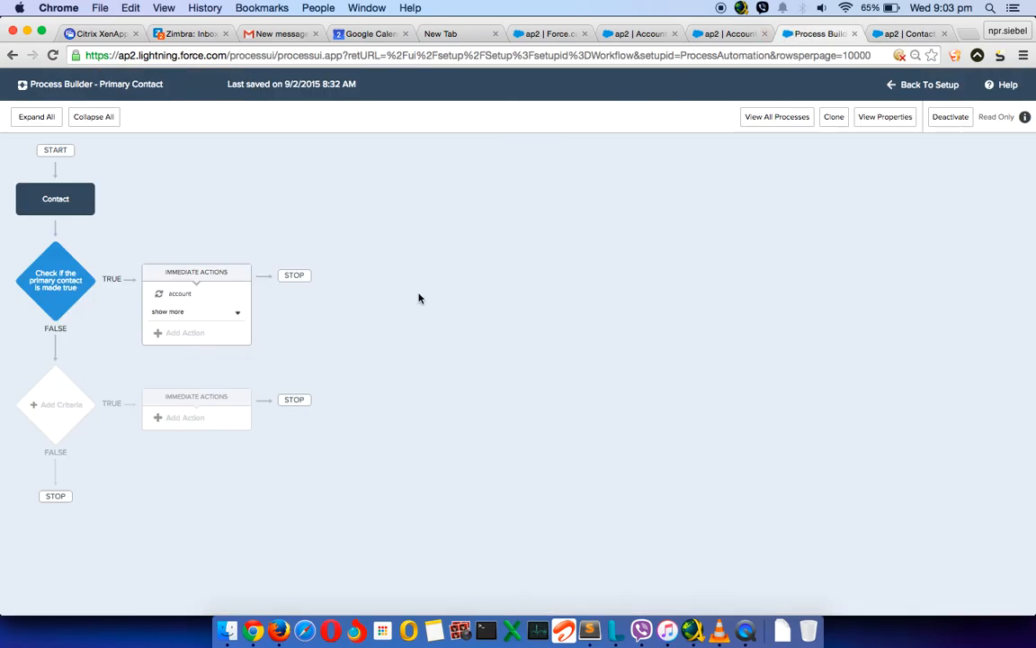
click(55, 279)
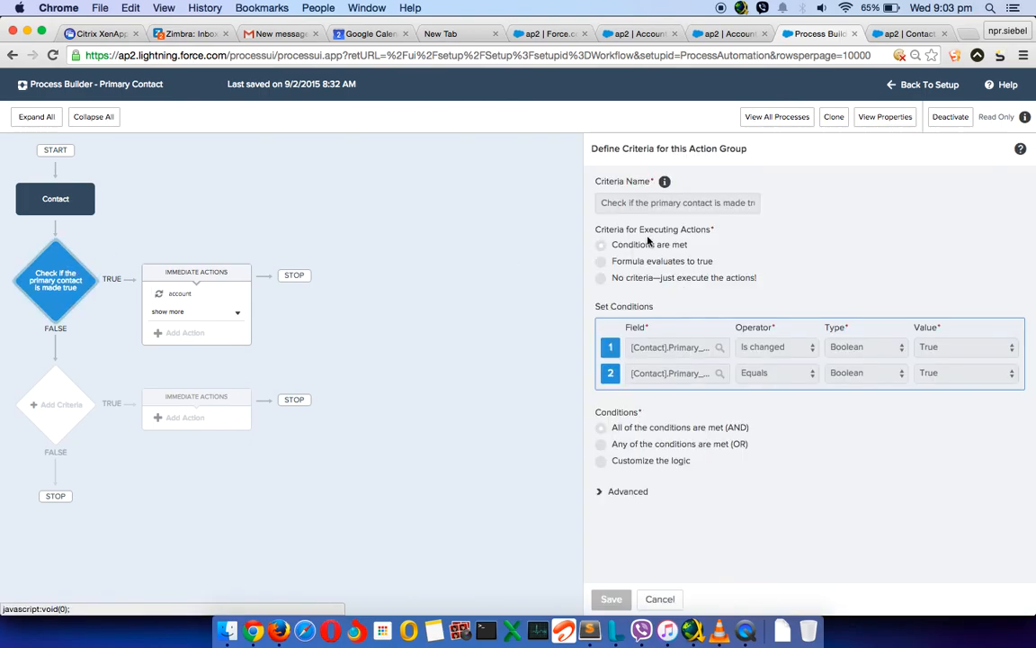